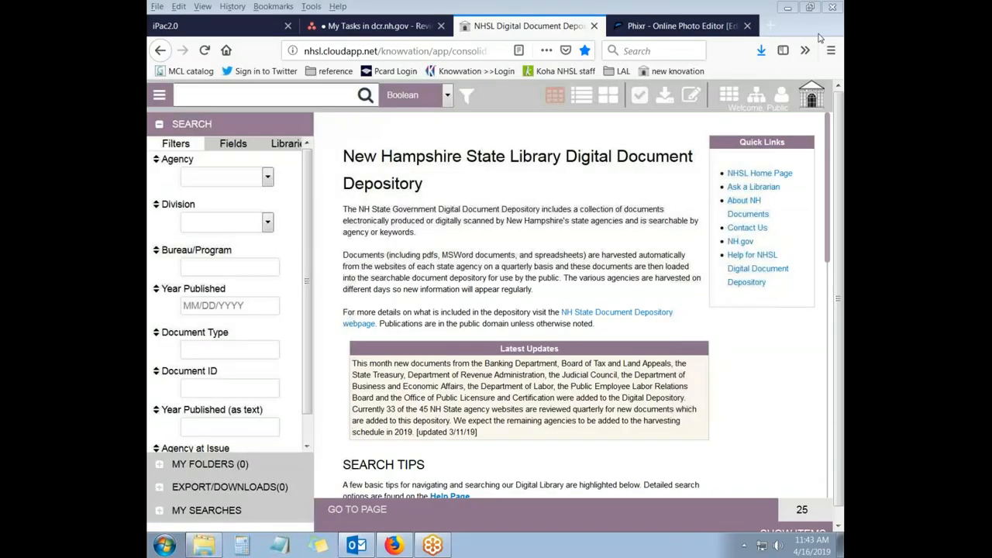
{"action": "mouse_move", "coordinate": [824, 37]}
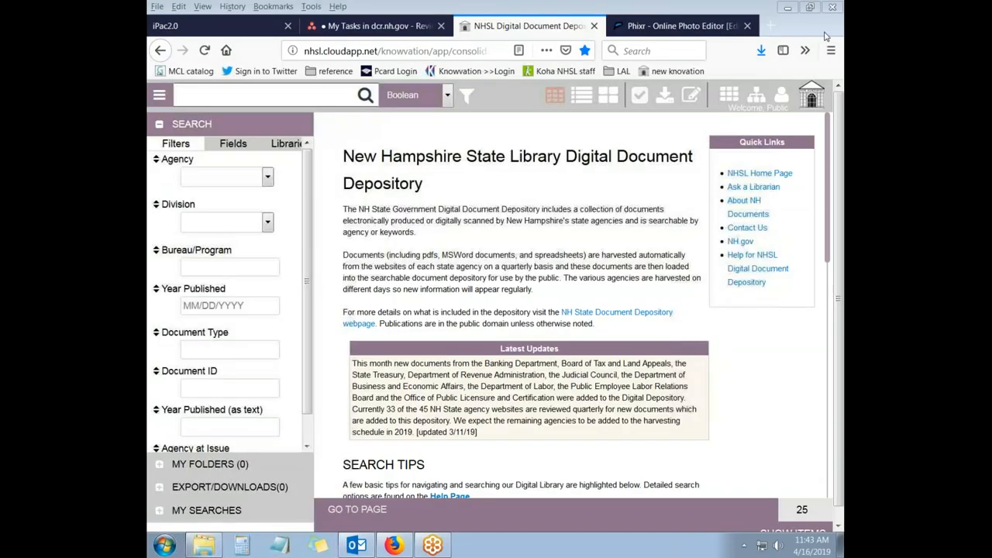
{"action": "mouse_move", "coordinate": [711, 493]}
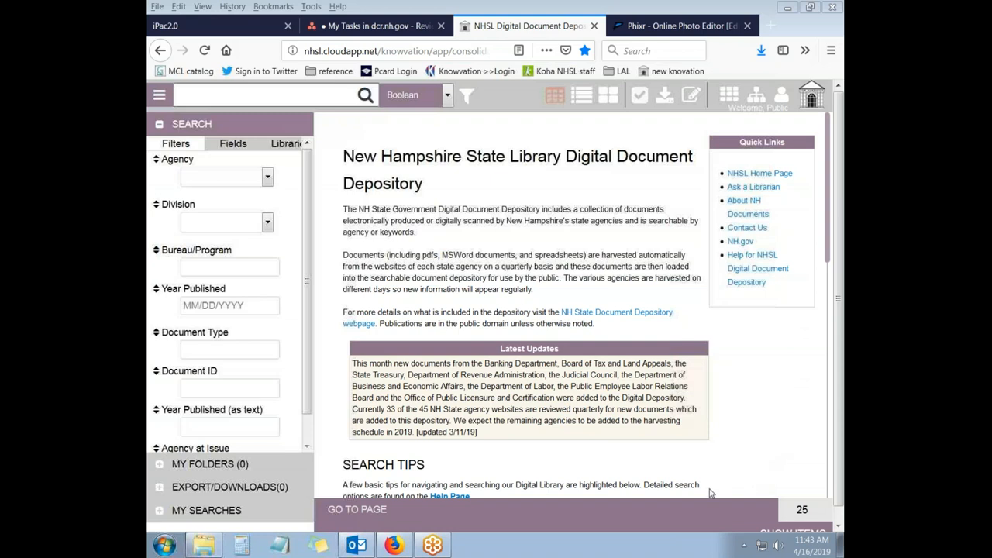
{"action": "mouse_move", "coordinate": [782, 473]}
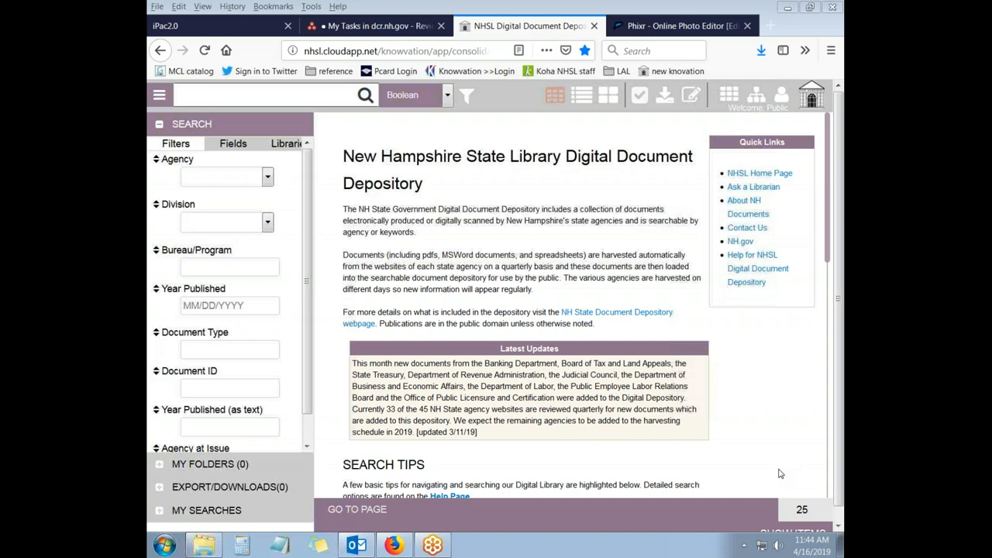
{"action": "mouse_move", "coordinate": [836, 42]}
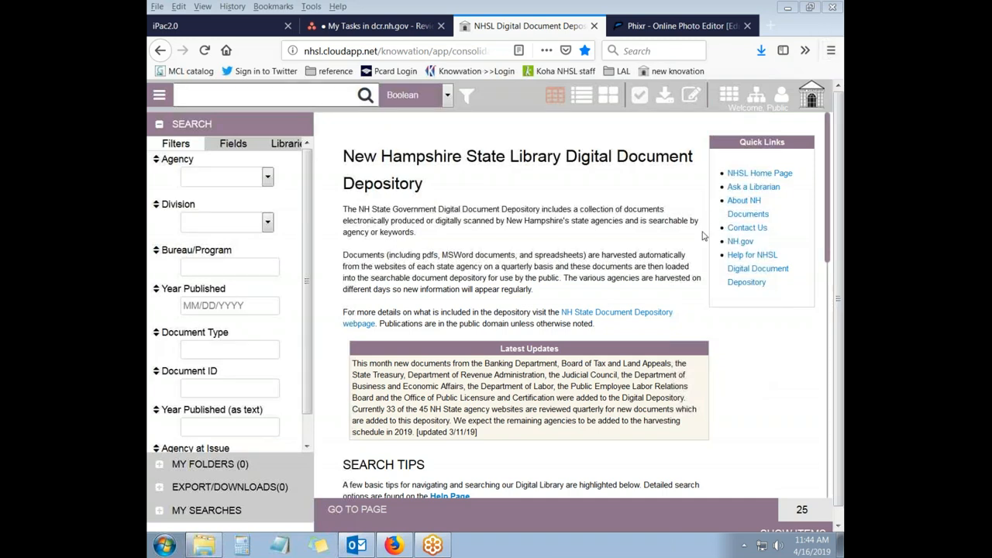
{"action": "mouse_move", "coordinate": [616, 312]}
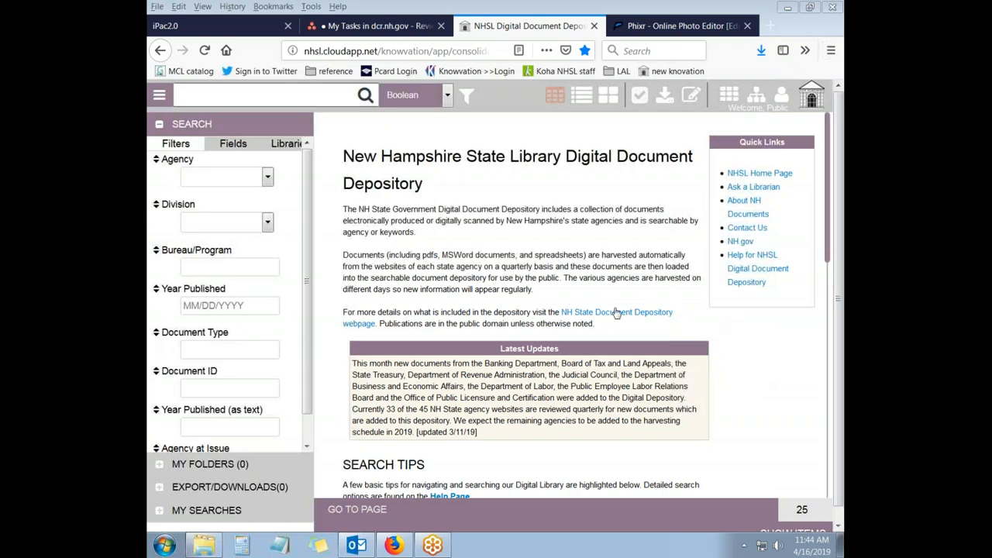
{"action": "mouse_move", "coordinate": [763, 341]}
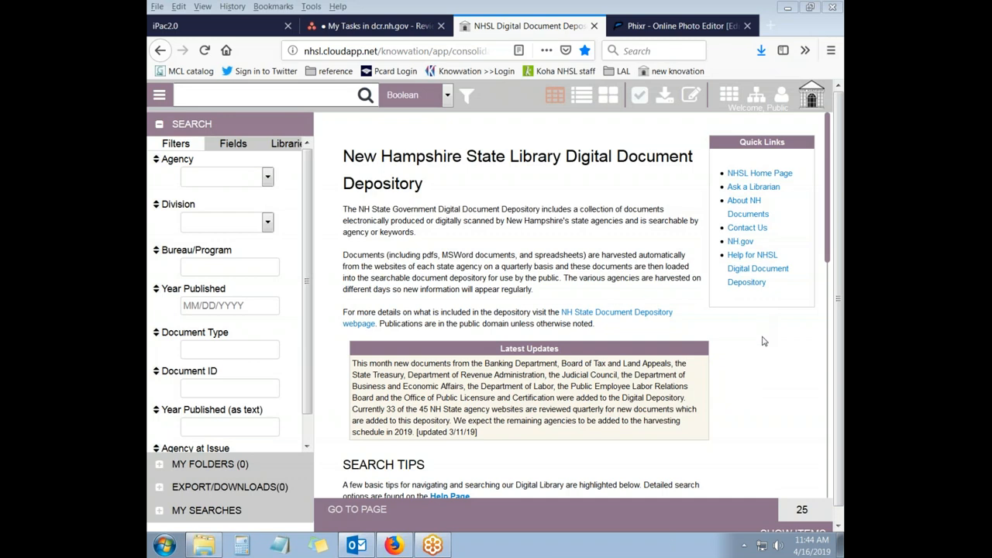
{"action": "mouse_move", "coordinate": [659, 341]}
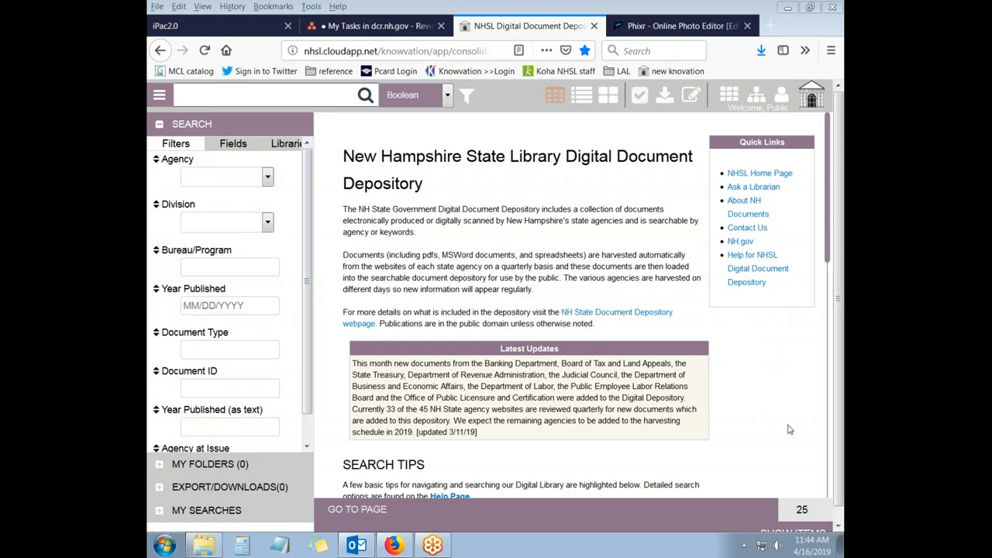
{"action": "mouse_move", "coordinate": [783, 428]}
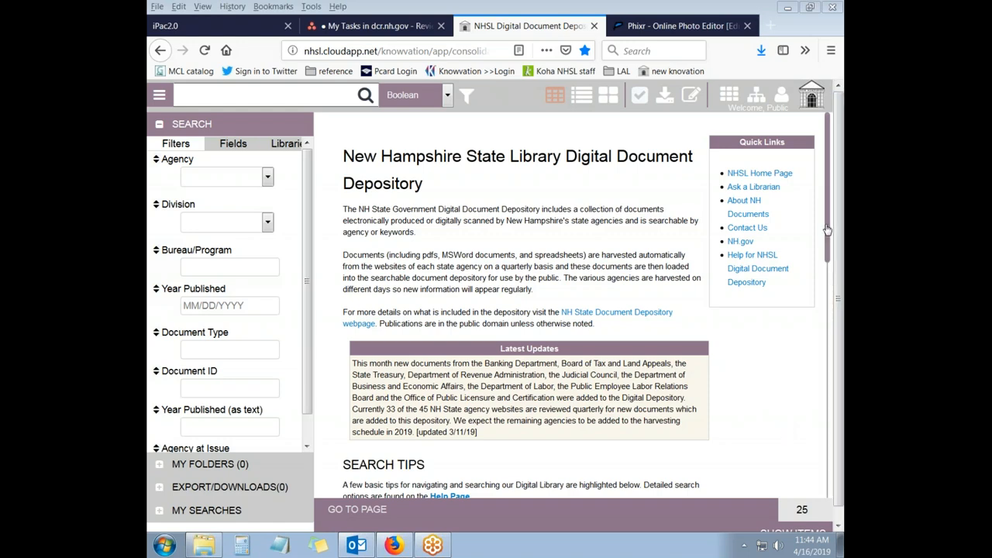
Step: Scroll the search panel and check the Fields view before returning to the filters
{"action": "scroll", "scroll_direction": "down", "scroll_amount": 3}
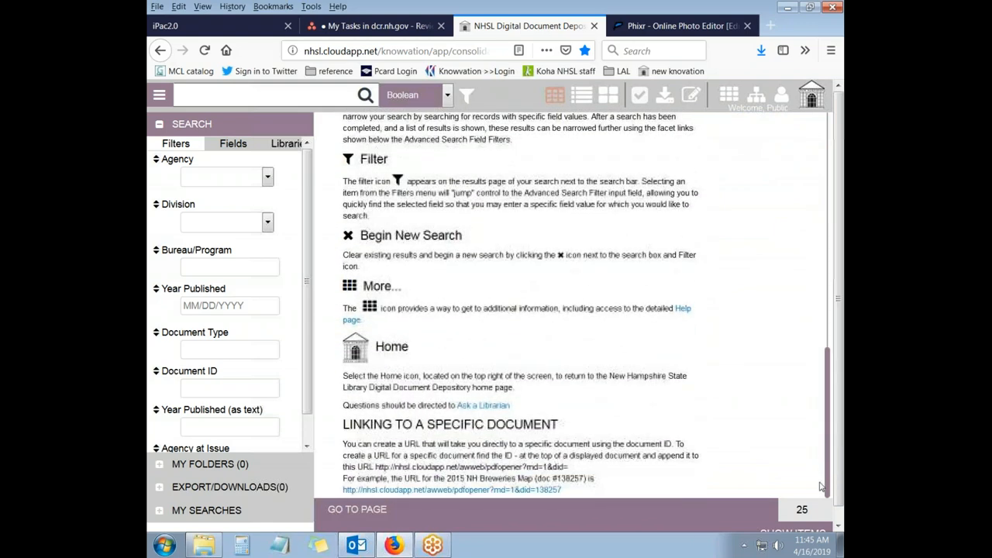
{"action": "mouse_move", "coordinate": [756, 454]}
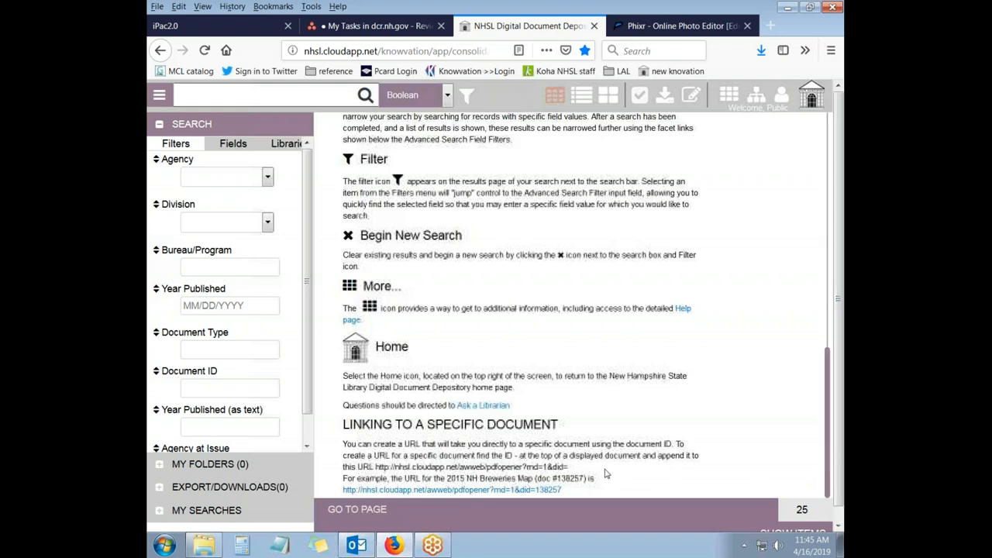
{"action": "mouse_move", "coordinate": [775, 447]}
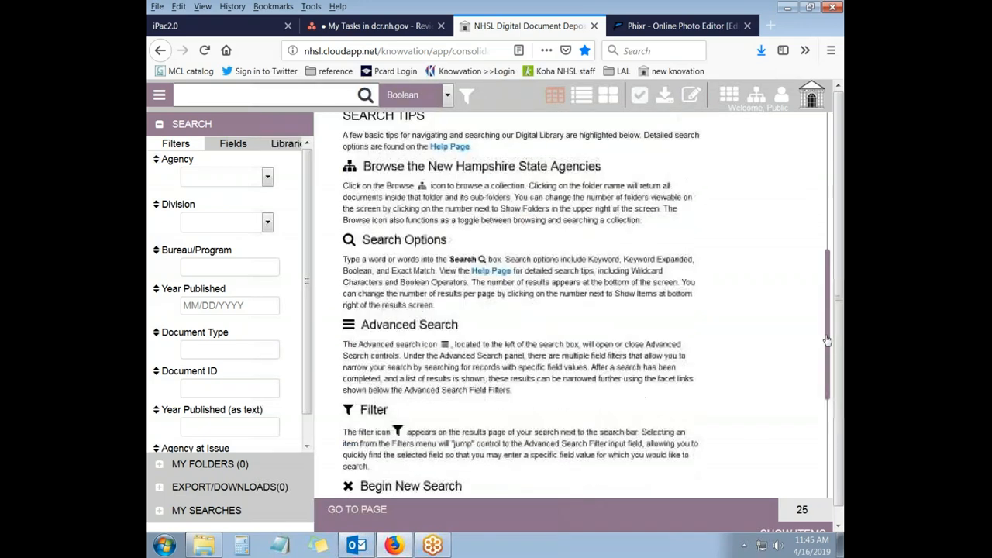
{"action": "scroll", "scroll_direction": "up", "scroll_amount": 3}
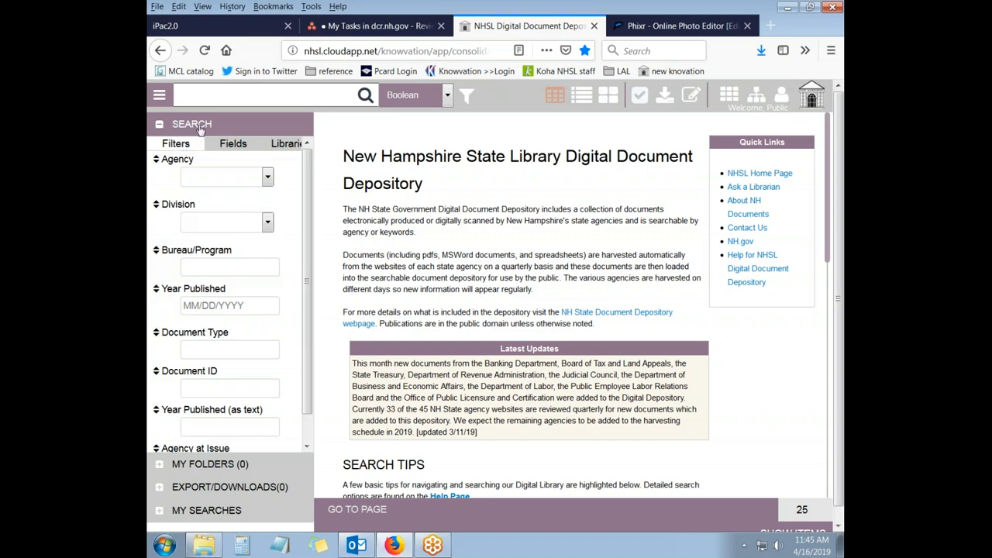
{"action": "mouse_move", "coordinate": [191, 147]}
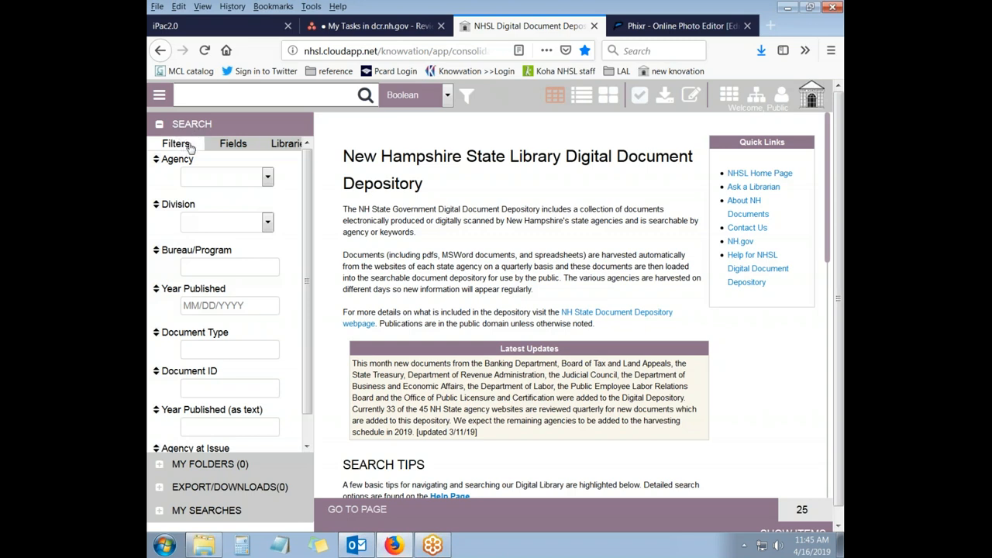
{"action": "left_click", "coordinate": [233, 144]}
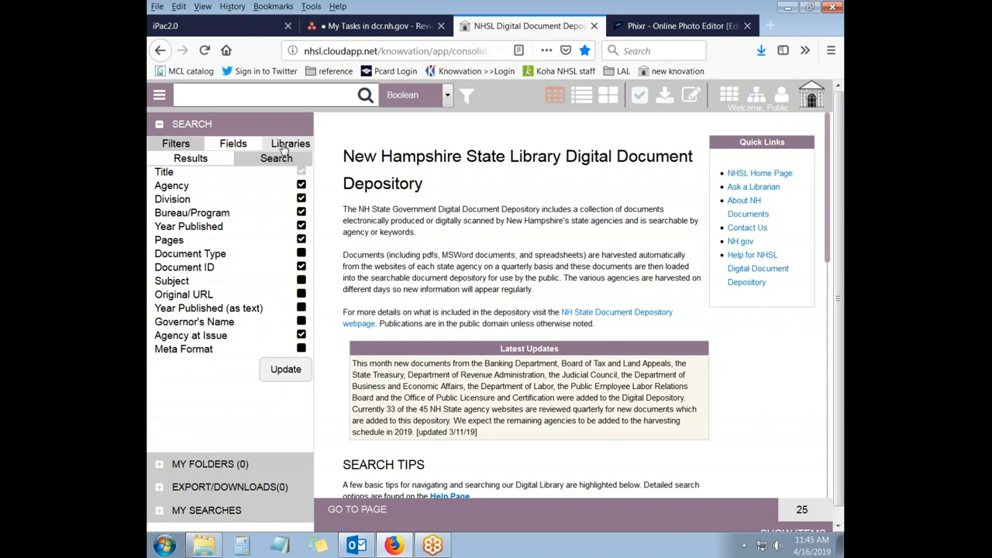
{"action": "left_click", "coordinate": [169, 143]}
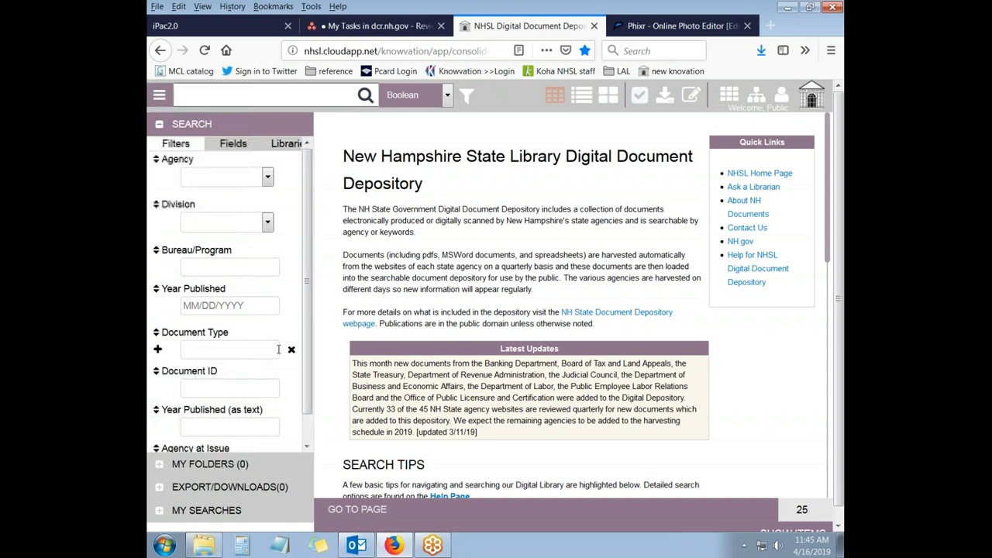
{"action": "mouse_move", "coordinate": [281, 347]}
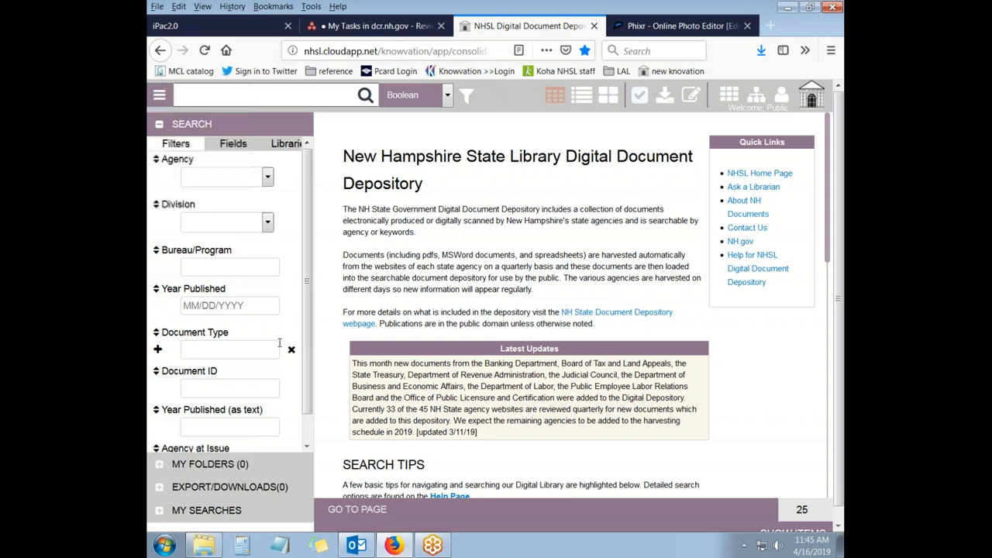
{"action": "mouse_move", "coordinate": [291, 341]}
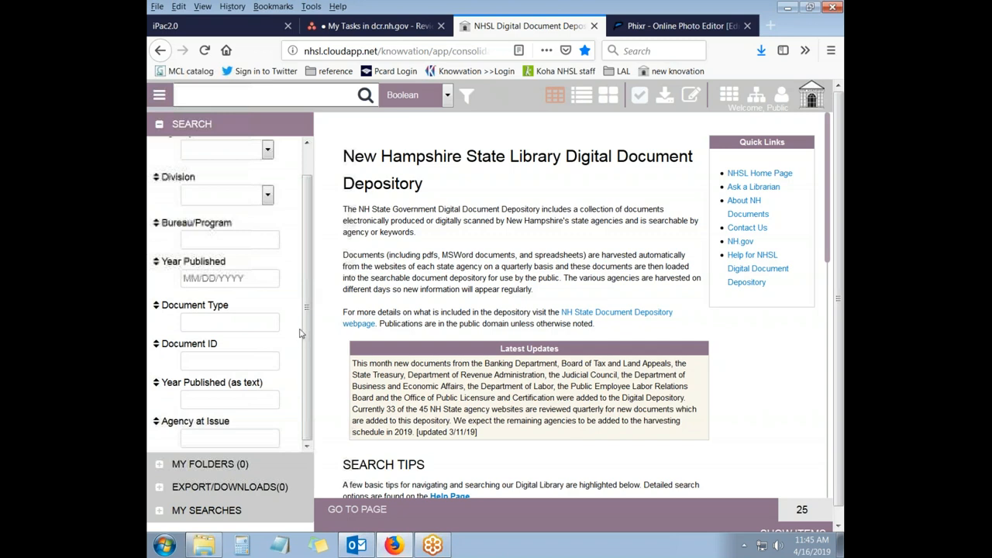
Step: Run a keyword search for 'breweries', returning 206 local records, and view the result fields
{"action": "left_click", "coordinate": [269, 94]}
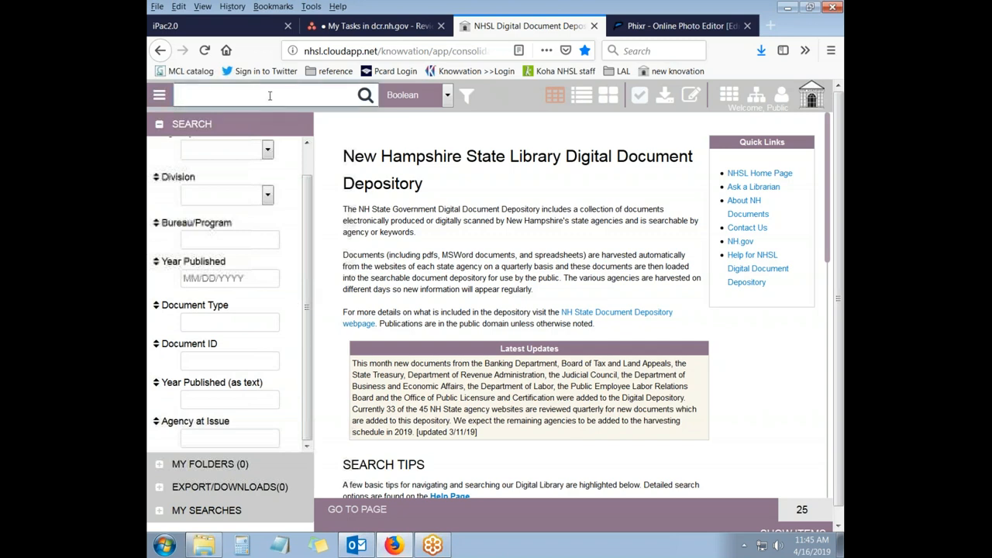
{"action": "type", "text": "bre"}
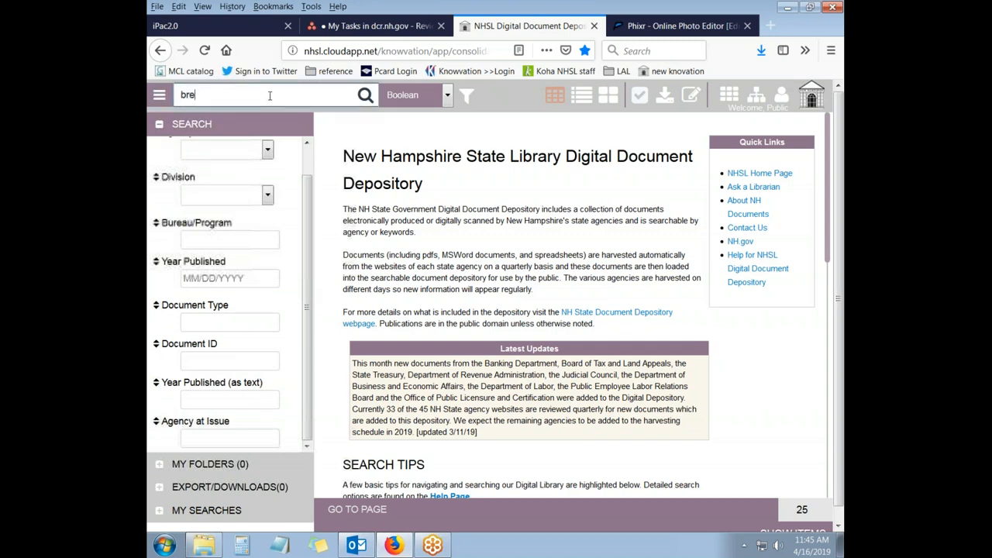
{"action": "type", "text": "breweries"}
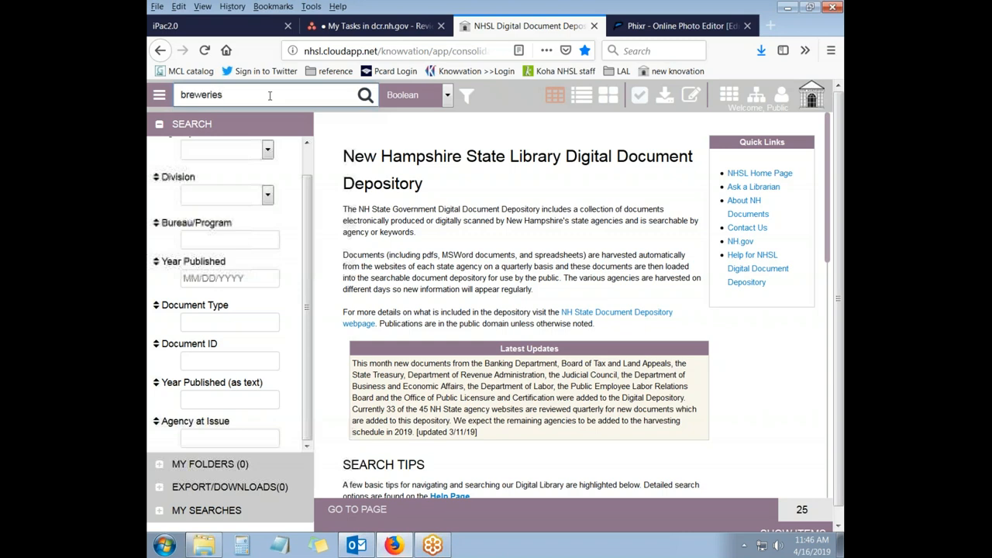
{"action": "left_click", "coordinate": [365, 94]}
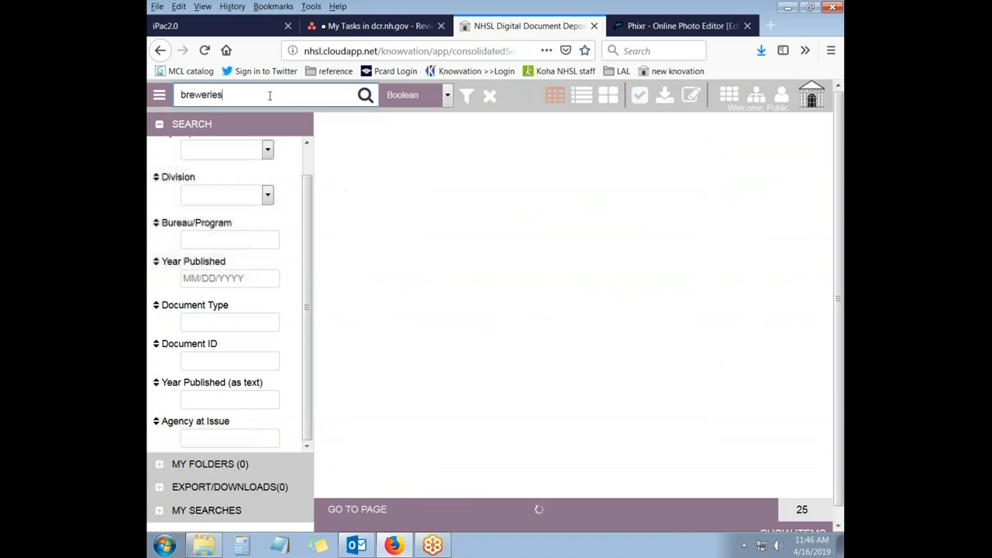
{"action": "left_click", "coordinate": [364, 95]}
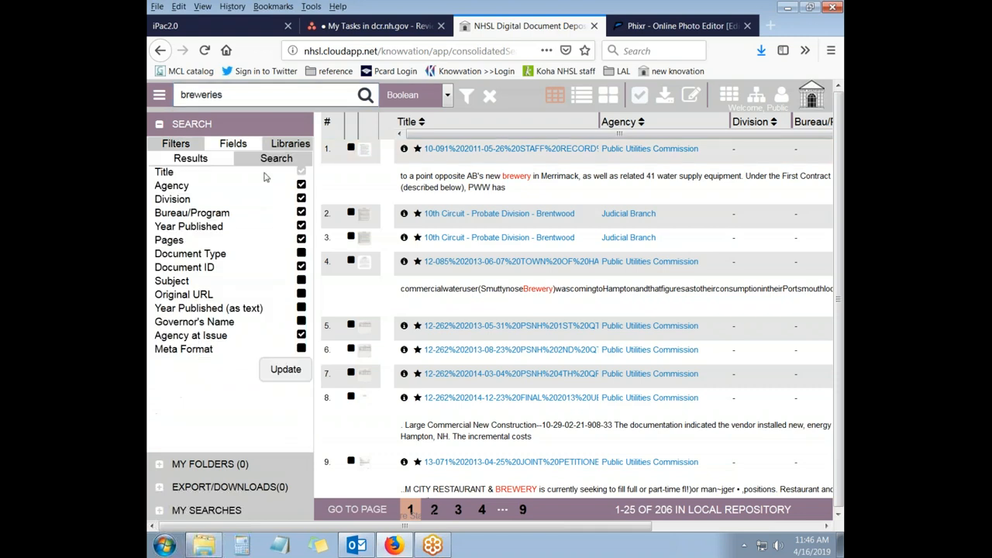
{"action": "mouse_move", "coordinate": [208, 163]}
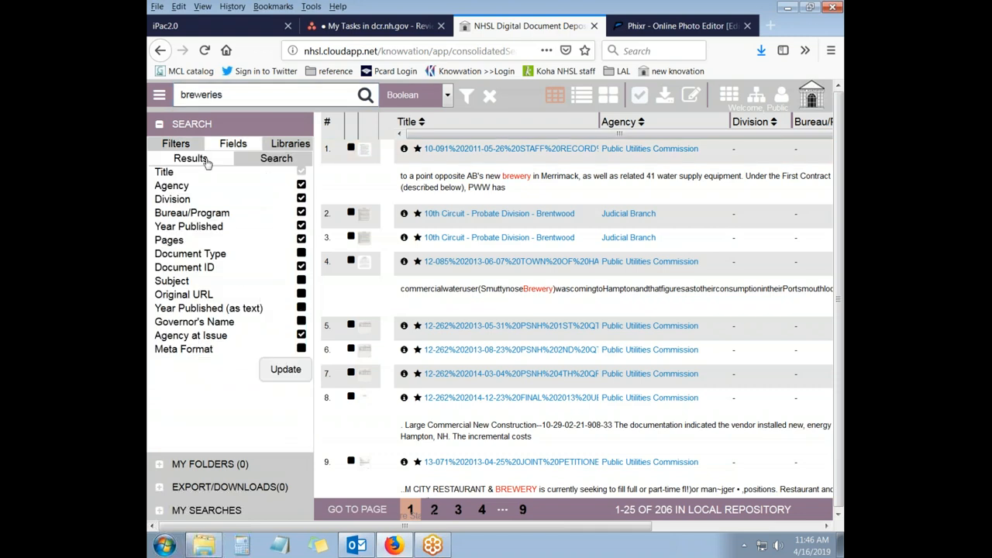
{"action": "mouse_move", "coordinate": [207, 165]}
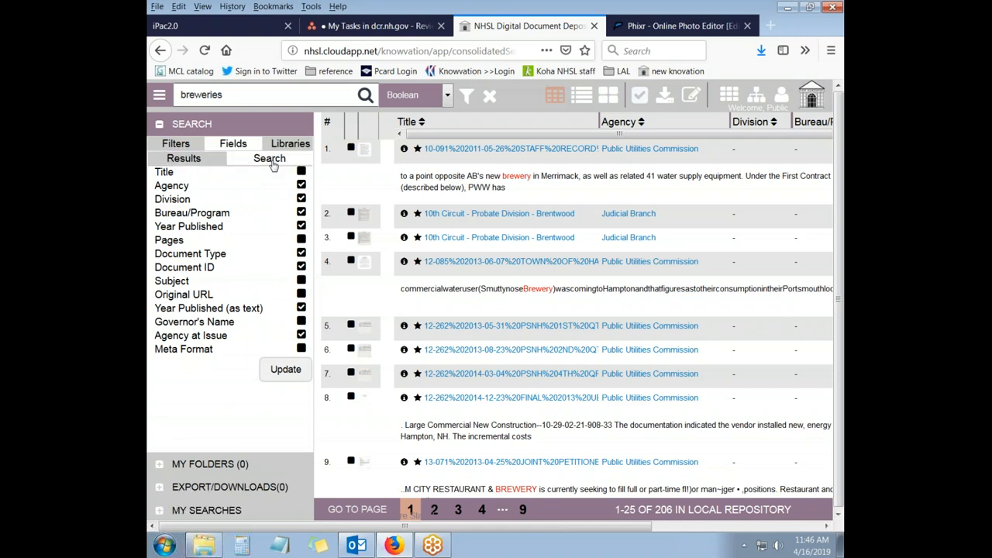
{"action": "mouse_move", "coordinate": [293, 183]}
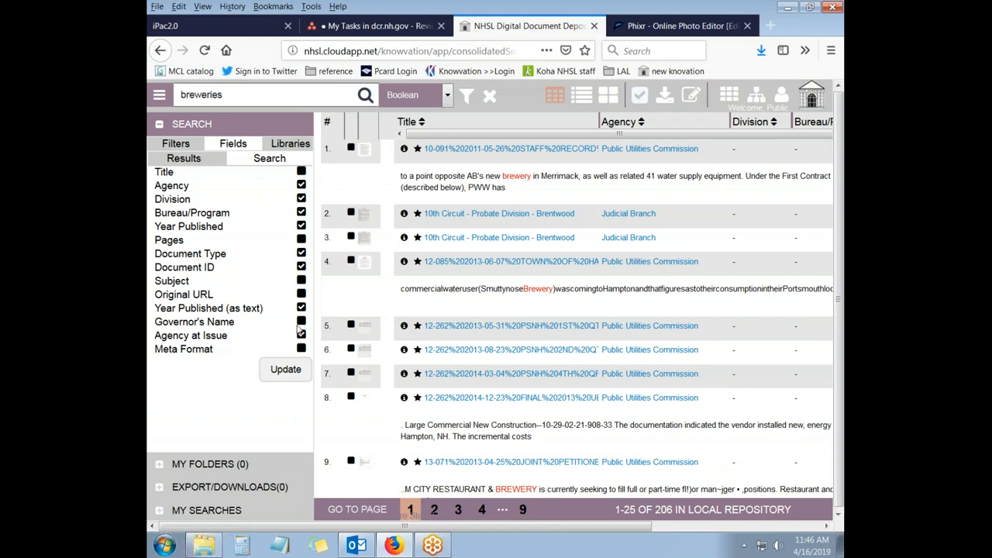
{"action": "mouse_move", "coordinate": [304, 163]}
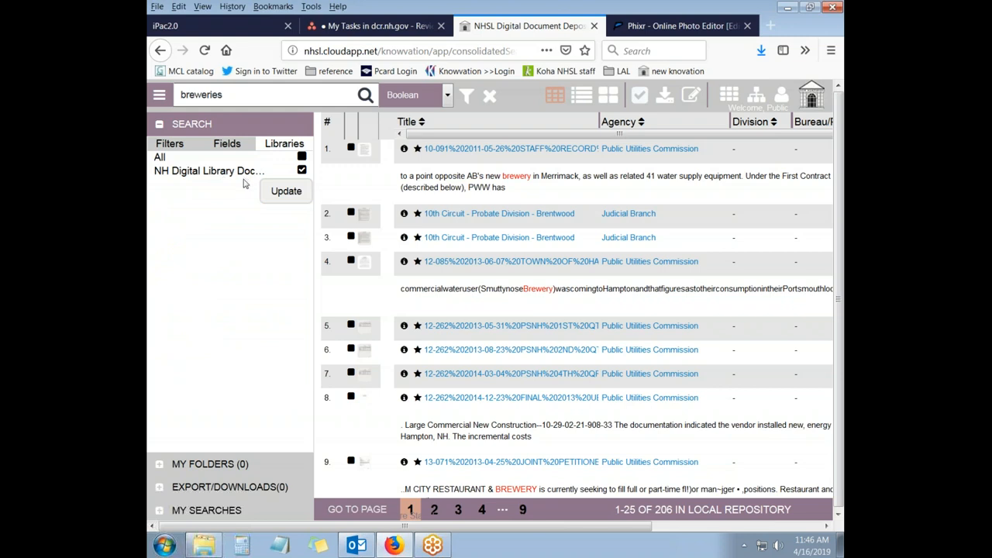
{"action": "mouse_move", "coordinate": [176, 155]}
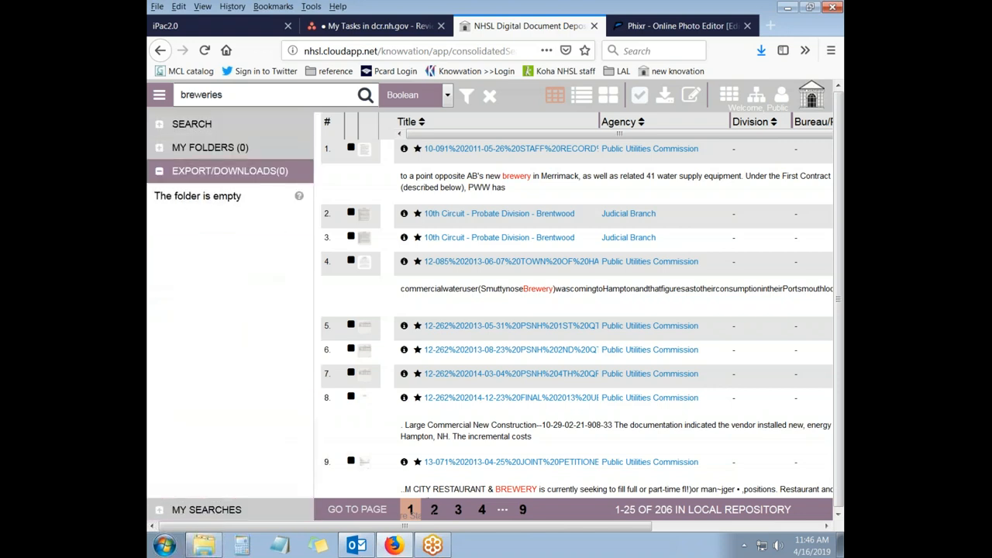
Step: Check recent searches, then expand the agency, division, year and type filters
{"action": "left_click", "coordinate": [207, 193]}
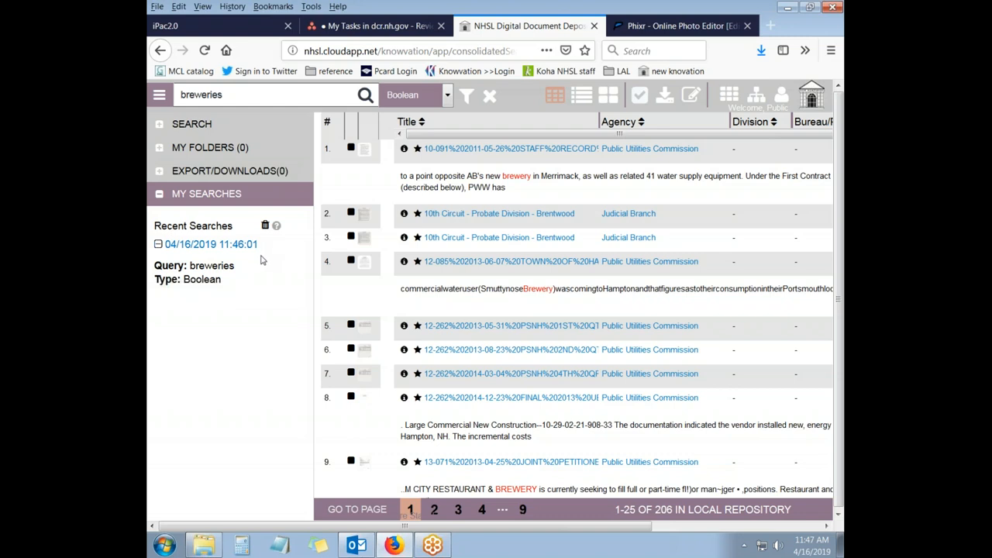
{"action": "mouse_move", "coordinate": [265, 264]}
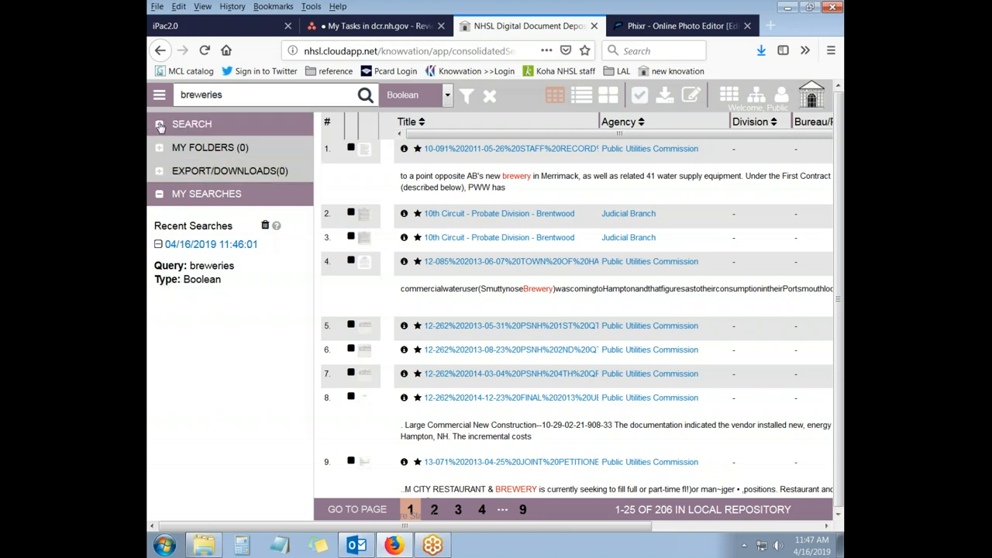
{"action": "left_click", "coordinate": [160, 123]}
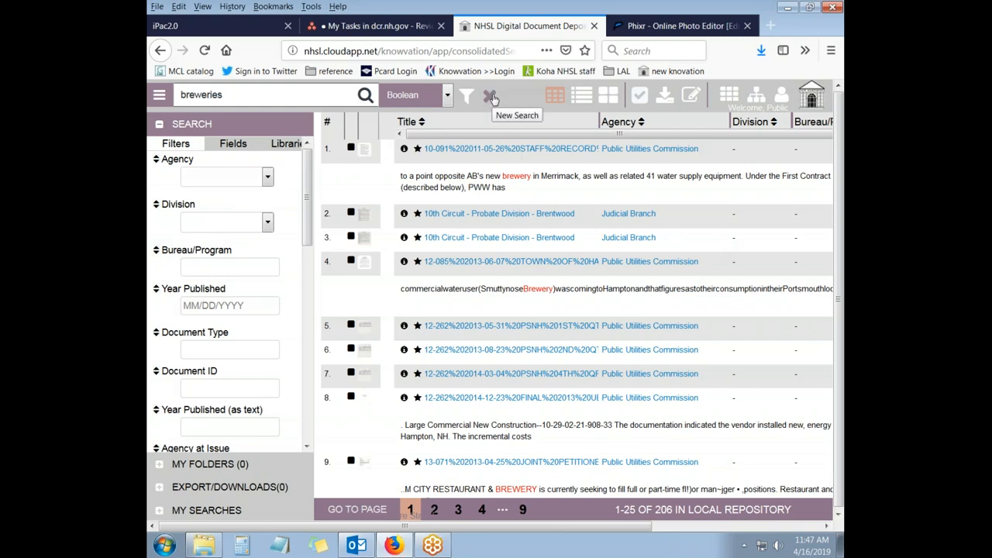
Step: Clear the breweries query with New Search, leaving 0 results
{"action": "left_click", "coordinate": [492, 94]}
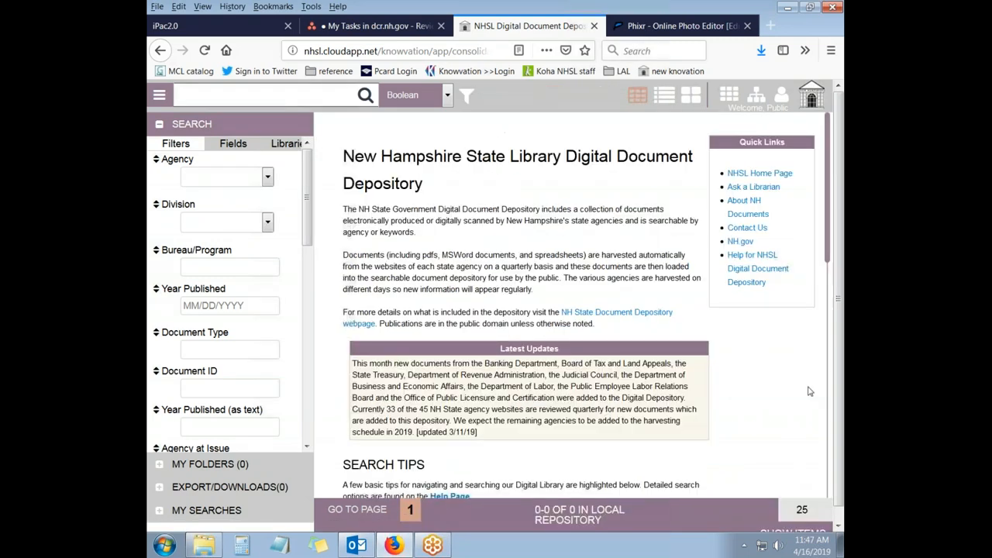
{"action": "mouse_move", "coordinate": [653, 354]}
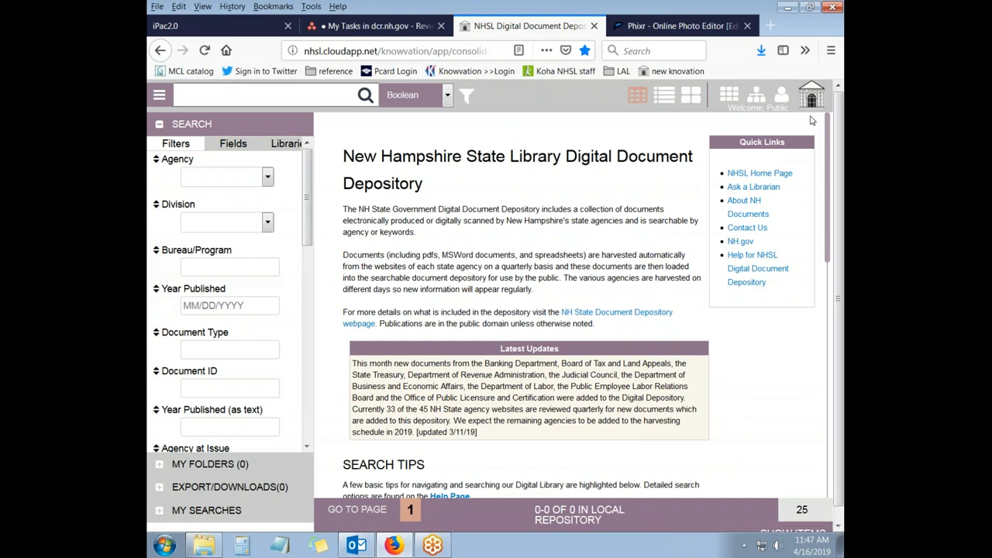
{"action": "mouse_move", "coordinate": [650, 134]}
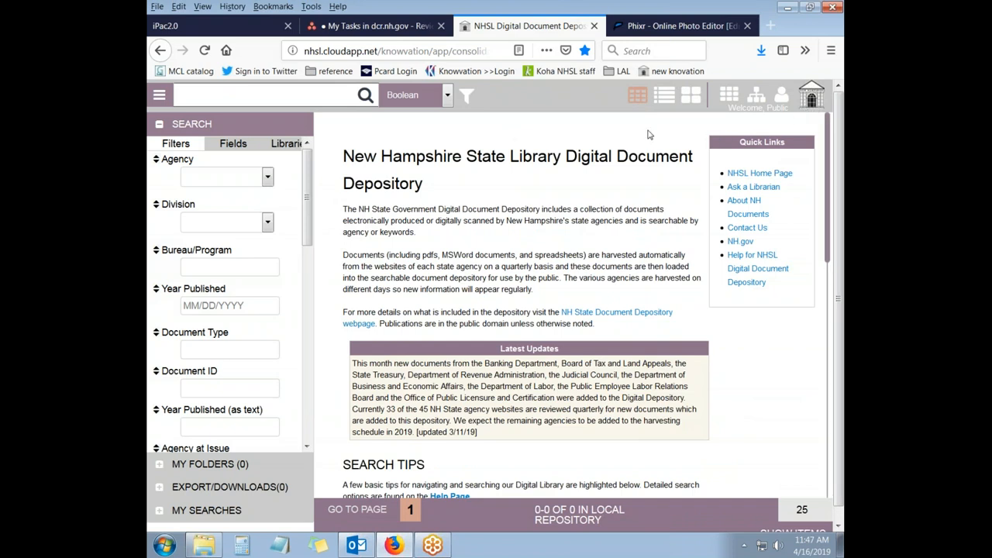
{"action": "mouse_move", "coordinate": [812, 131]}
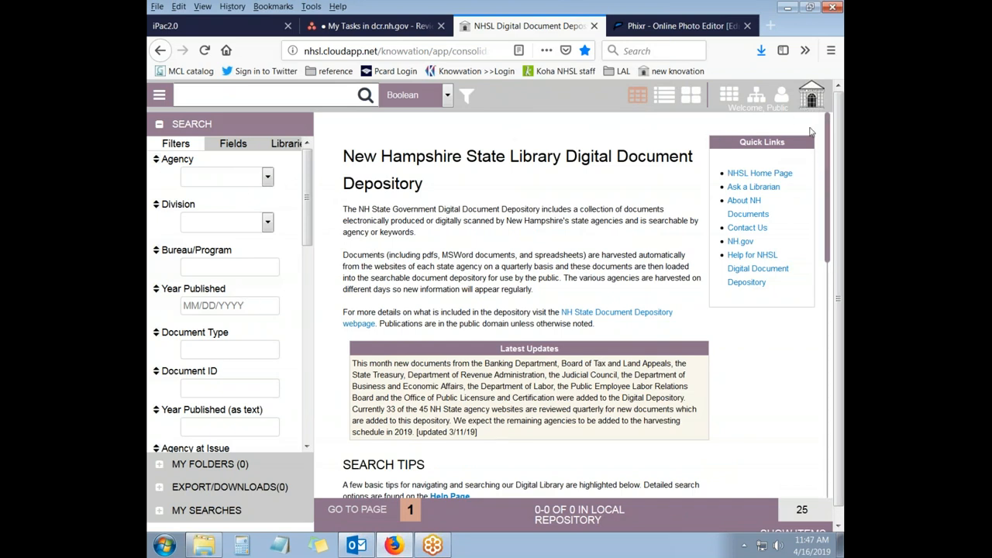
{"action": "mouse_move", "coordinate": [788, 115]}
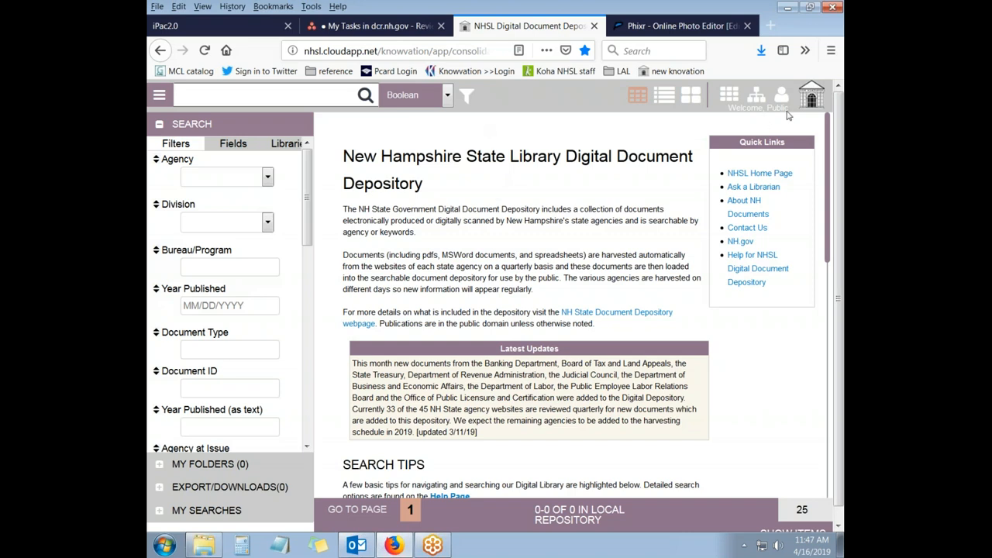
{"action": "mouse_move", "coordinate": [787, 115]}
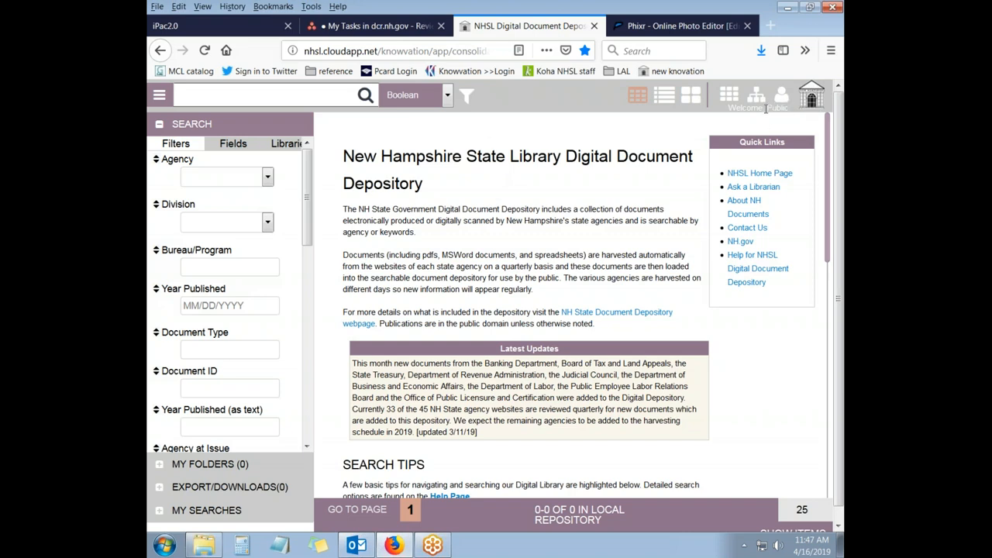
Step: Log in as staff user 'mru' with its password
{"action": "left_click", "coordinate": [781, 95]}
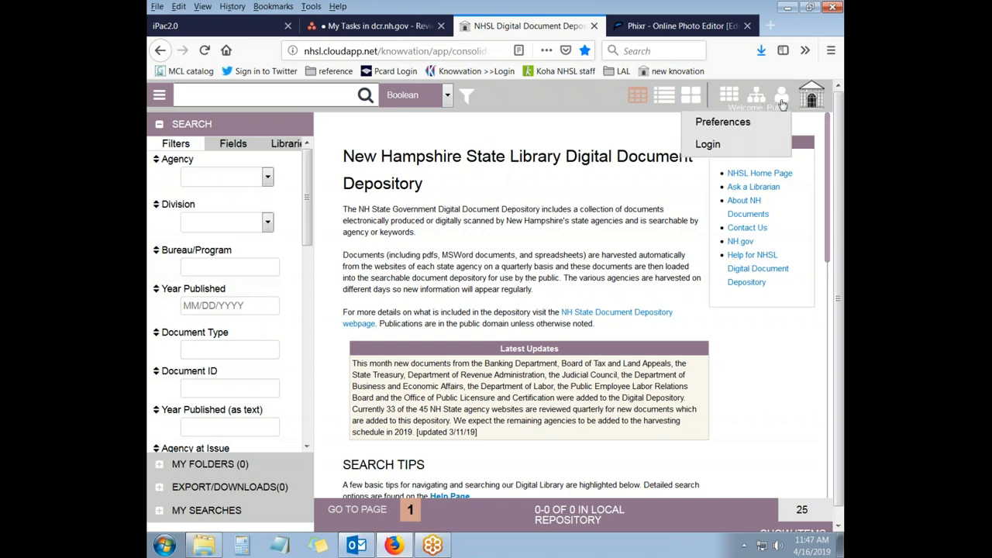
{"action": "mouse_move", "coordinate": [723, 121]}
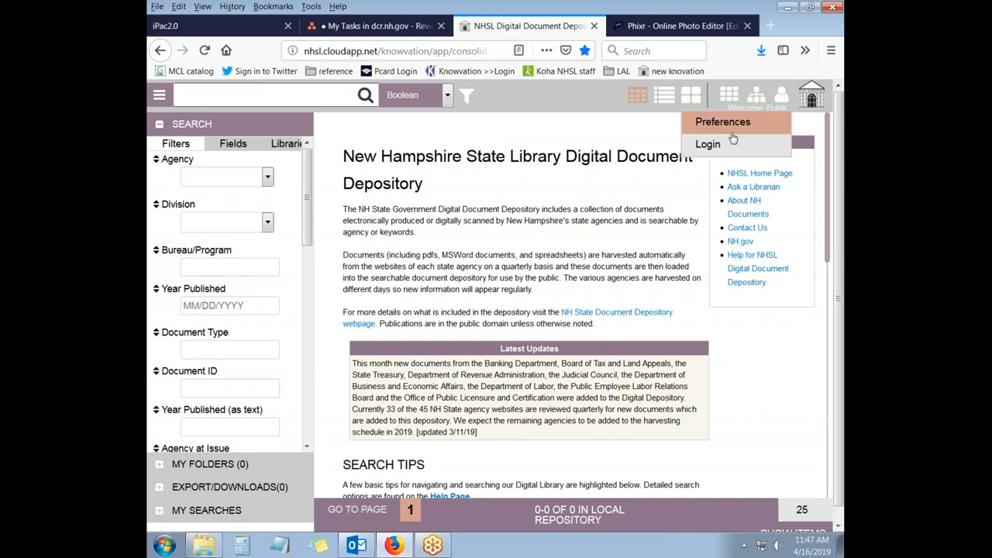
{"action": "left_click", "coordinate": [707, 144]}
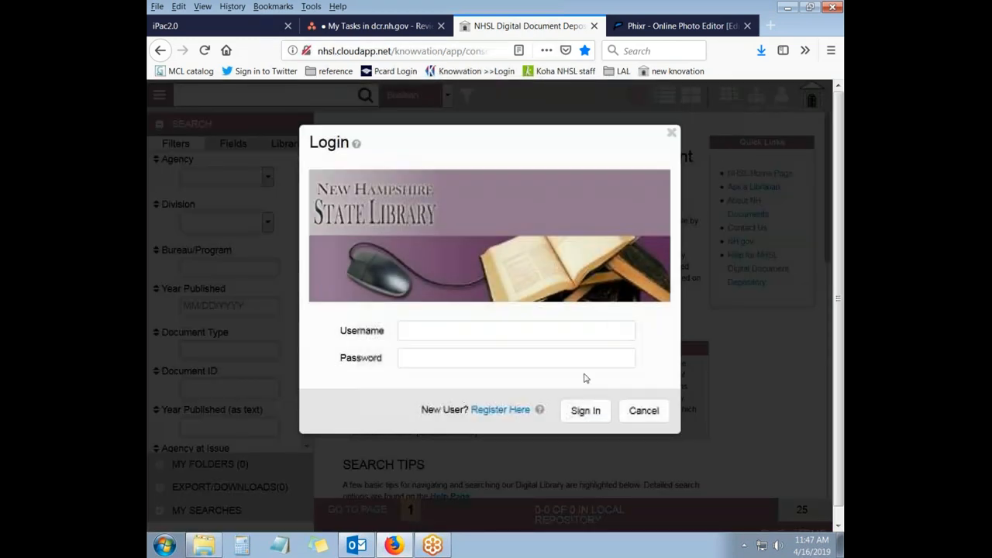
{"action": "left_click", "coordinate": [515, 330]}
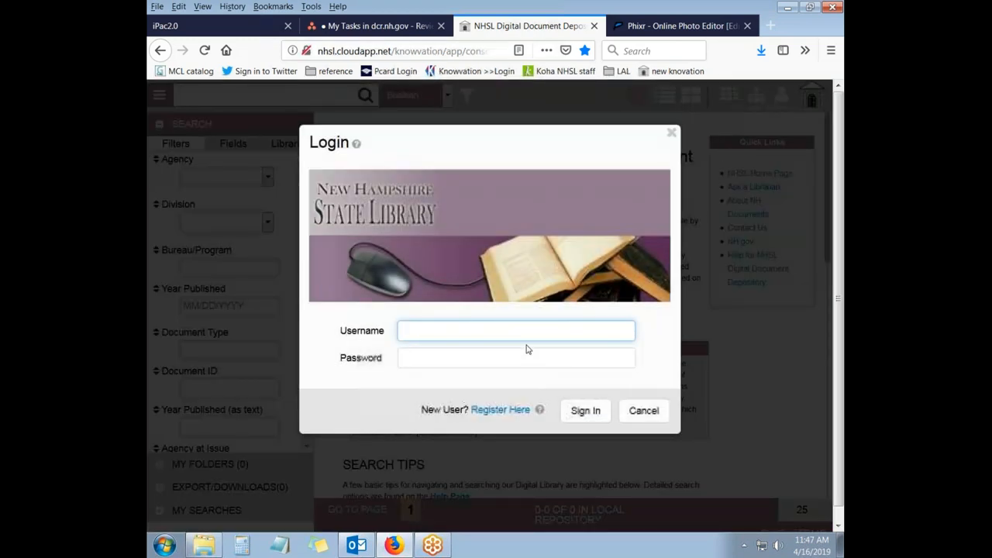
{"action": "type", "text": "mrussell"}
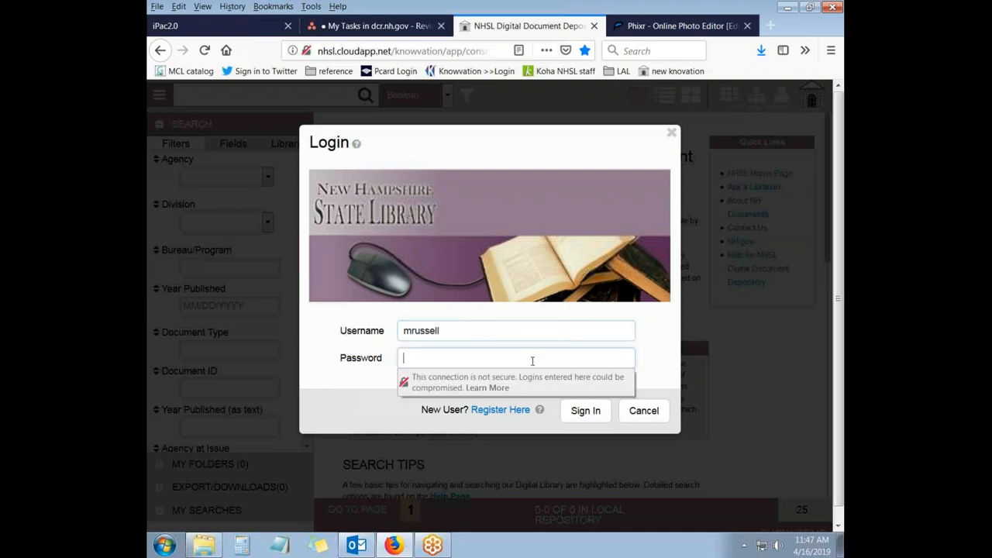
{"action": "type", "text": "•••"}
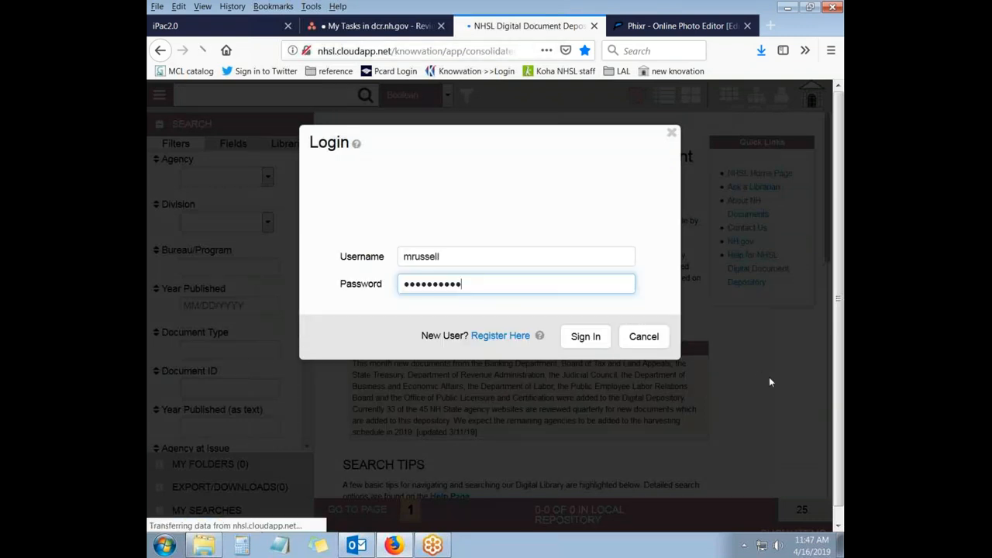
{"action": "left_click", "coordinate": [585, 335]}
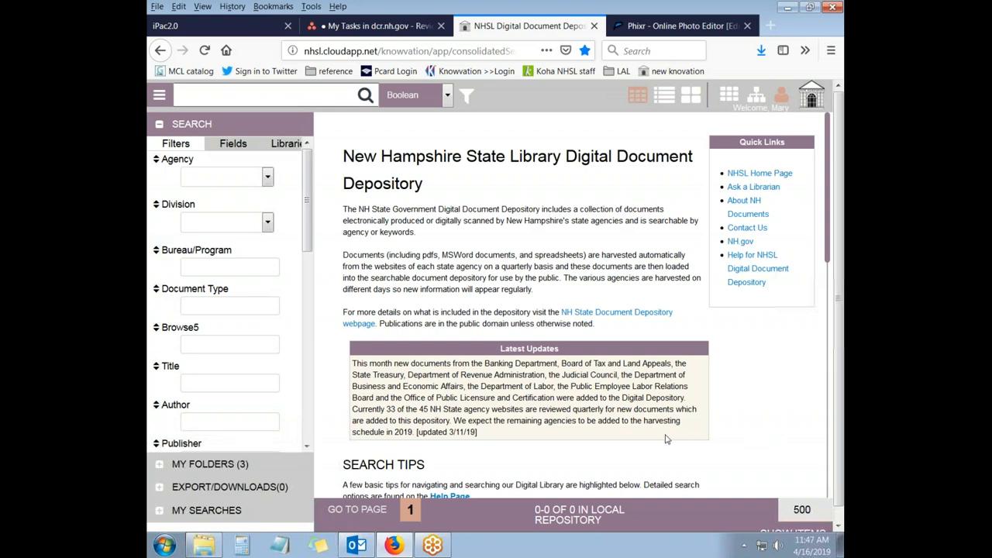
{"action": "mouse_move", "coordinate": [684, 344]}
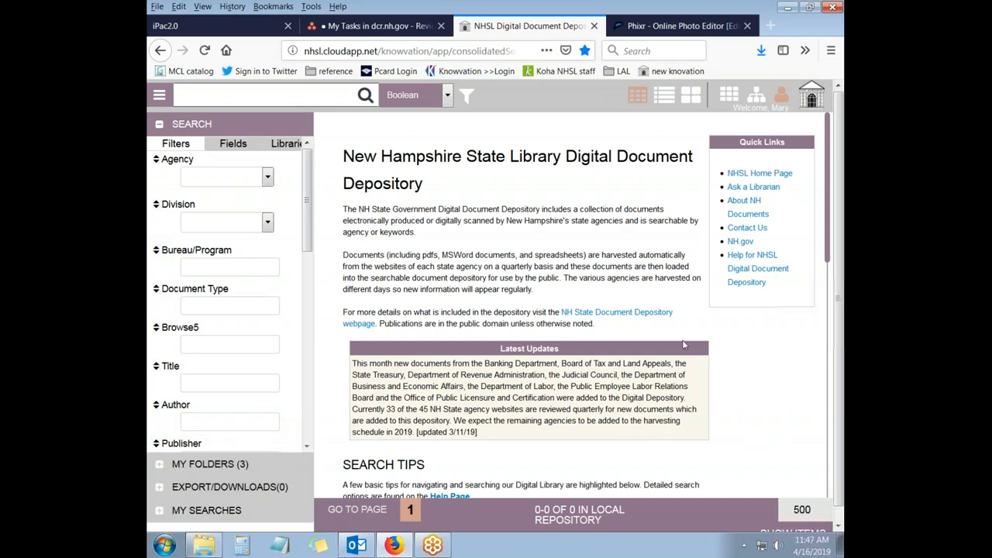
{"action": "mouse_move", "coordinate": [733, 363]}
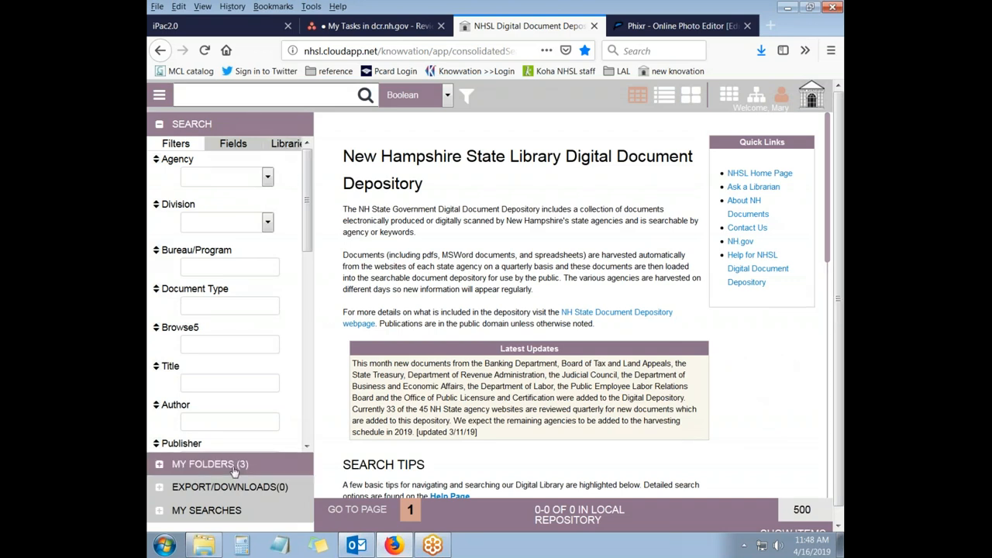
{"action": "left_click", "coordinate": [209, 464]}
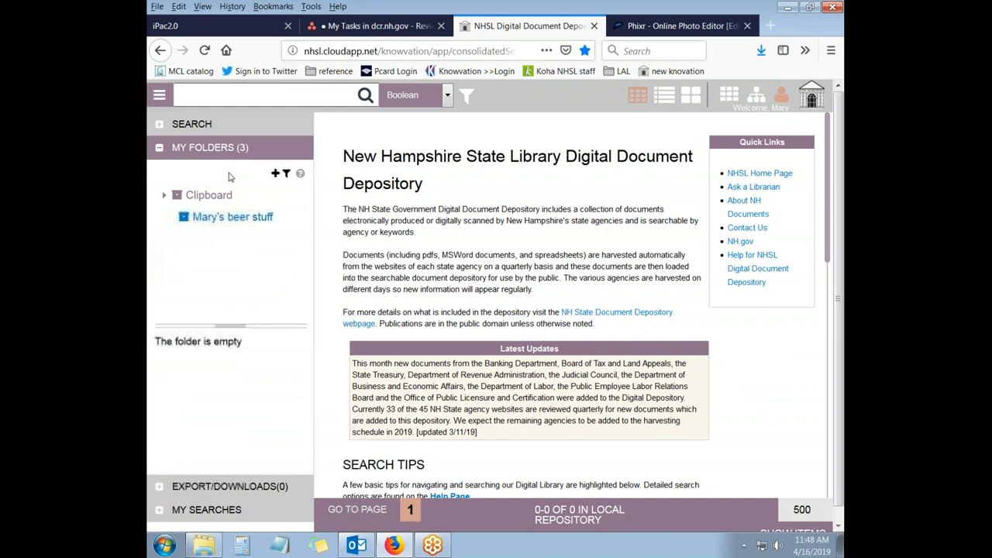
{"action": "mouse_move", "coordinate": [159, 157]}
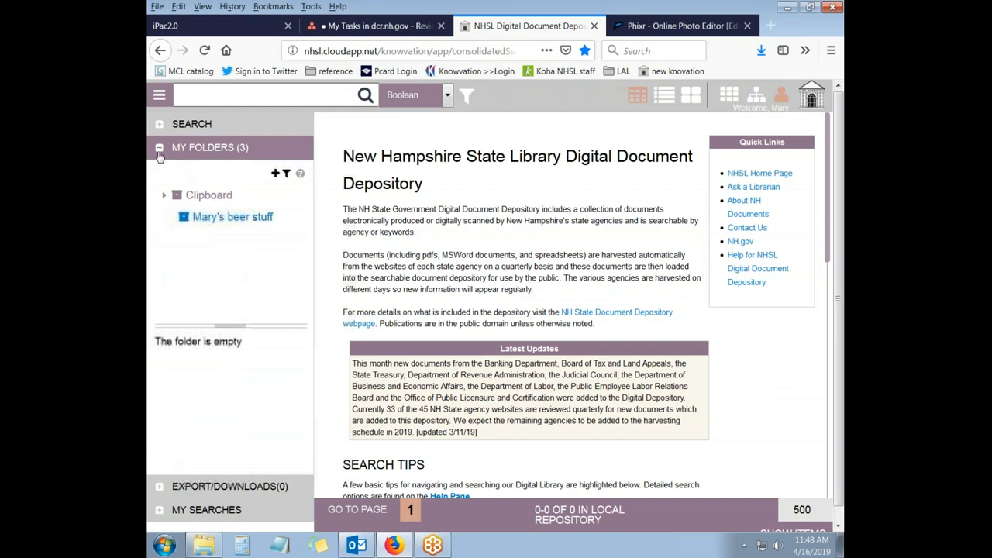
{"action": "left_click", "coordinate": [230, 171]}
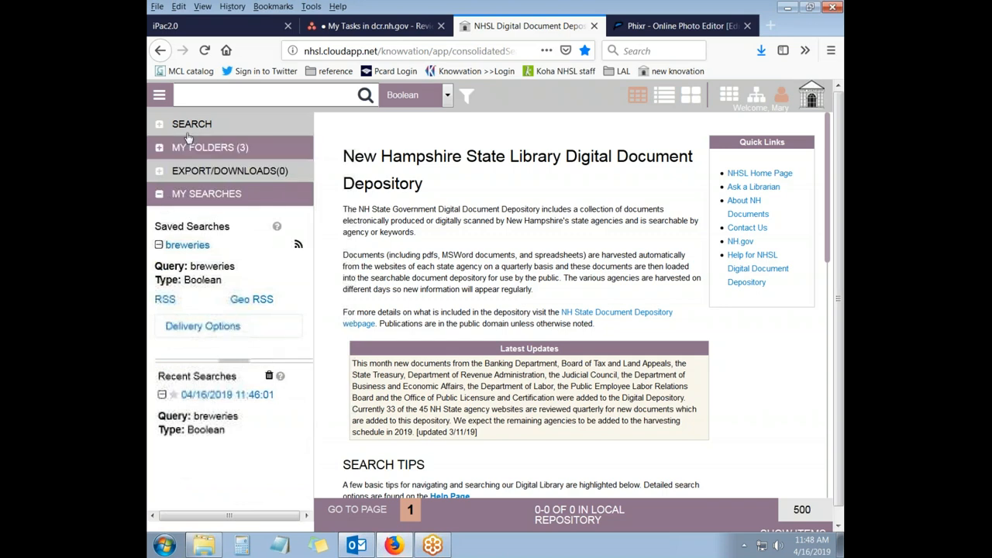
{"action": "left_click", "coordinate": [191, 124]}
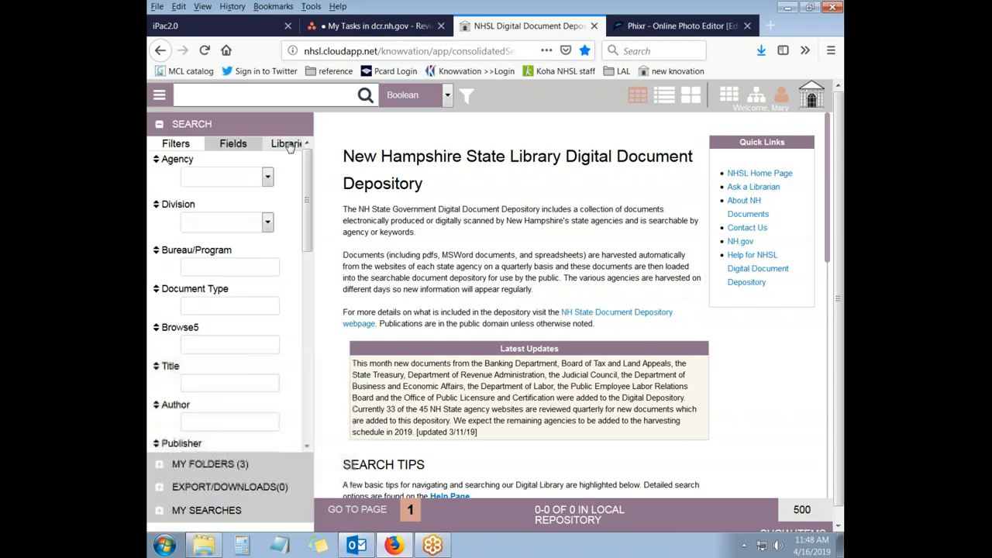
Step: Review the four searchable libraries, toggling the NH Digital Library checkbox on and off
{"action": "left_click", "coordinate": [284, 144]}
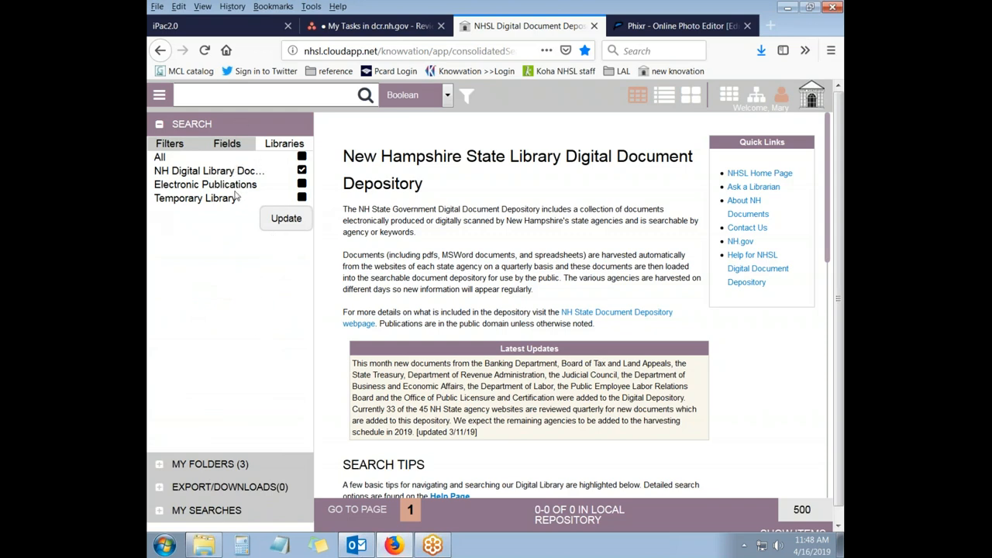
{"action": "mouse_move", "coordinate": [314, 176]}
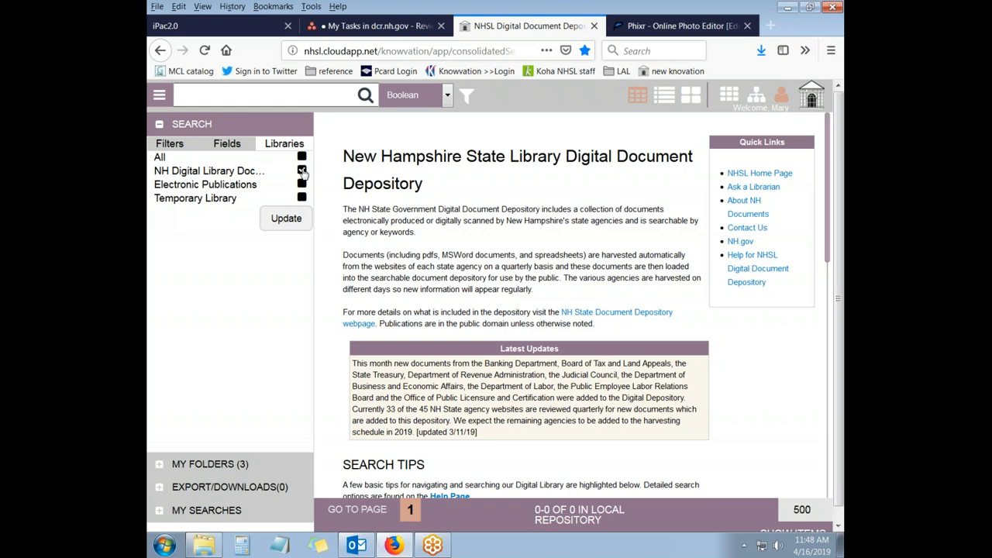
{"action": "left_click", "coordinate": [302, 171]}
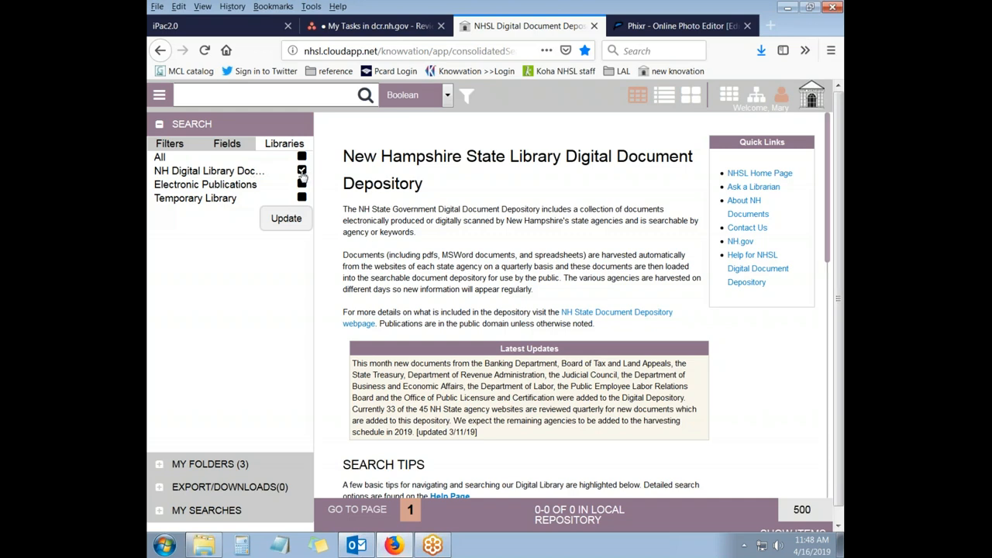
{"action": "left_click", "coordinate": [301, 170]}
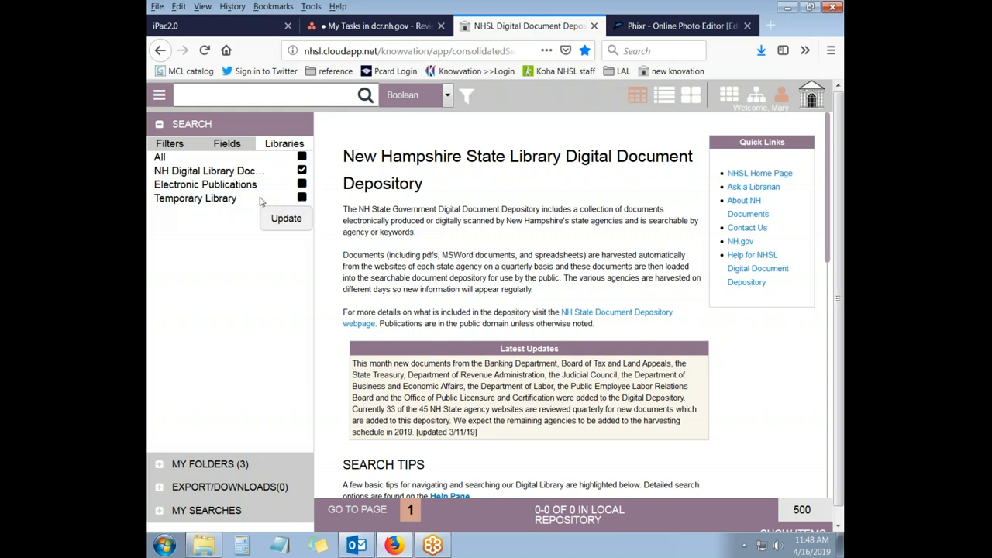
{"action": "mouse_move", "coordinate": [261, 202]}
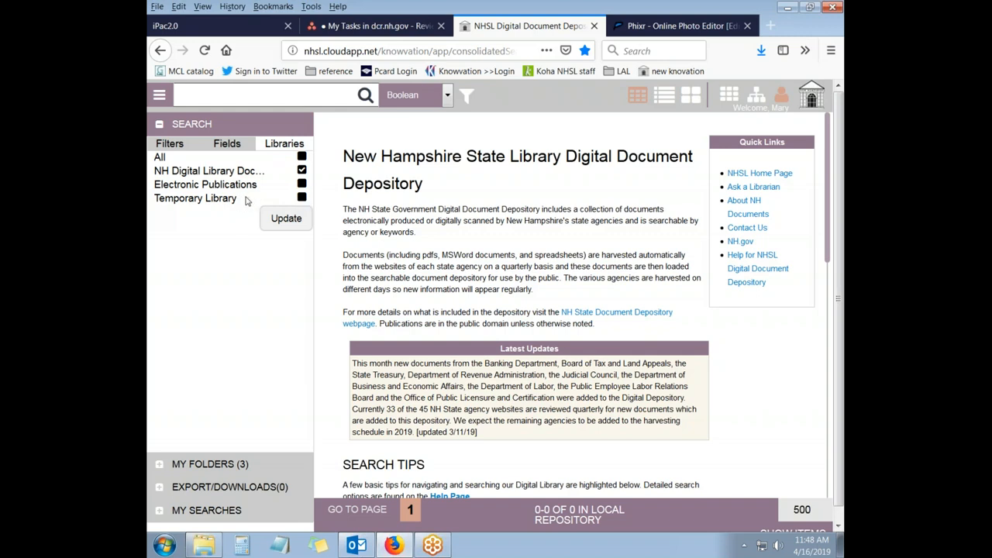
{"action": "mouse_move", "coordinate": [243, 202]}
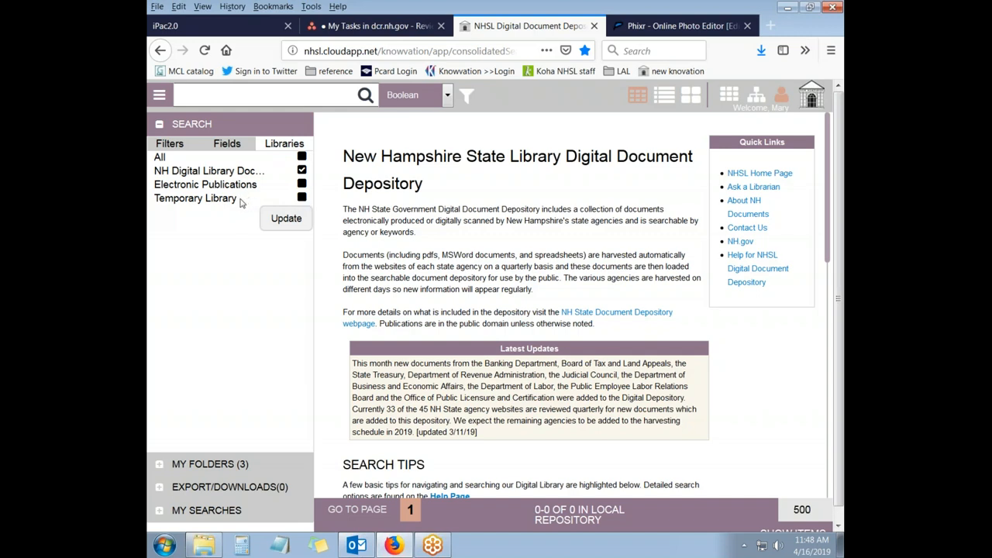
{"action": "mouse_move", "coordinate": [242, 202]}
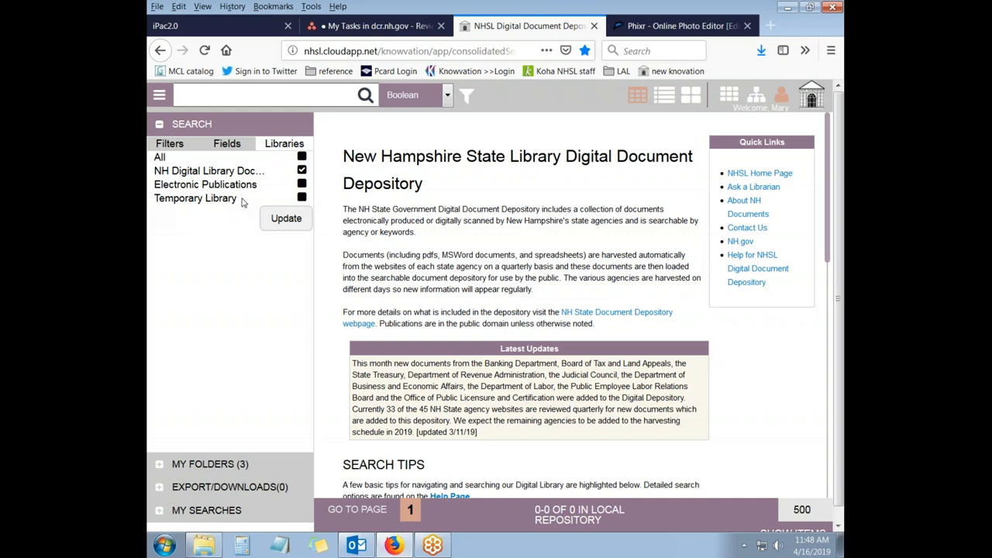
{"action": "mouse_move", "coordinate": [244, 201]}
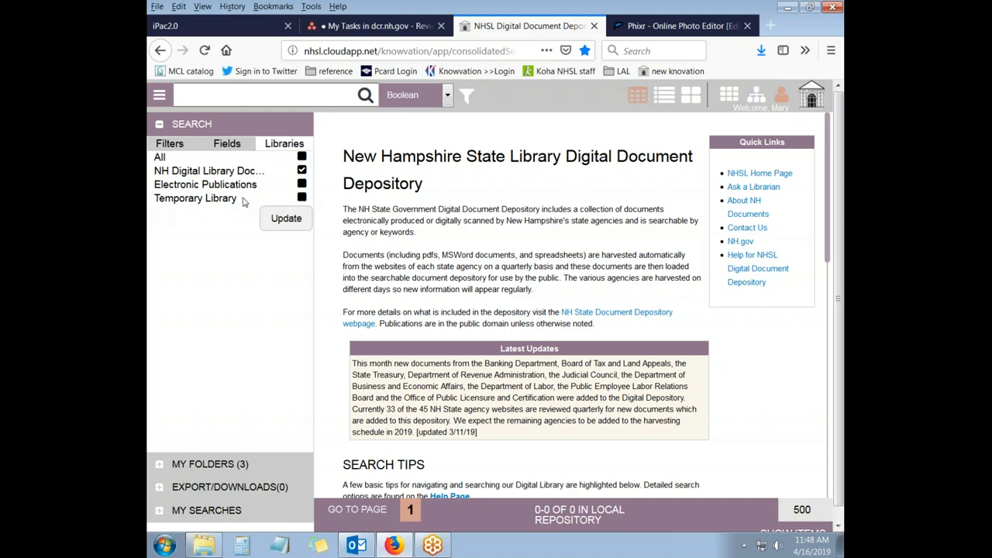
{"action": "mouse_move", "coordinate": [309, 198]}
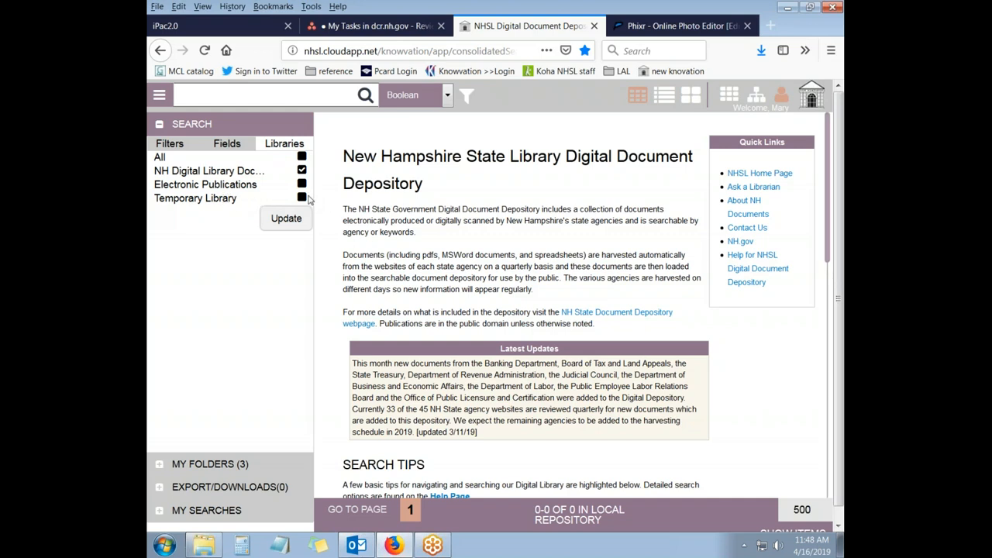
{"action": "mouse_move", "coordinate": [304, 200]}
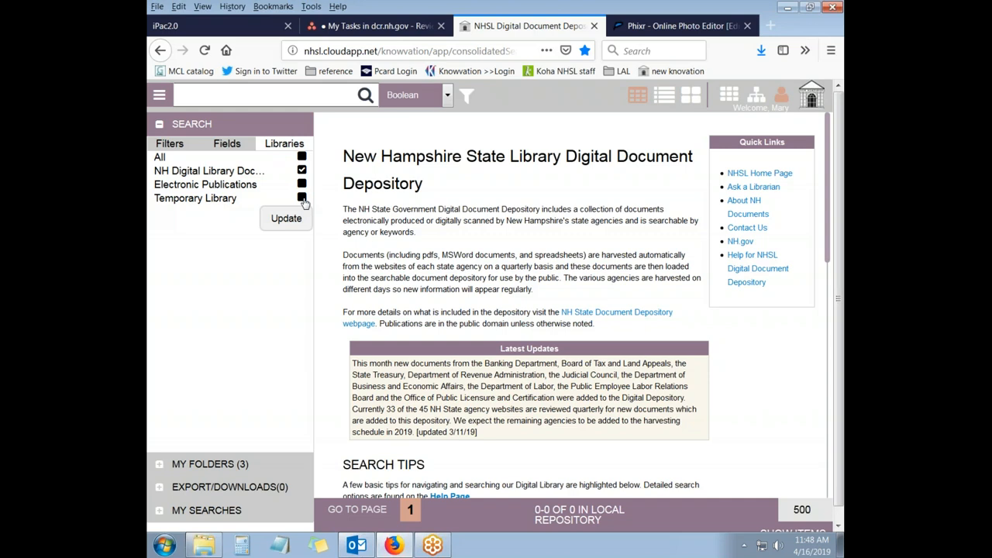
{"action": "left_click", "coordinate": [301, 169]}
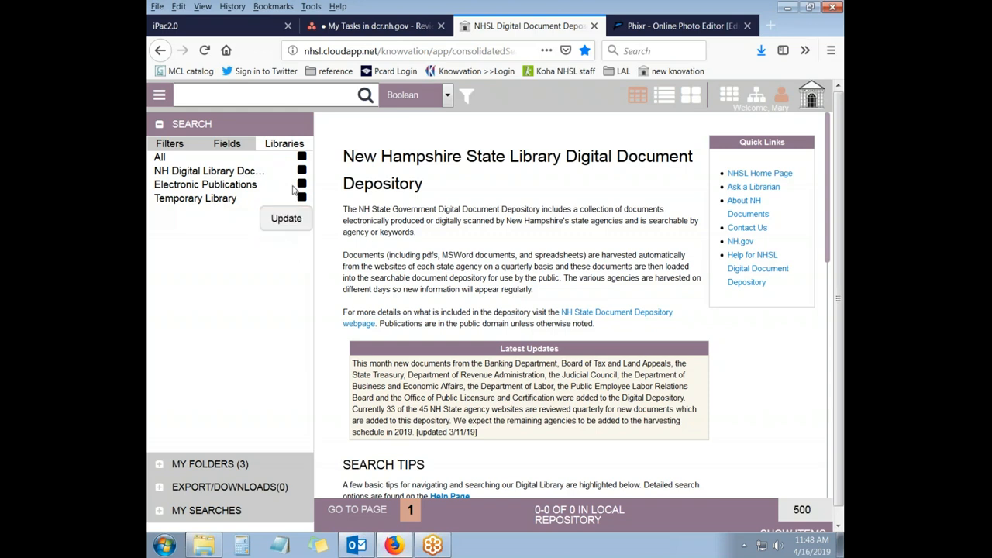
{"action": "left_click", "coordinate": [302, 170]}
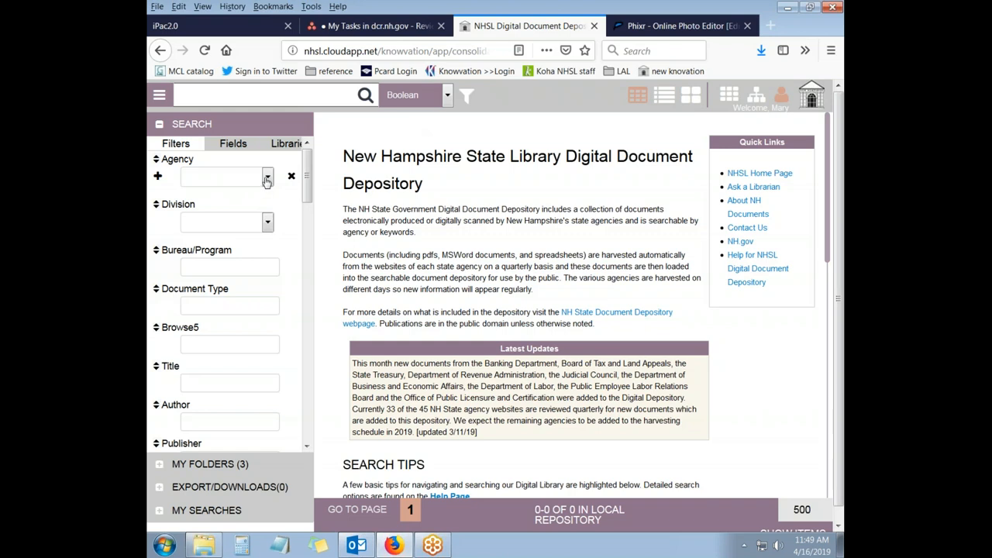
Step: Filter by the Business and Economic Affairs agency, listing 438 documents
{"action": "left_click", "coordinate": [268, 176]}
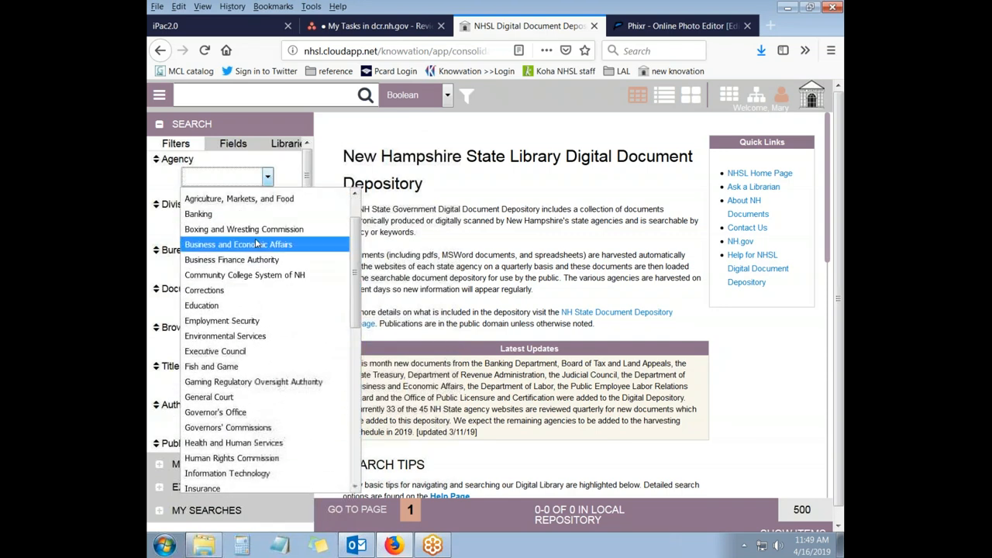
{"action": "left_click", "coordinate": [238, 244]}
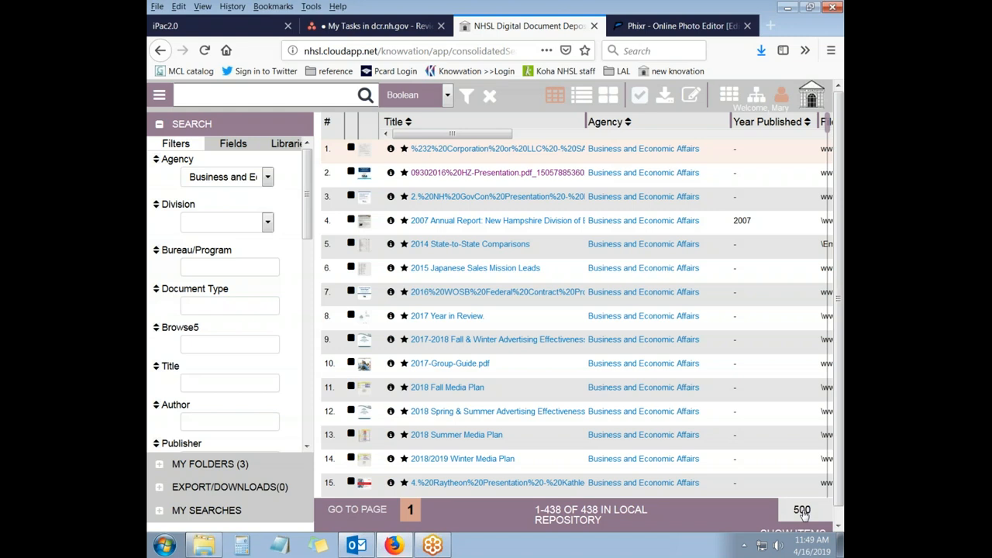
Step: Show the results-per-page choices, 4 to 1000, for the 438 records
{"action": "left_click", "coordinate": [801, 509]}
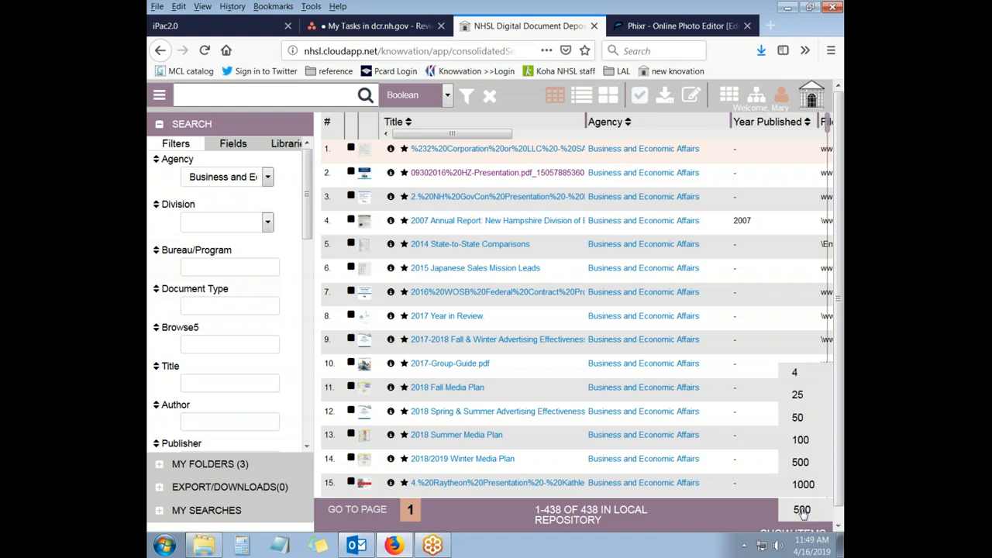
{"action": "mouse_move", "coordinate": [804, 484]}
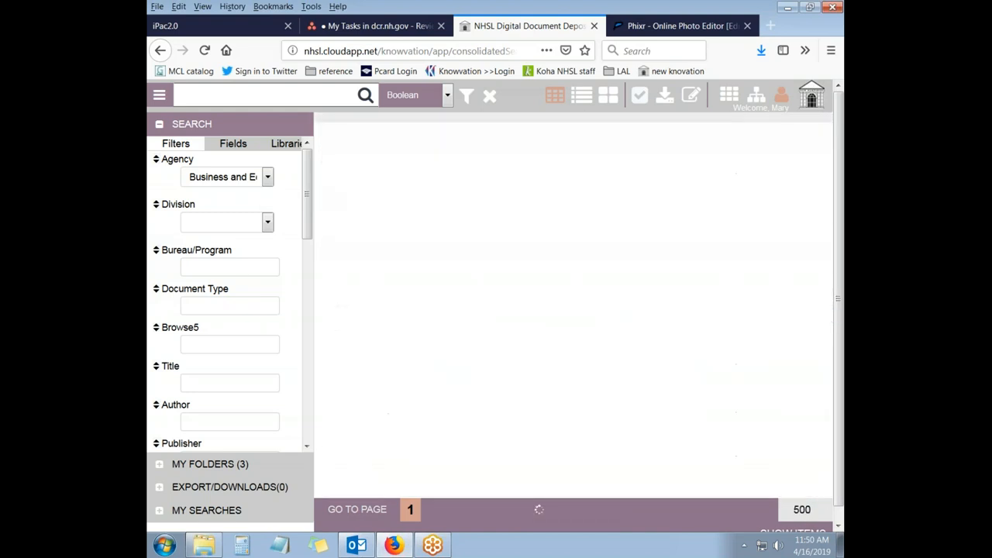
{"action": "mouse_move", "coordinate": [798, 476]}
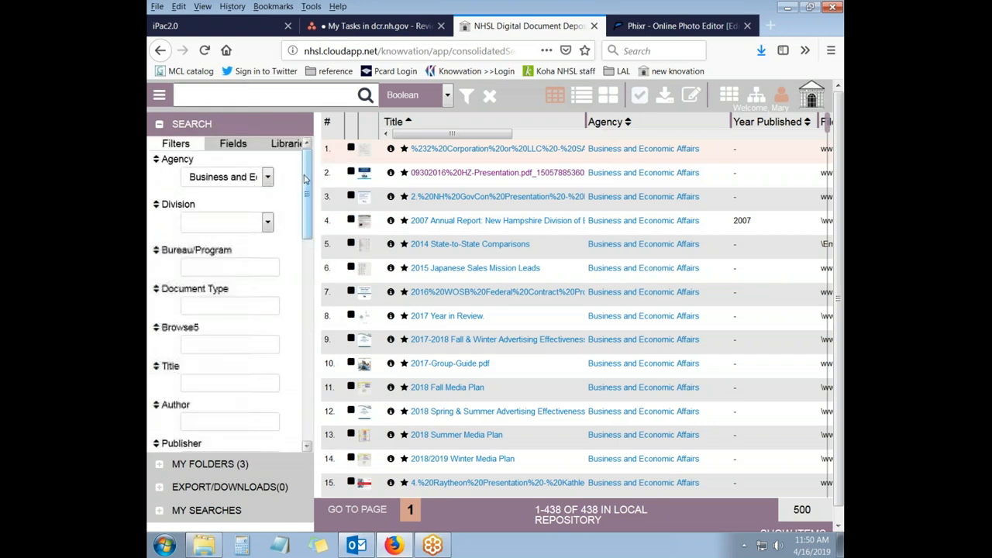
Step: Scroll the Filters panel to Document Level Access and open its choices for Staff Only
{"action": "scroll", "scroll_direction": "down", "scroll_amount": 3}
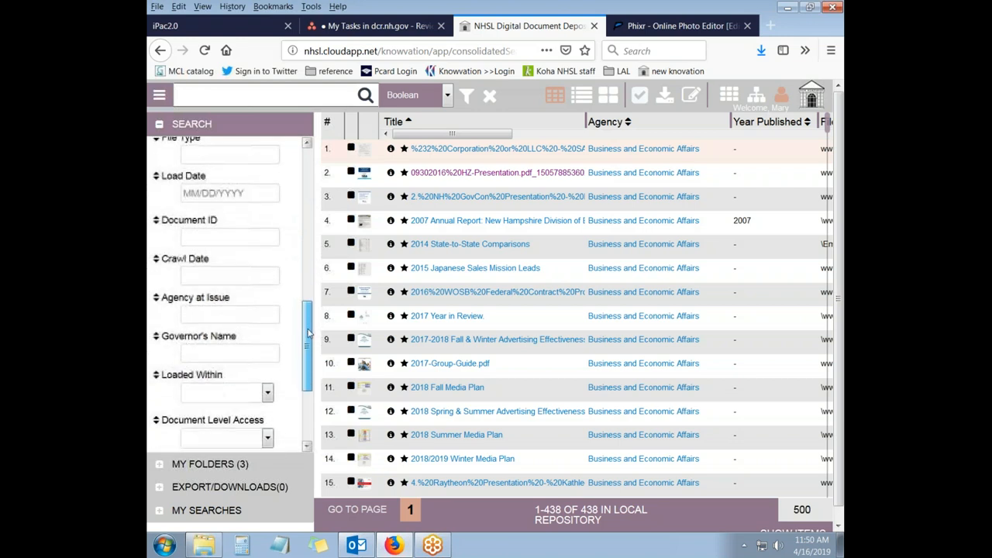
{"action": "scroll", "scroll_direction": "down", "scroll_amount": 3}
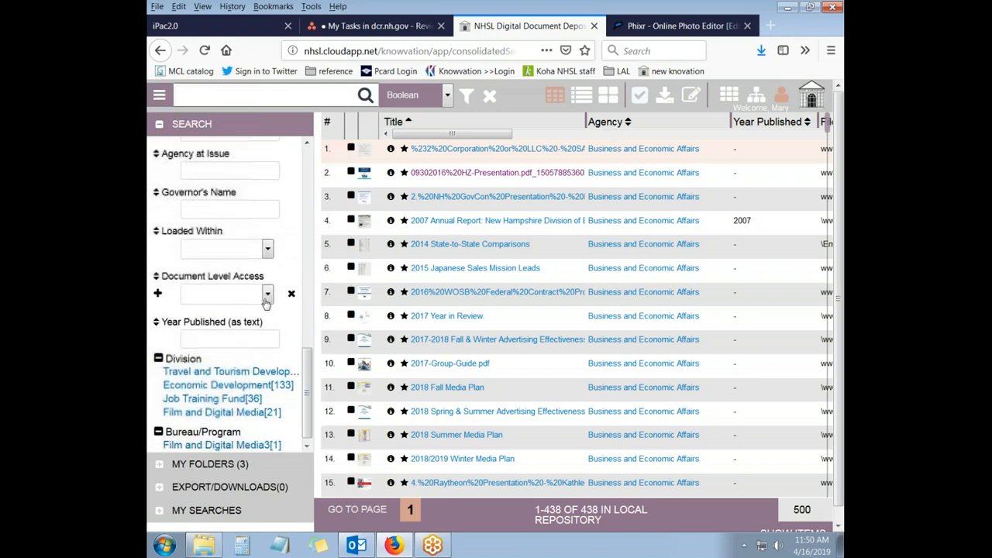
{"action": "left_click", "coordinate": [267, 293]}
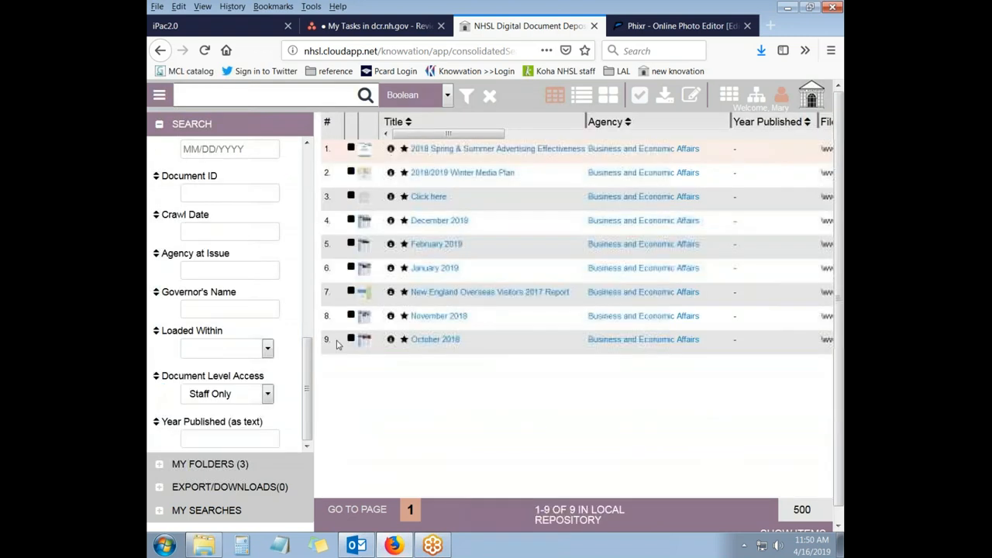
{"action": "mouse_move", "coordinate": [599, 441]}
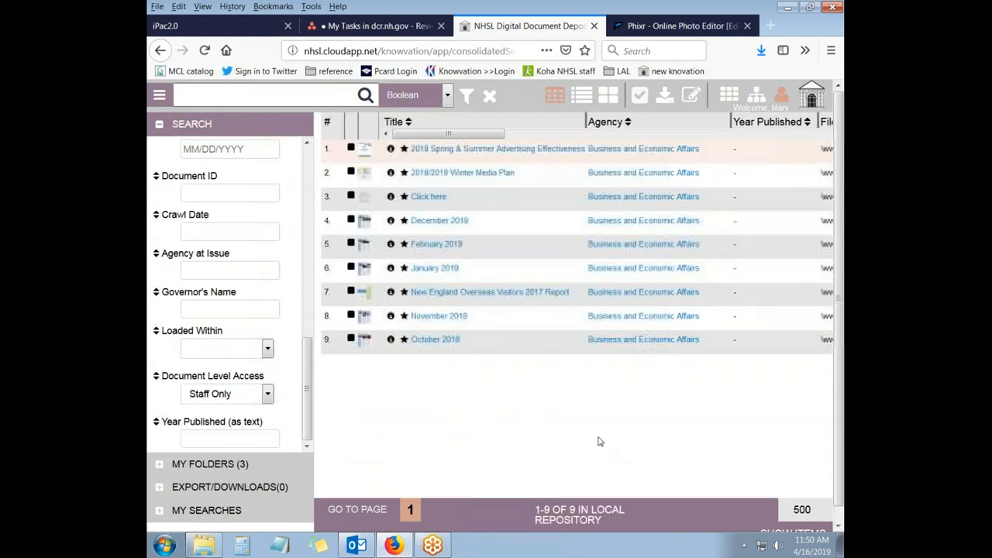
{"action": "mouse_move", "coordinate": [676, 455]}
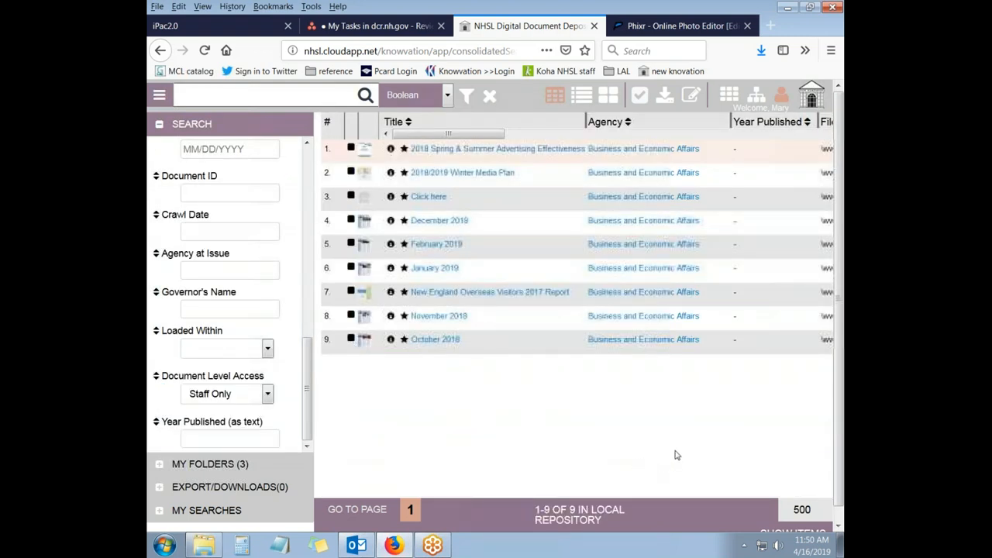
{"action": "mouse_move", "coordinate": [577, 494]}
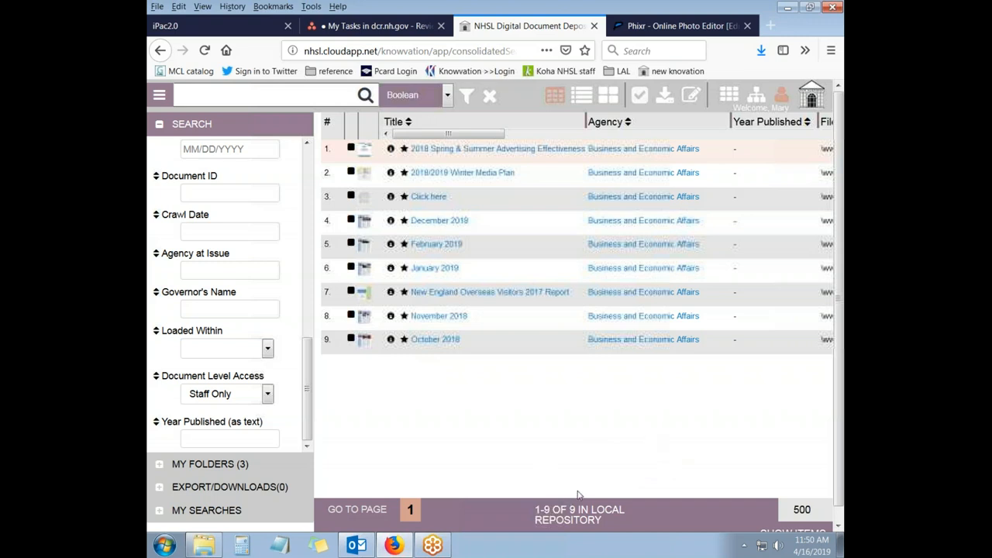
{"action": "mouse_move", "coordinate": [740, 452]}
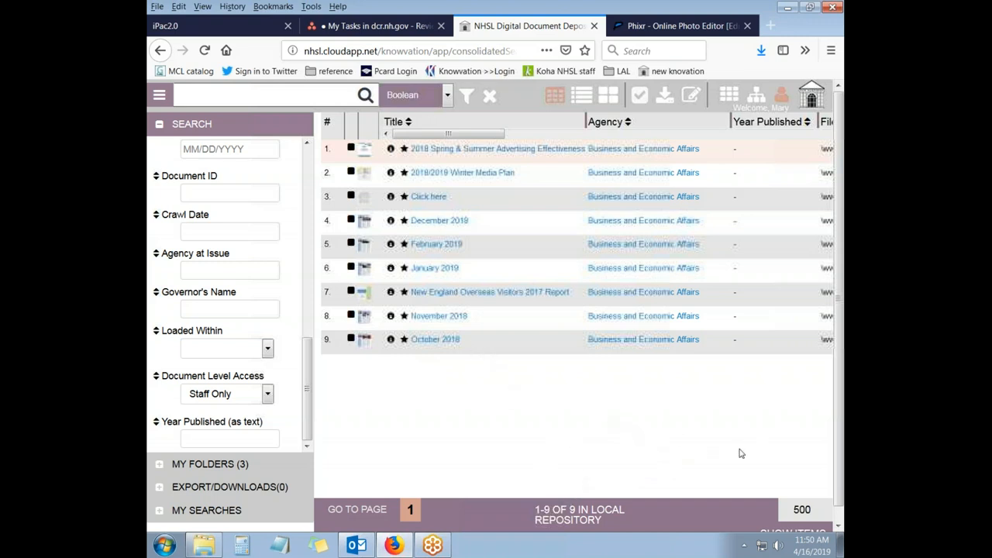
{"action": "mouse_move", "coordinate": [695, 437]}
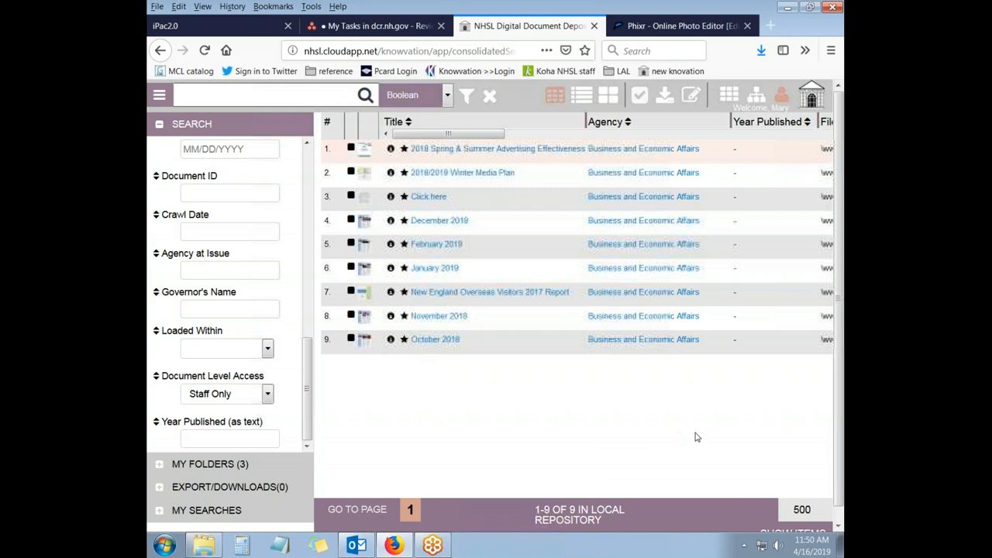
{"action": "mouse_move", "coordinate": [327, 158]}
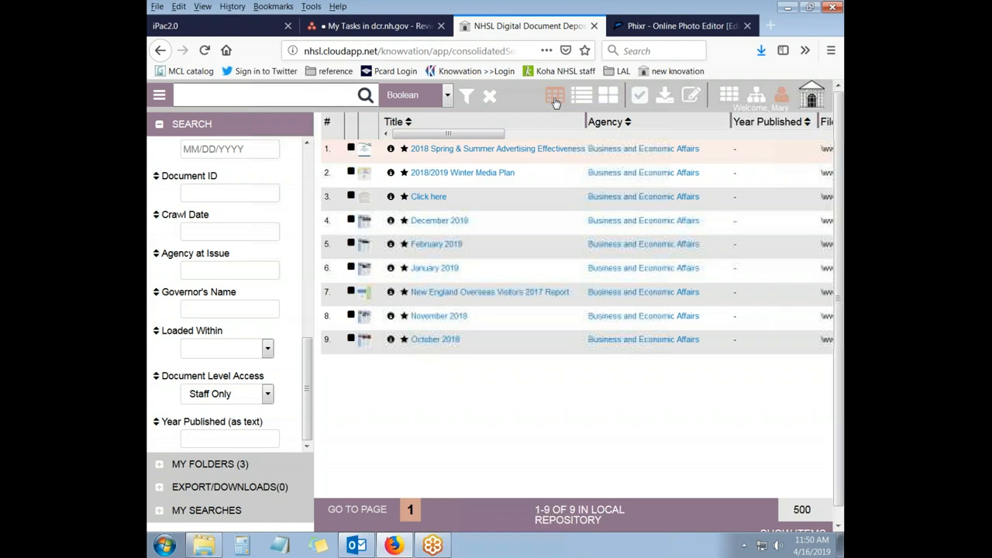
{"action": "mouse_move", "coordinate": [444, 127]}
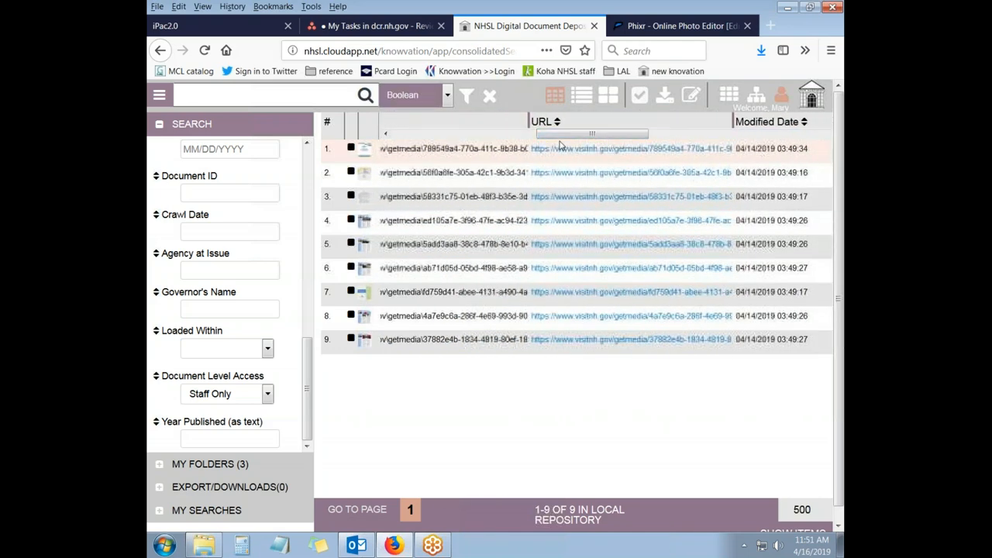
{"action": "mouse_move", "coordinate": [599, 297]}
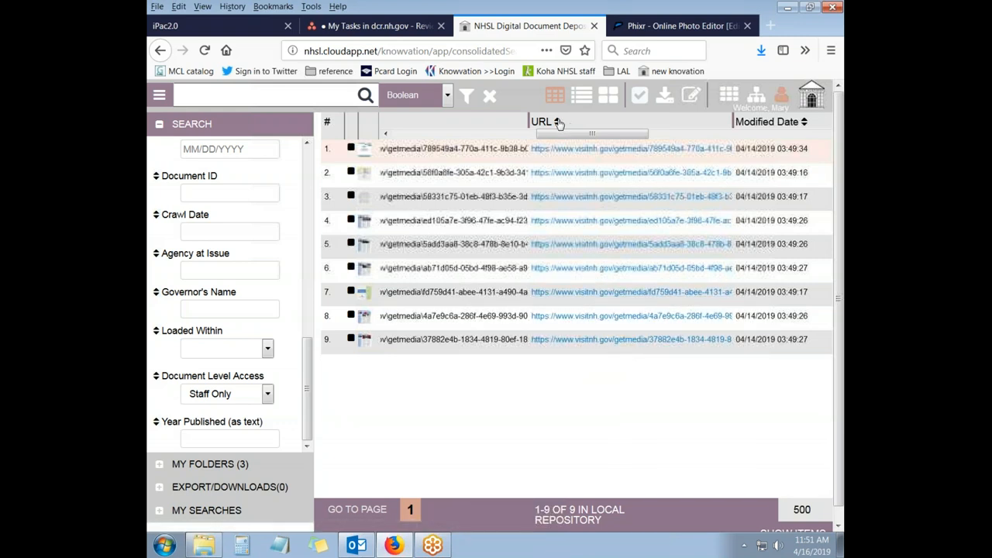
{"action": "mouse_move", "coordinate": [544, 122]}
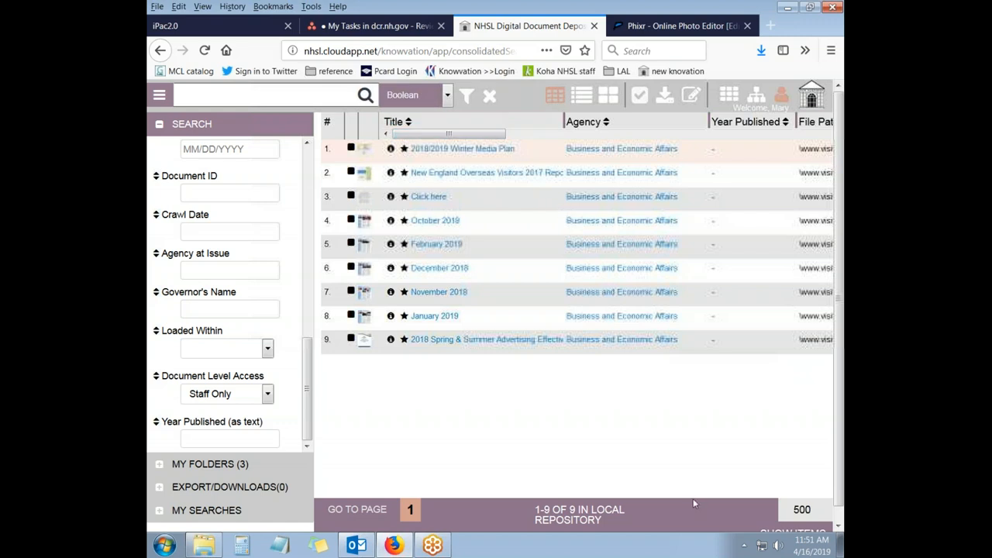
{"action": "mouse_move", "coordinate": [675, 510]}
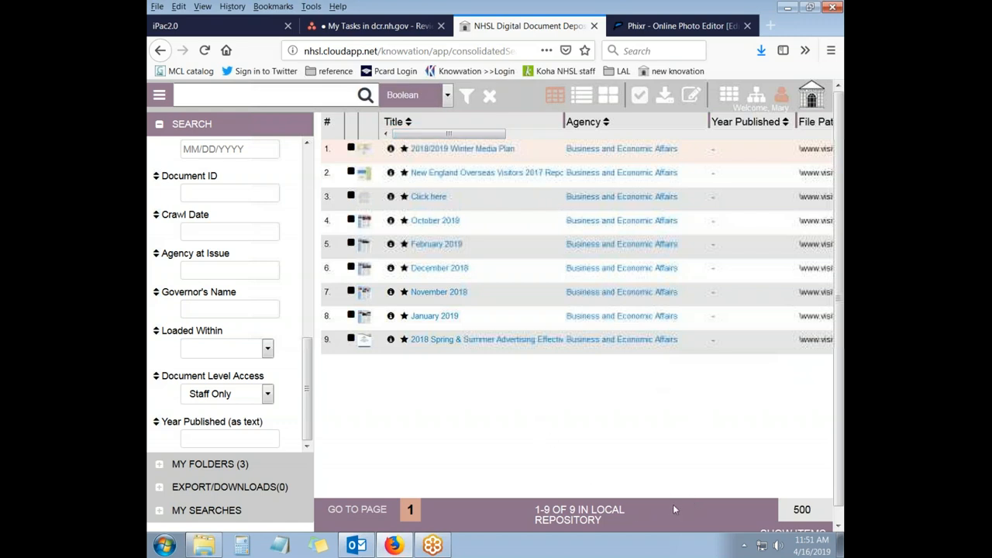
{"action": "mouse_move", "coordinate": [589, 266]}
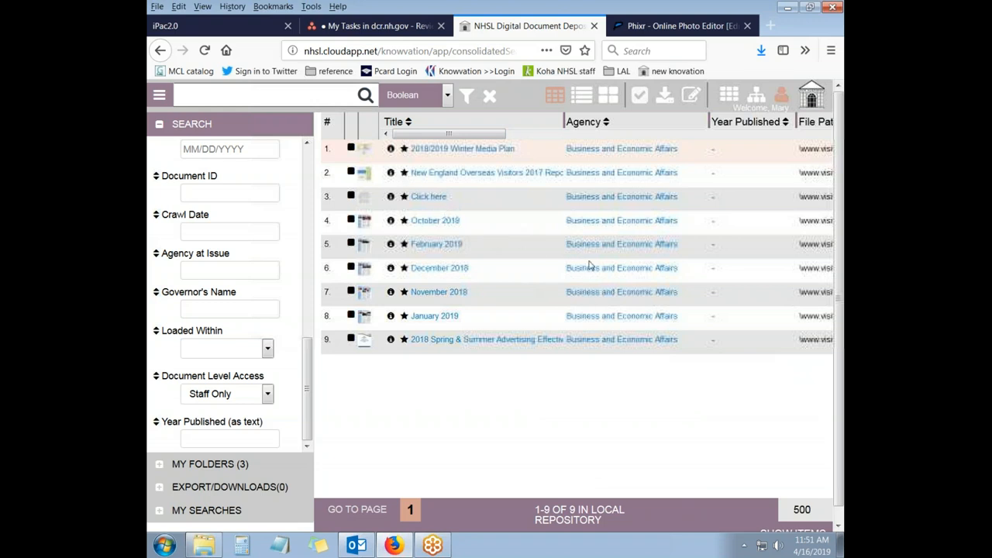
{"action": "mouse_move", "coordinate": [737, 418]}
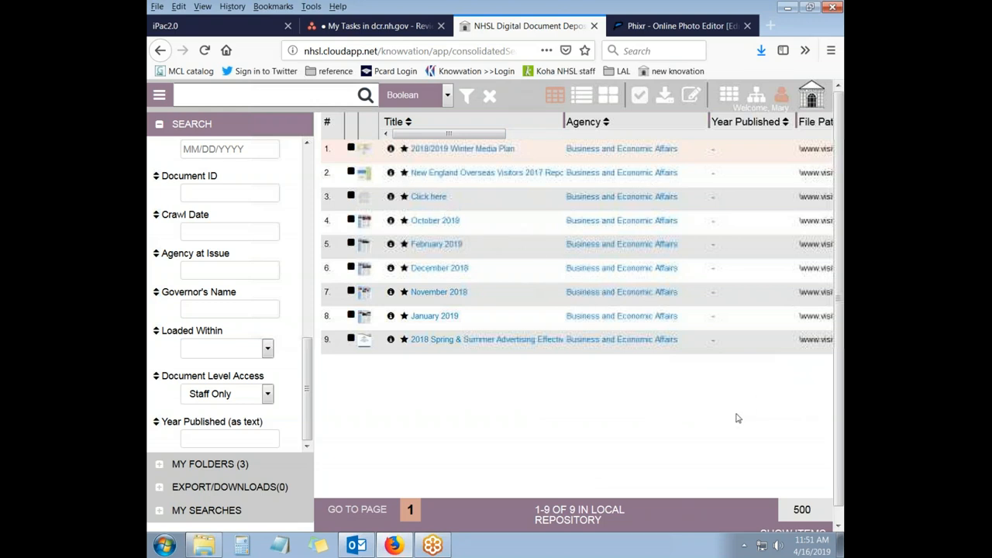
{"action": "mouse_move", "coordinate": [728, 418]}
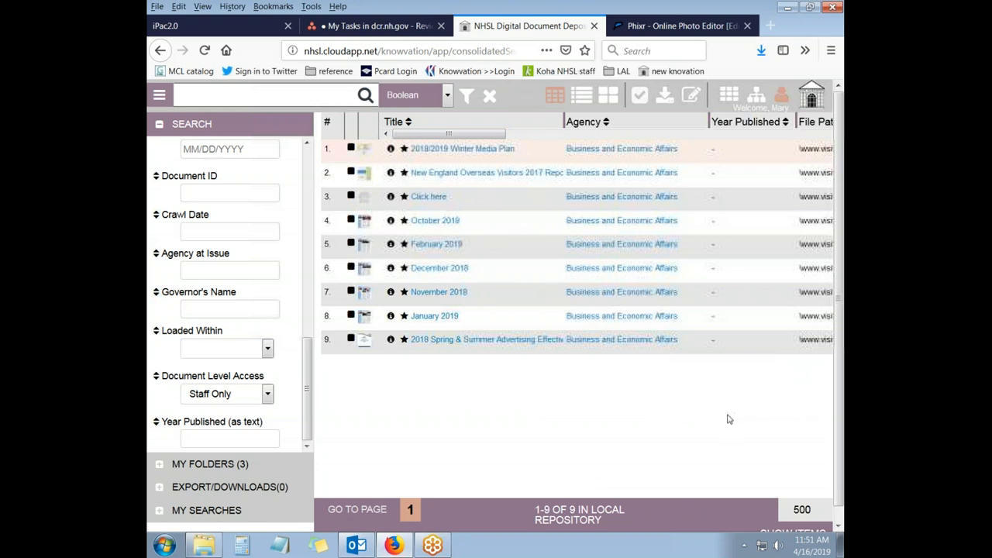
{"action": "mouse_move", "coordinate": [725, 431]}
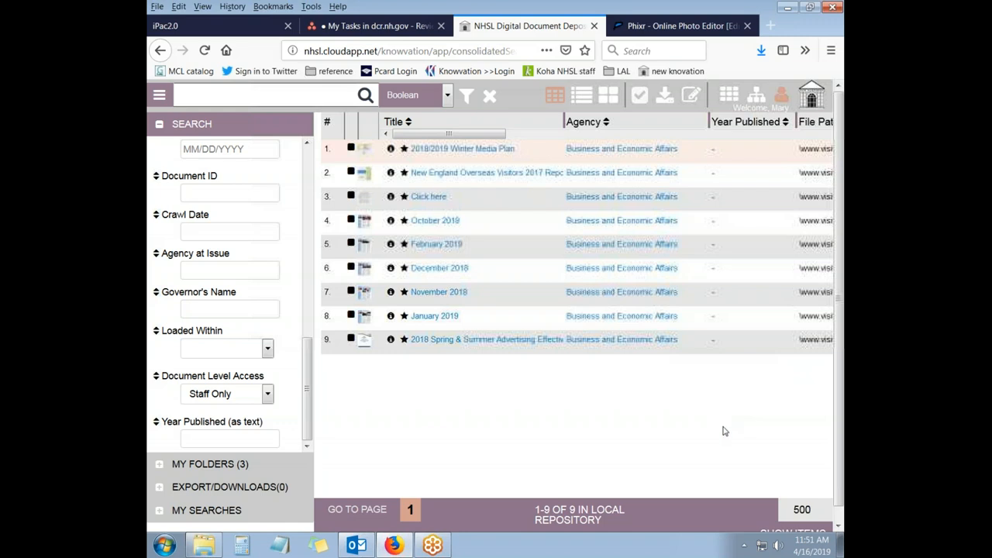
{"action": "mouse_move", "coordinate": [427, 201]}
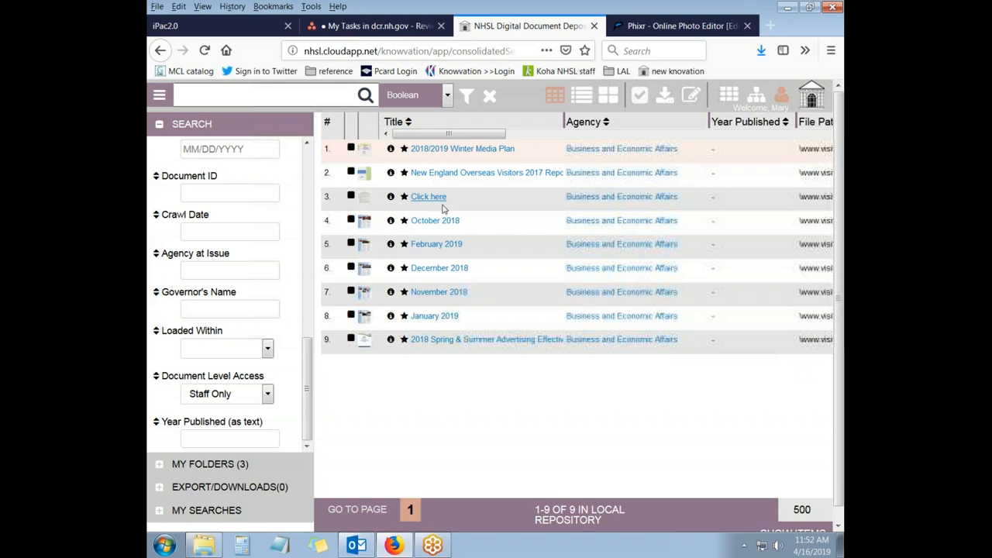
{"action": "mouse_move", "coordinate": [429, 196]}
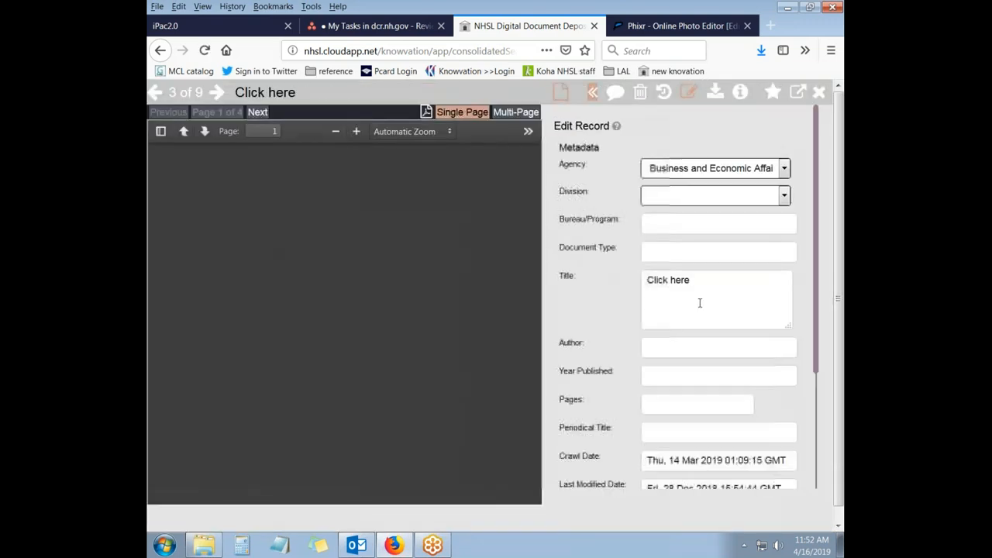
{"action": "mouse_move", "coordinate": [651, 441]}
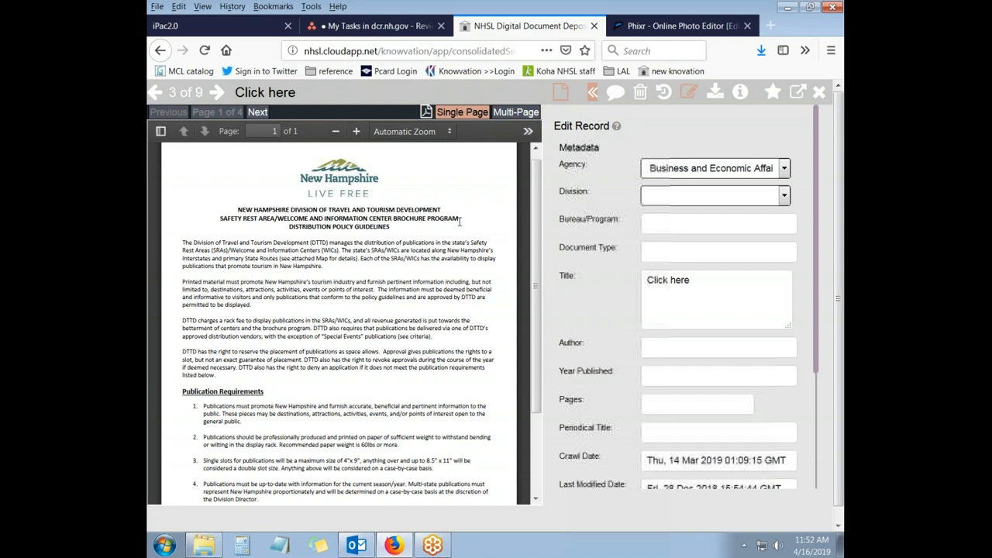
{"action": "mouse_move", "coordinate": [429, 229]}
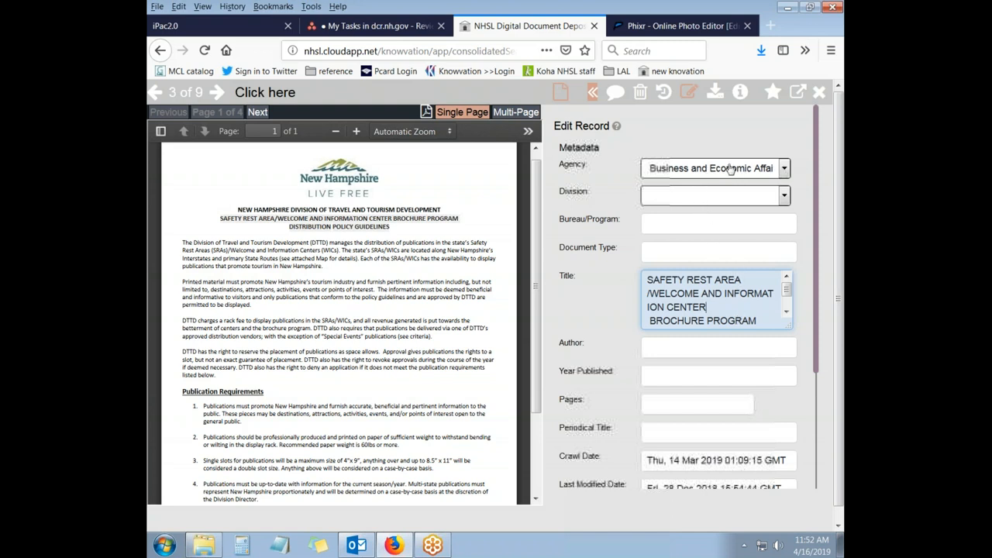
{"action": "mouse_move", "coordinate": [765, 175]}
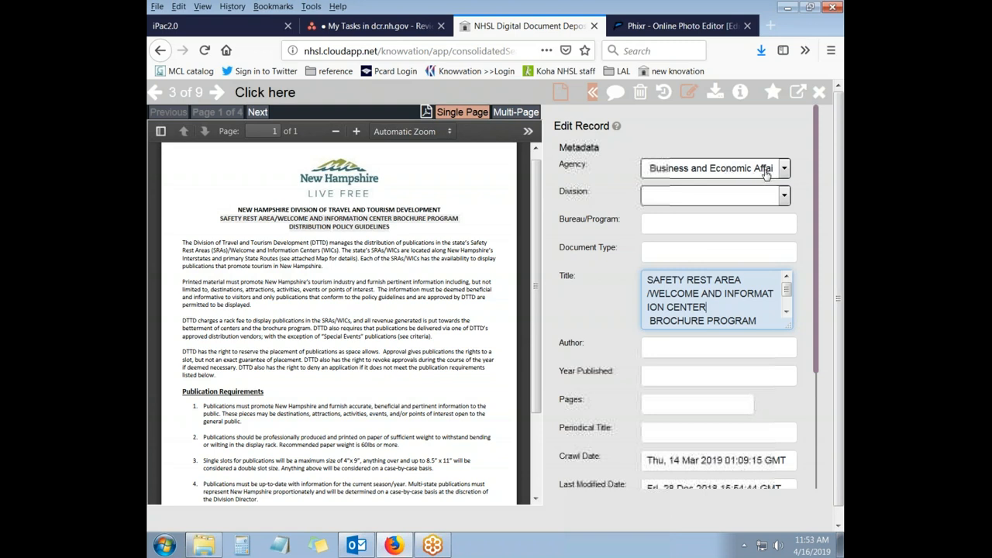
Step: Set record 3's division to Travel and Tourism Development [Business and Economic Affairs]
{"action": "left_click", "coordinate": [784, 195]}
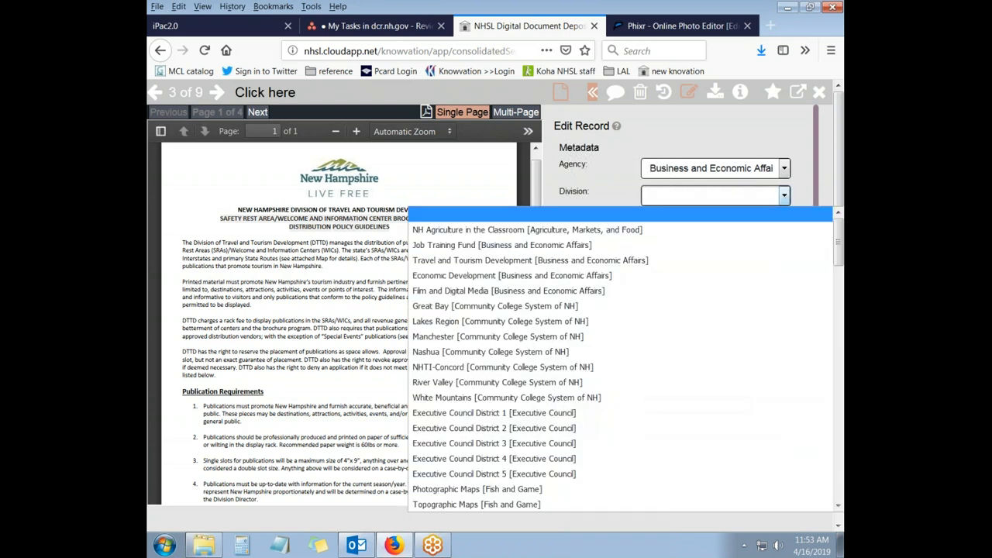
{"action": "mouse_move", "coordinate": [530, 260]}
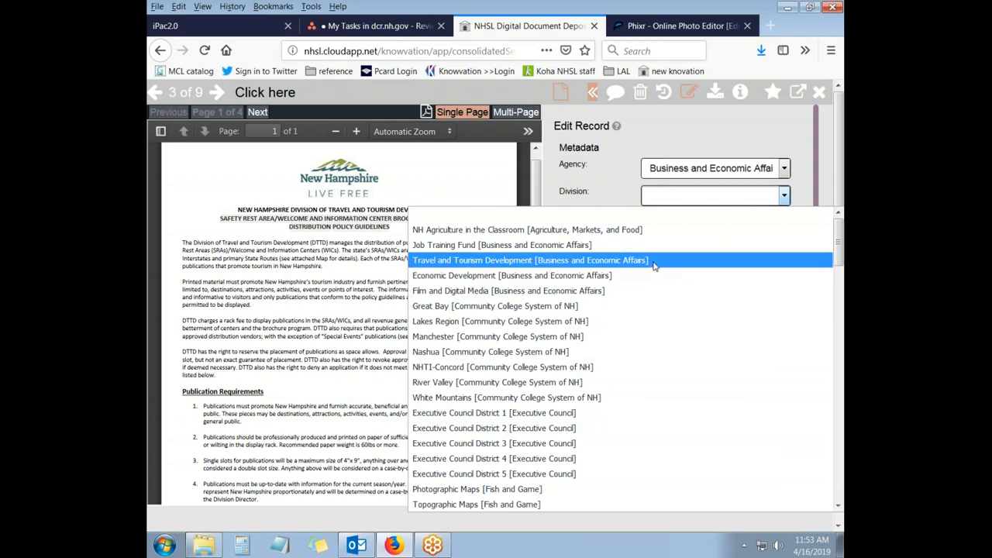
{"action": "mouse_move", "coordinate": [653, 267]}
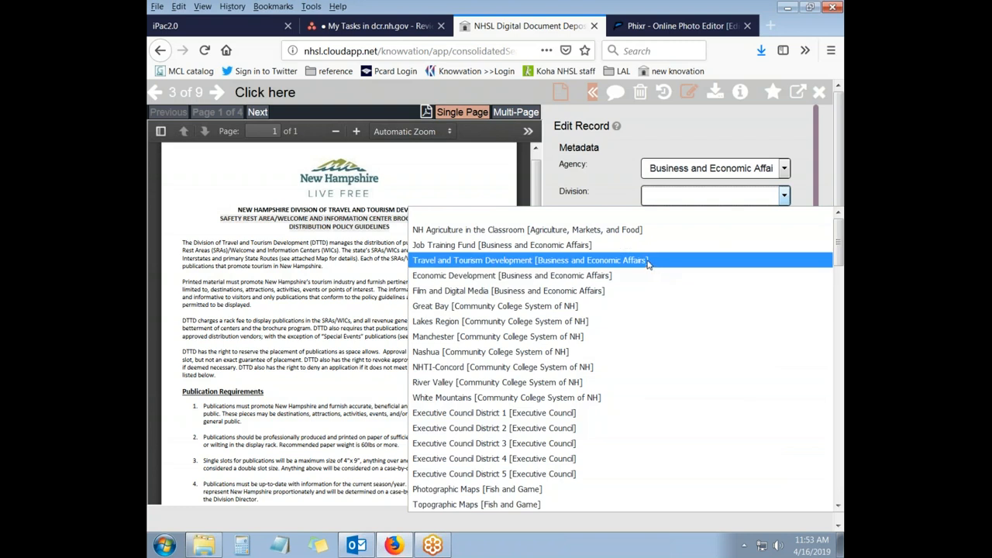
{"action": "left_click", "coordinate": [529, 260]}
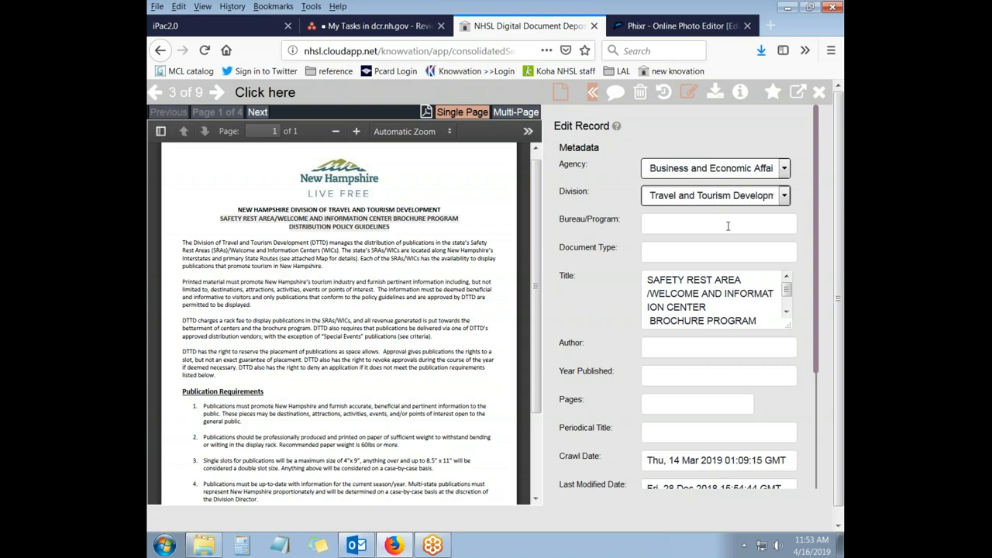
Step: Set record 3's Document Level Access to NH Digital Library and save the metadata
{"action": "scroll", "scroll_direction": "down", "scroll_amount": 3}
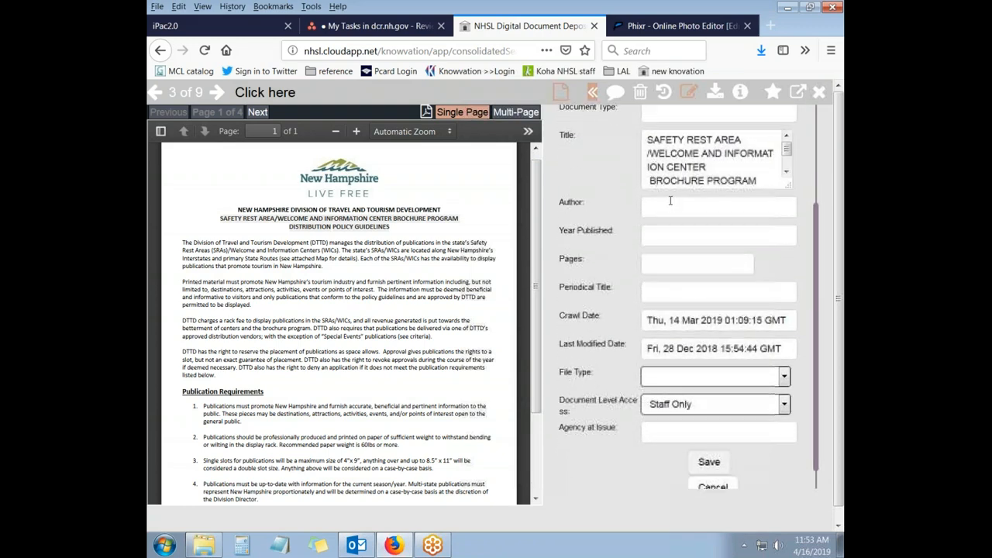
{"action": "left_click", "coordinate": [716, 235]}
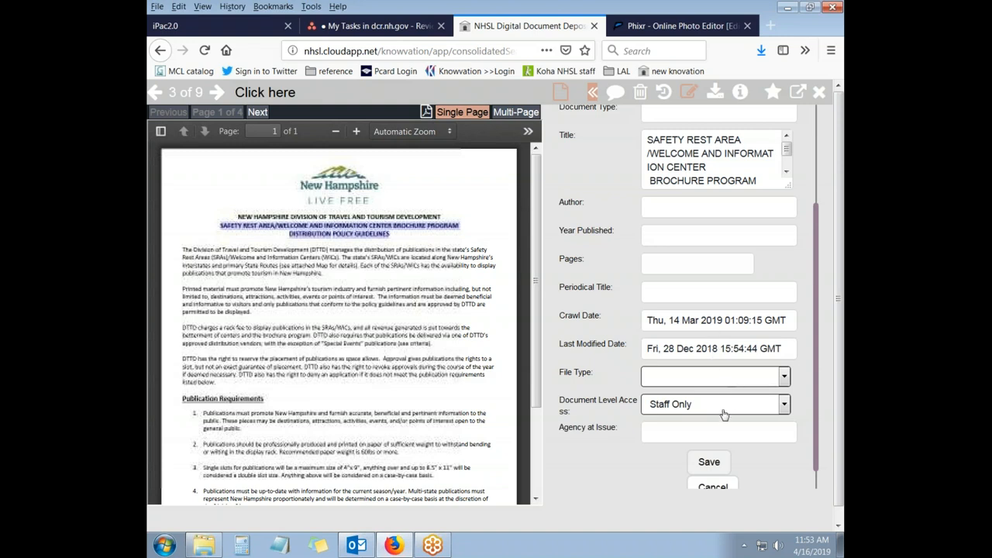
{"action": "left_click", "coordinate": [783, 403]}
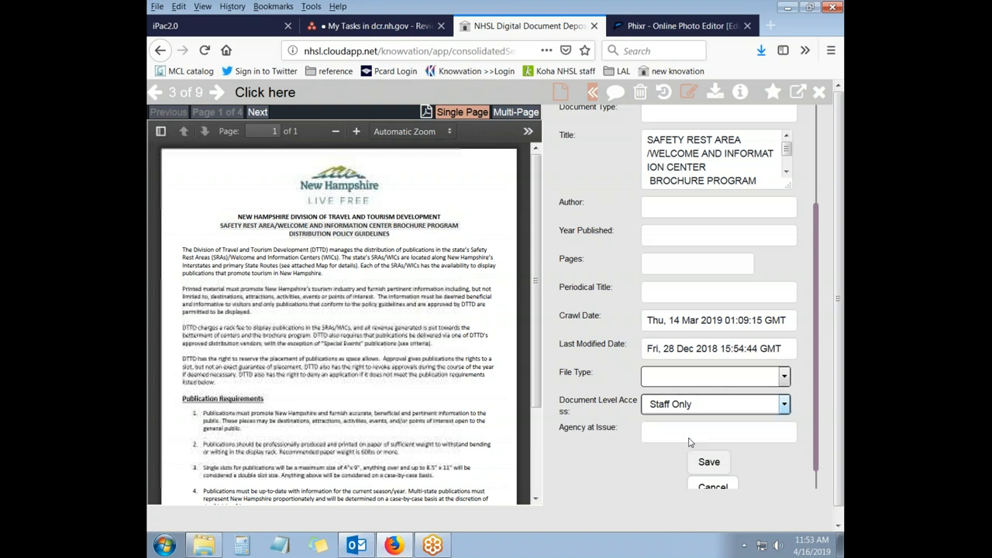
{"action": "left_click", "coordinate": [713, 404]}
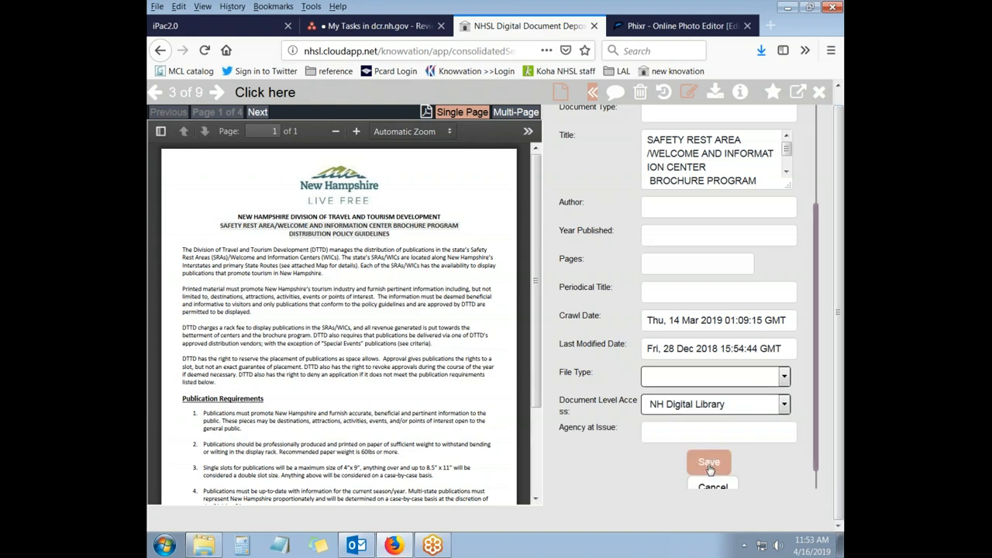
{"action": "left_click", "coordinate": [709, 462]}
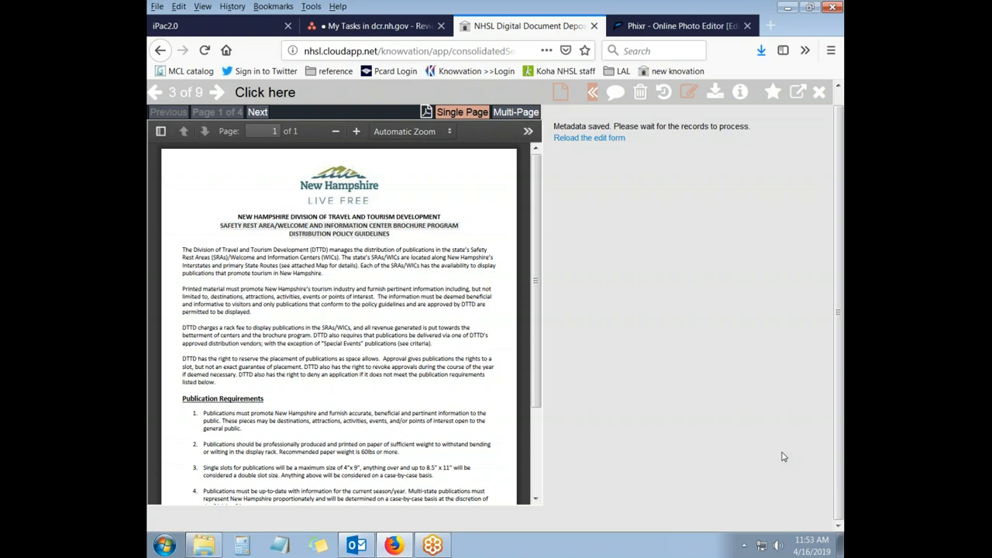
{"action": "mouse_move", "coordinate": [588, 143]}
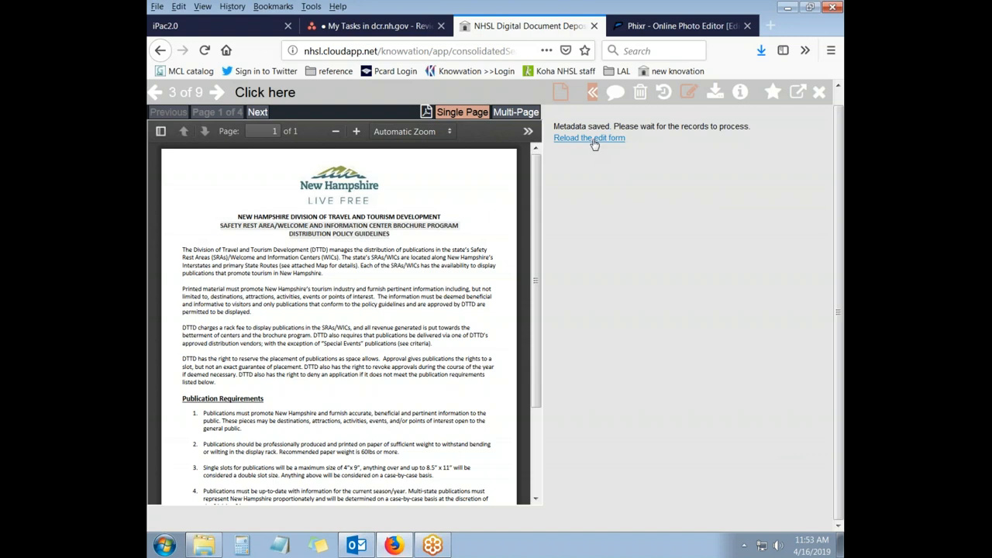
Step: Reload record 3's edit form to show its Travel and Tourism Development division
{"action": "left_click", "coordinate": [588, 138]}
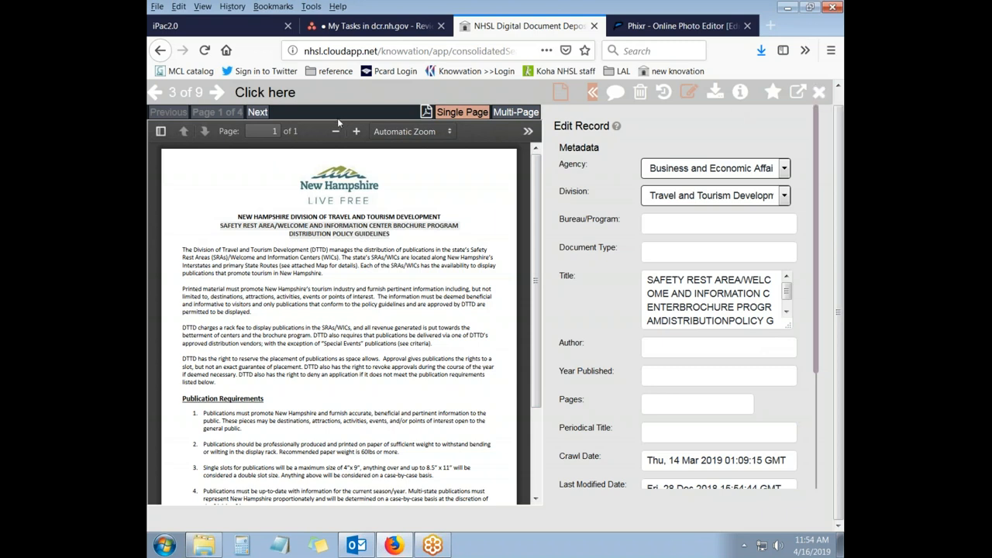
Step: Advance the record viewer to record 4 of 9, the October 2018 Travel Trends newsletter
{"action": "left_click", "coordinate": [218, 92]}
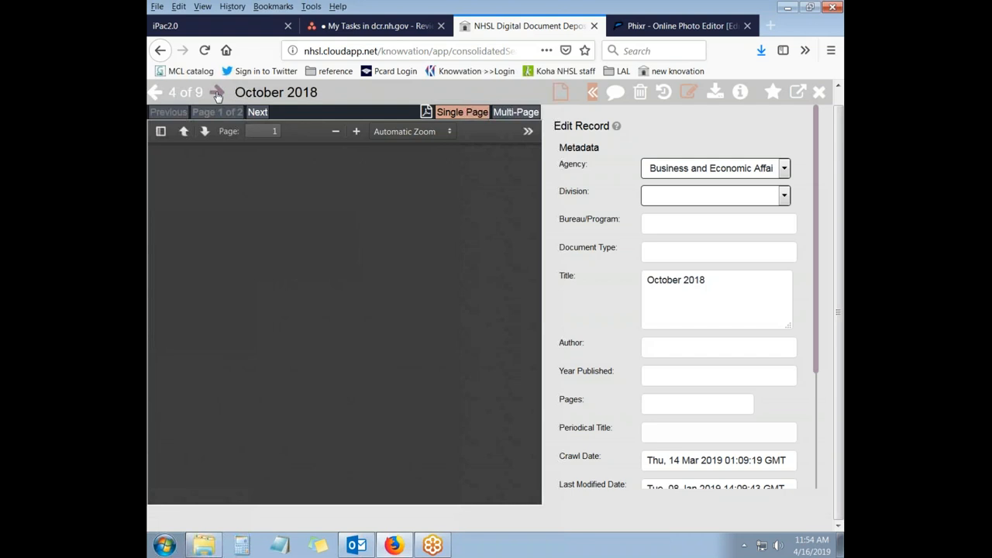
{"action": "left_click", "coordinate": [218, 92]}
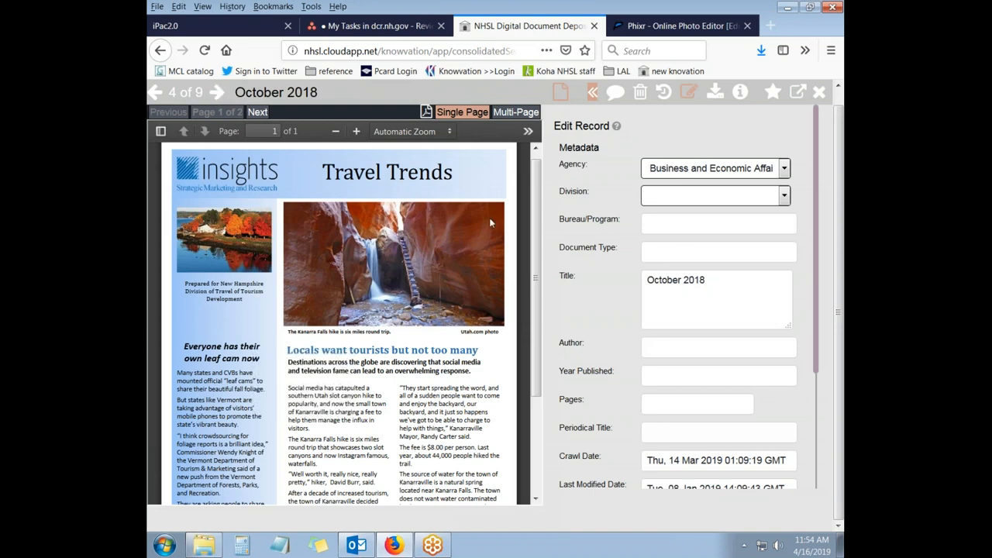
{"action": "mouse_move", "coordinate": [228, 92]}
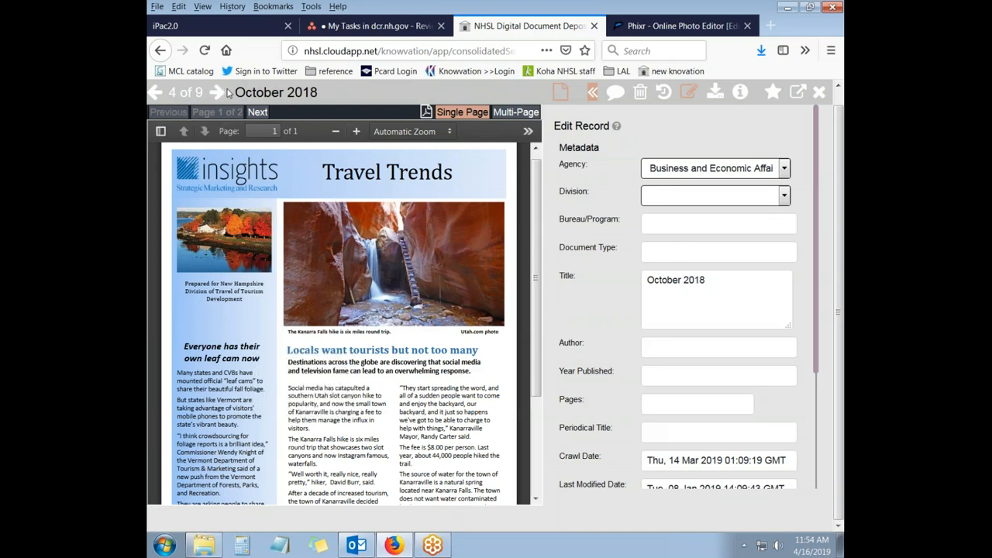
{"action": "left_click", "coordinate": [217, 92]}
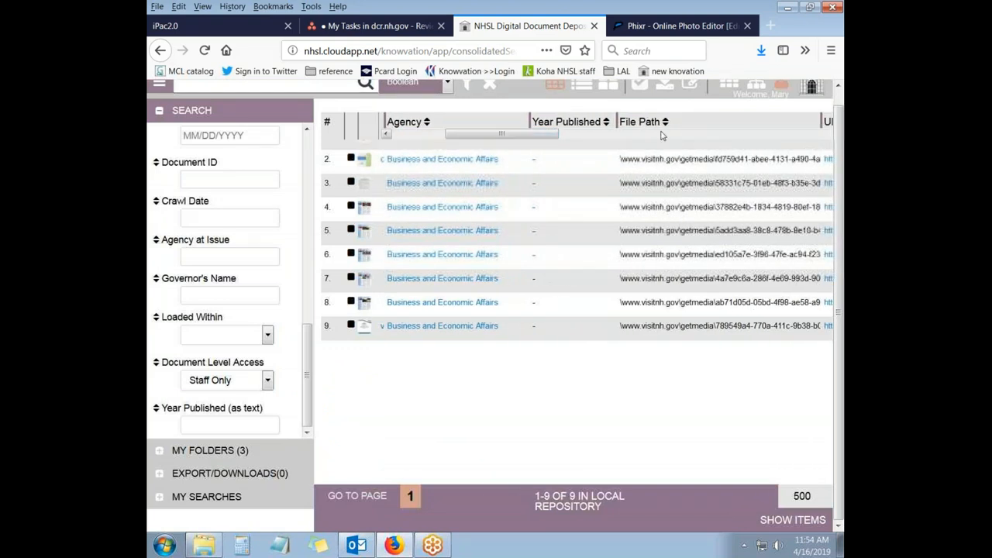
{"action": "mouse_move", "coordinate": [668, 254]}
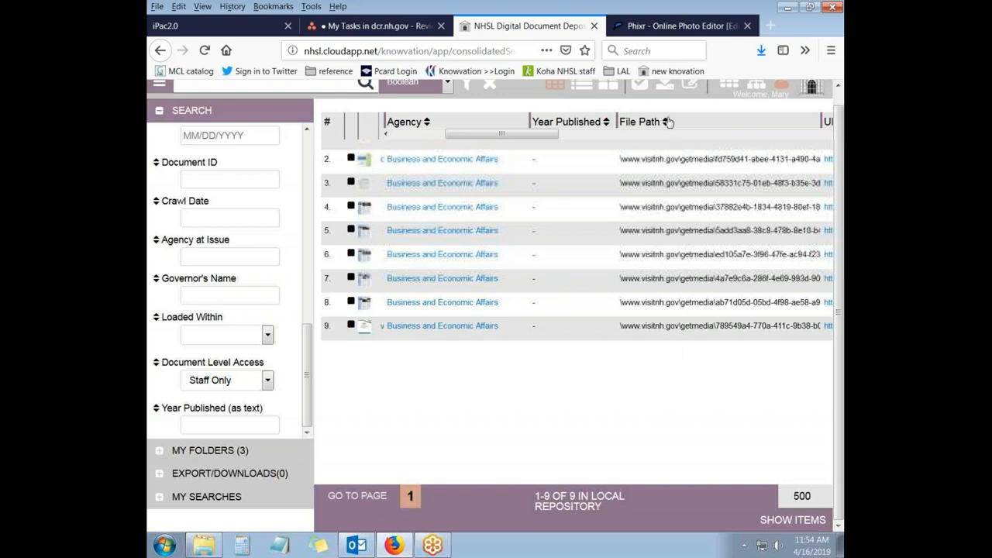
{"action": "mouse_move", "coordinate": [685, 291]}
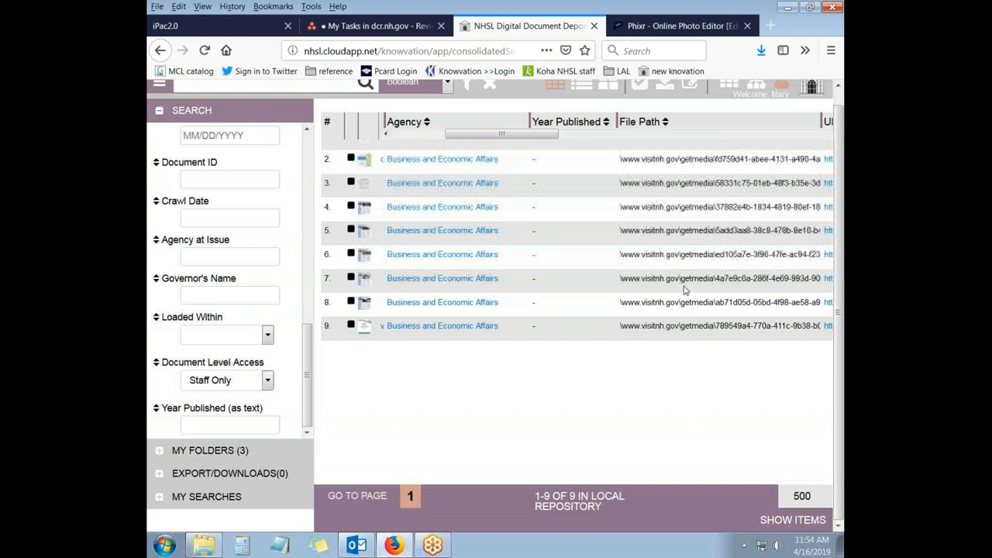
{"action": "mouse_move", "coordinate": [694, 198]}
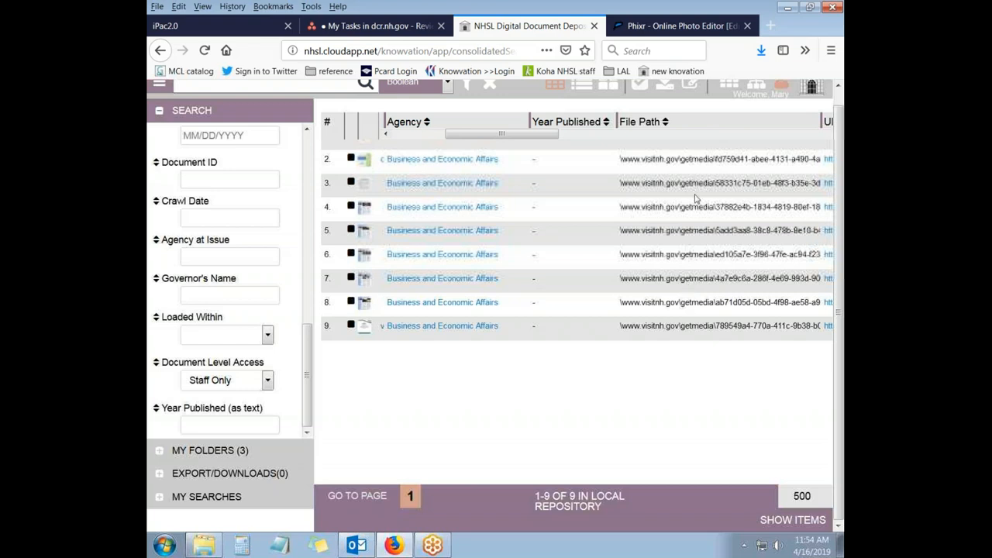
{"action": "mouse_move", "coordinate": [692, 396]}
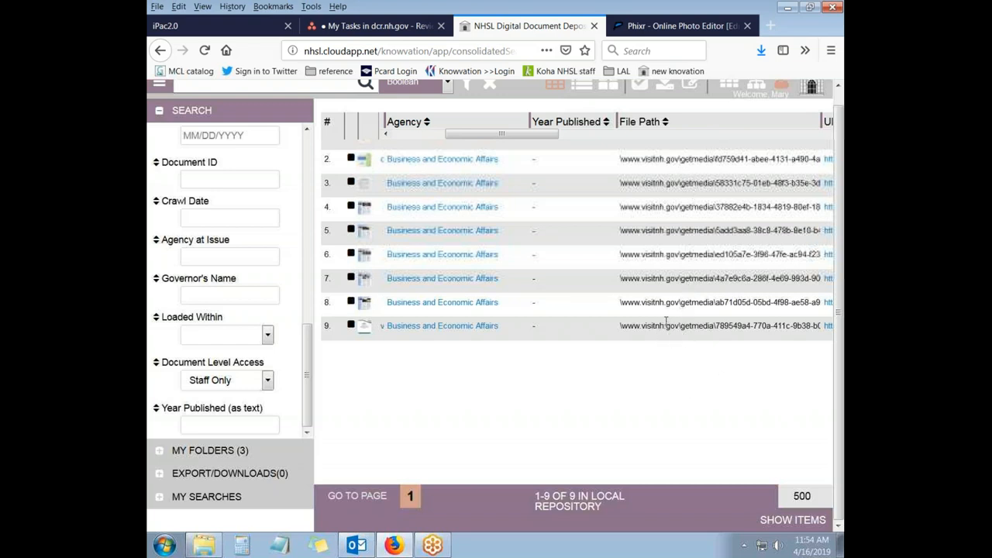
{"action": "mouse_move", "coordinate": [729, 355]}
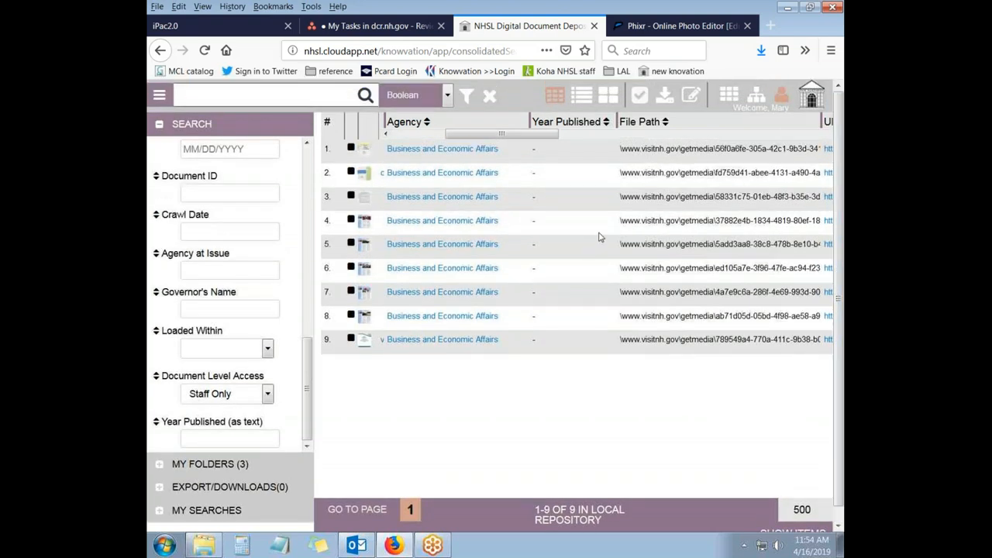
{"action": "mouse_move", "coordinate": [609, 364]}
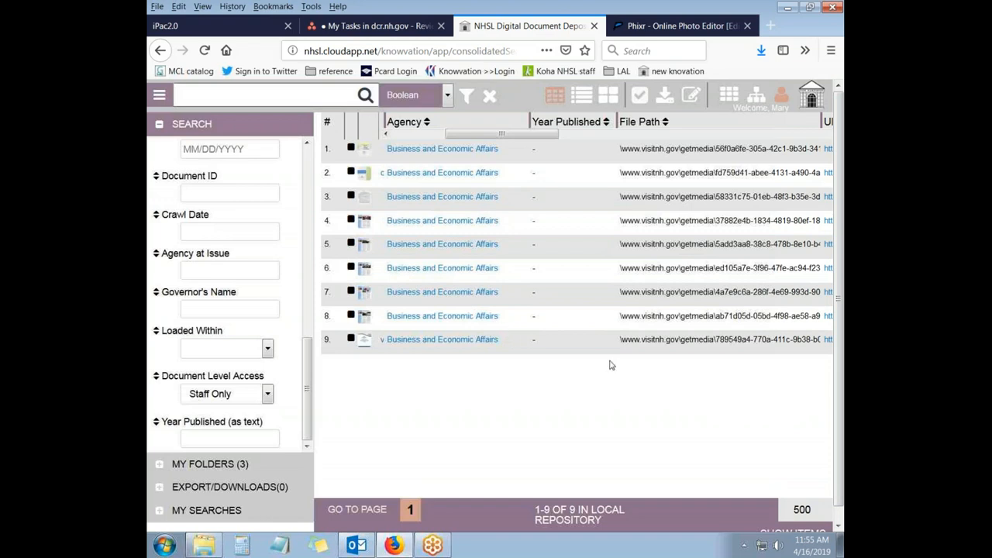
{"action": "mouse_move", "coordinate": [698, 392]}
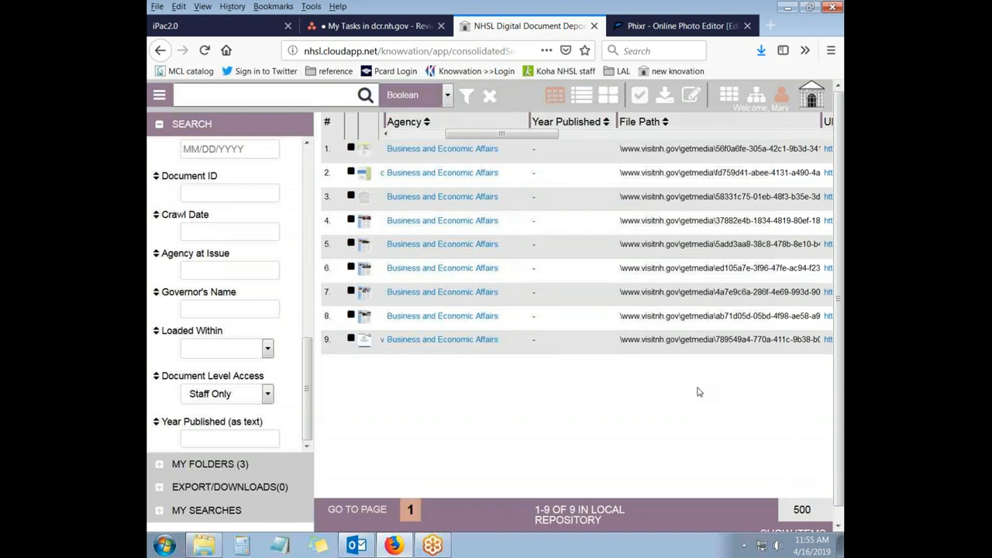
{"action": "mouse_move", "coordinate": [695, 401]}
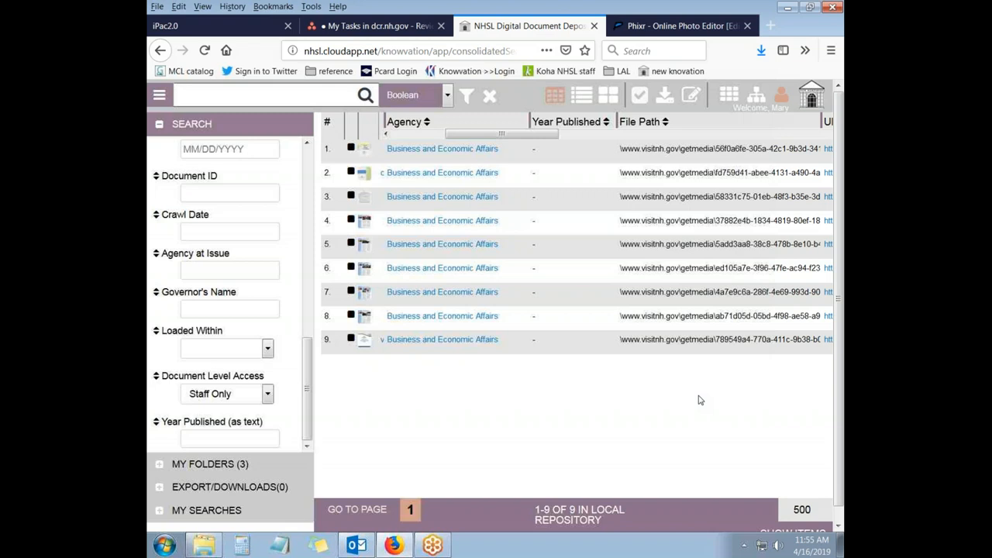
{"action": "mouse_move", "coordinate": [684, 399]}
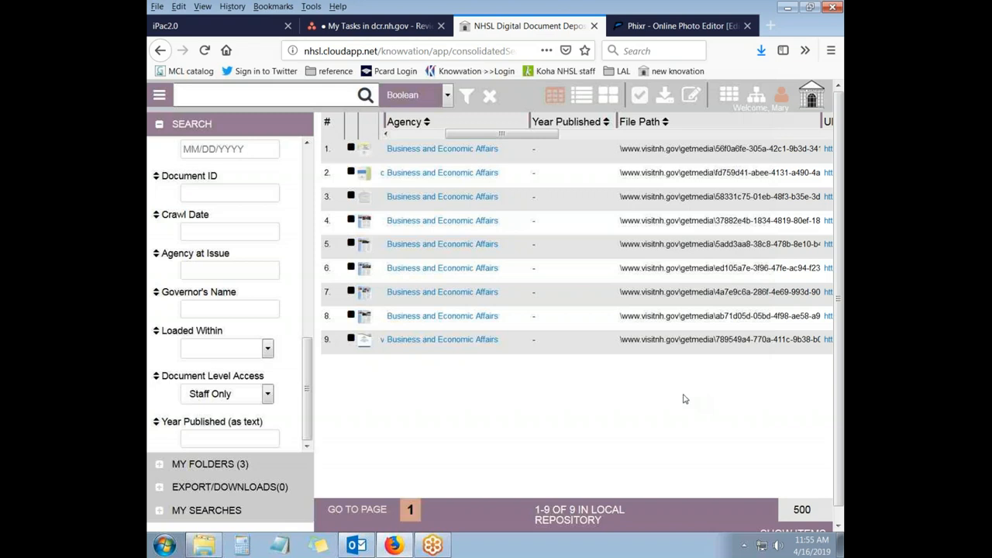
{"action": "mouse_move", "coordinate": [438, 217]}
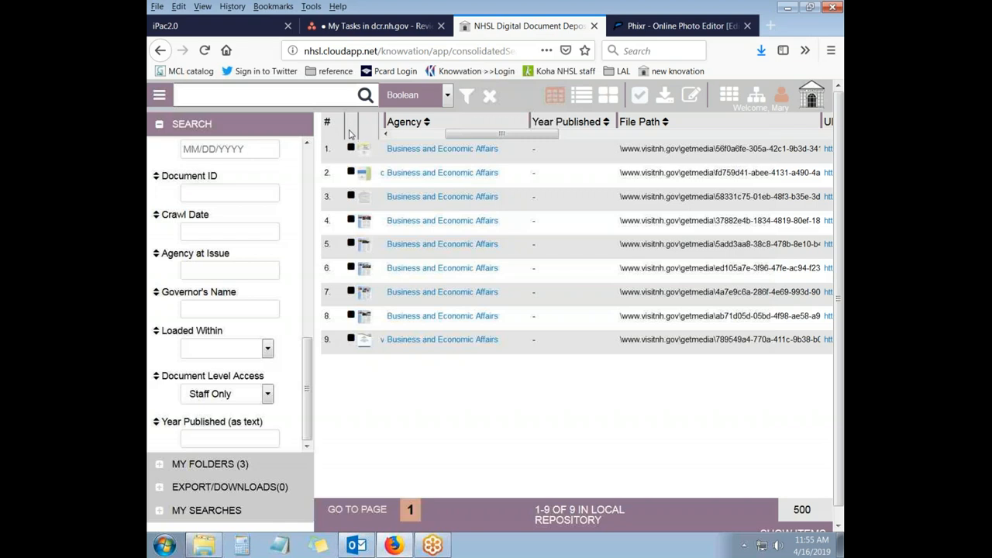
Step: Check all nine Staff Only records and open the Edit bulk actions menu
{"action": "left_click", "coordinate": [351, 172]}
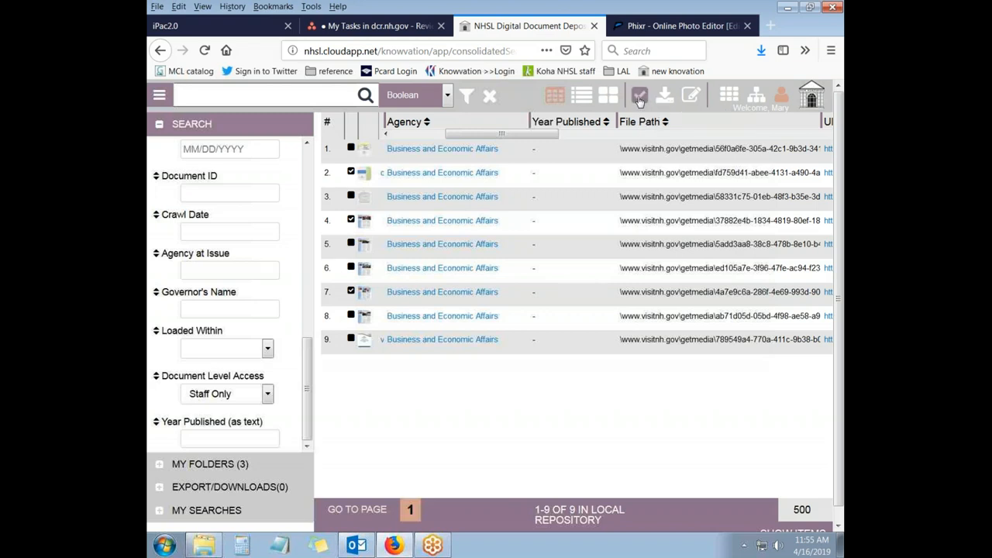
{"action": "left_click", "coordinate": [638, 94]}
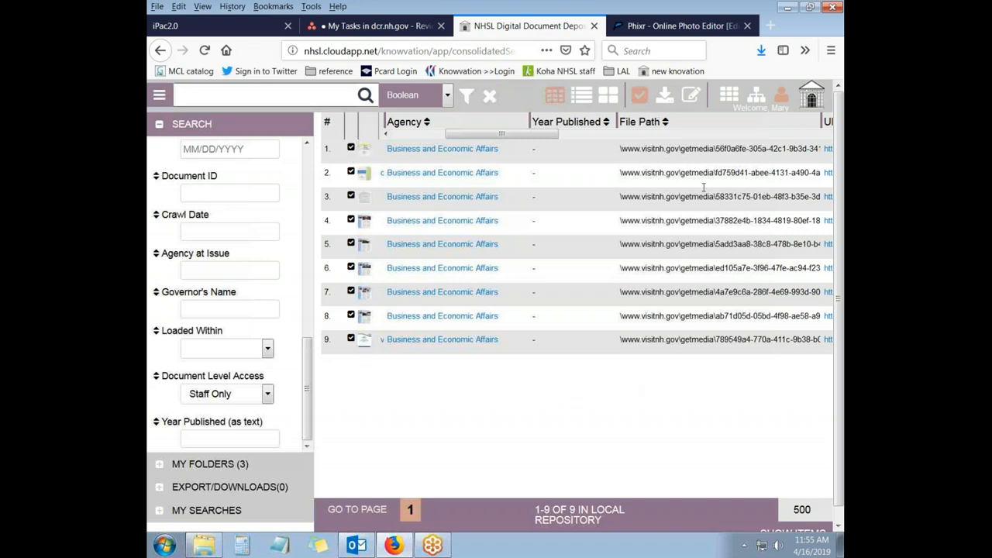
{"action": "mouse_move", "coordinate": [690, 95]}
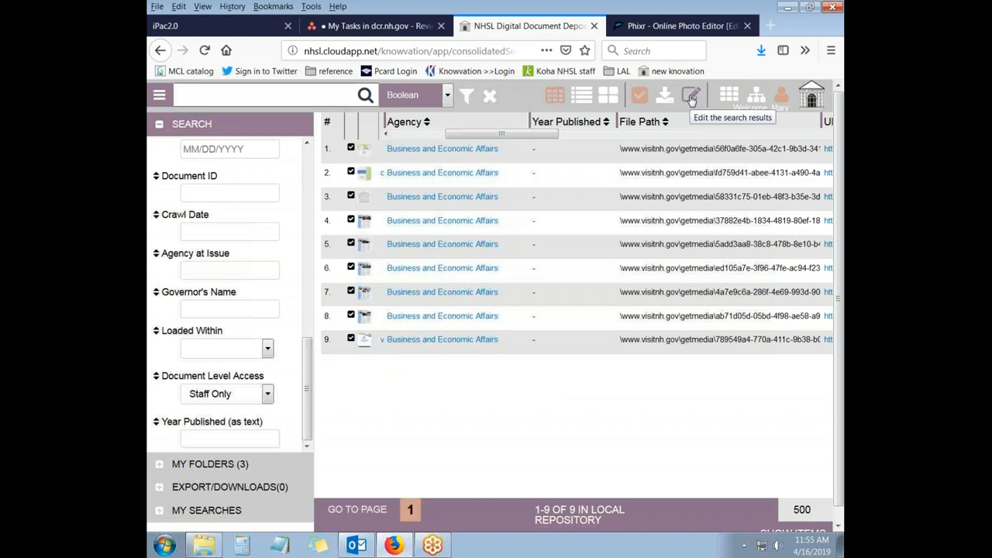
{"action": "left_click", "coordinate": [691, 94]}
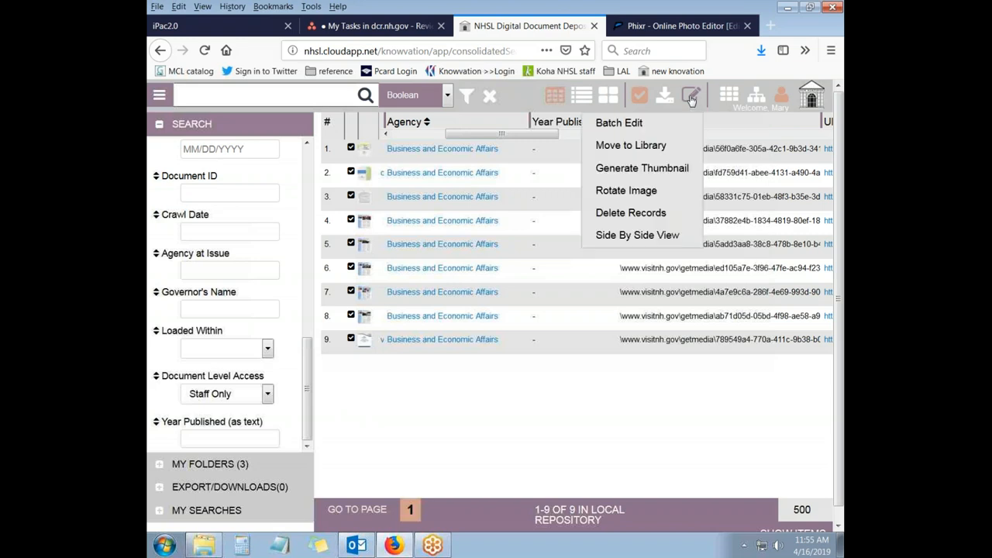
{"action": "mouse_move", "coordinate": [642, 123]}
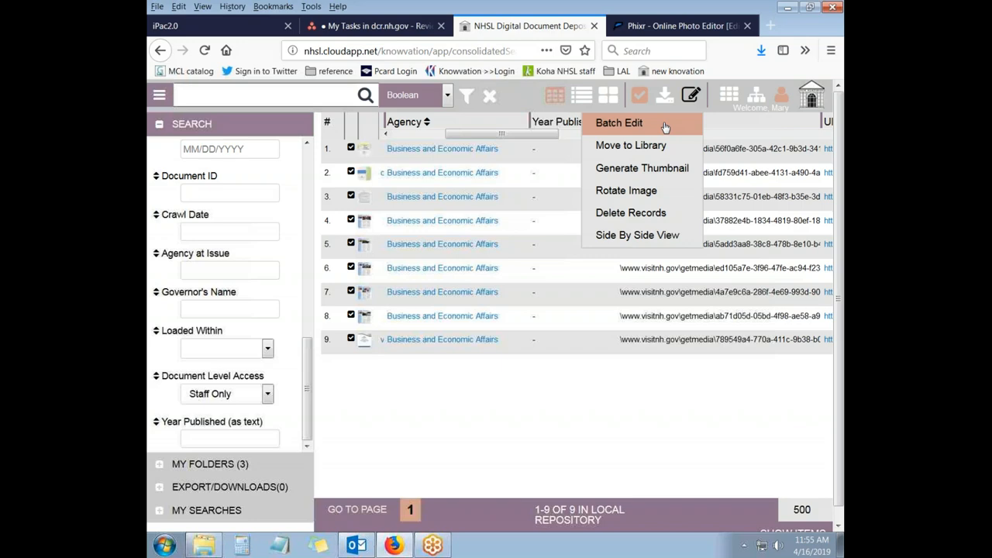
Step: Start a Batch Edit of the nine records using 'Append to values in selected records'
{"action": "left_click", "coordinate": [618, 122]}
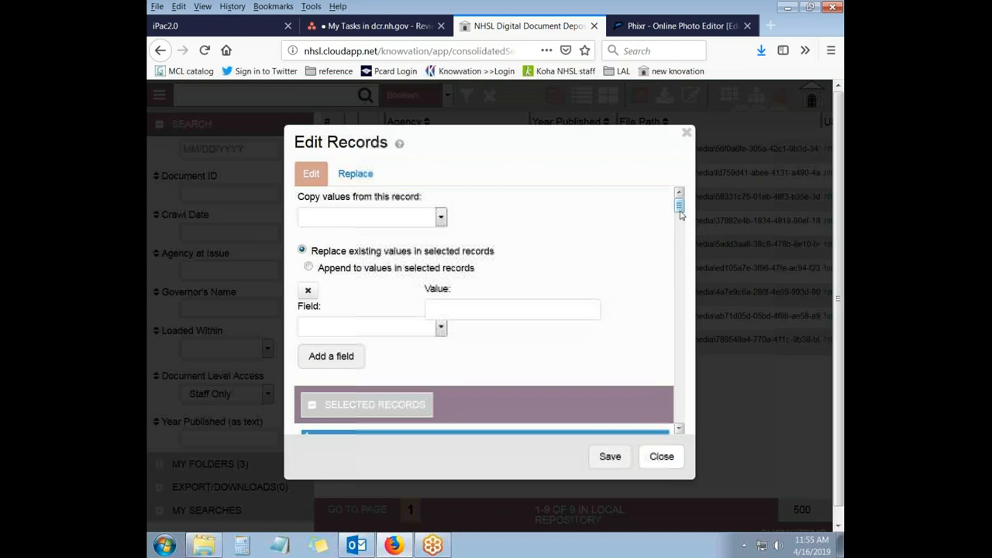
{"action": "scroll", "scroll_direction": "down", "scroll_amount": 3}
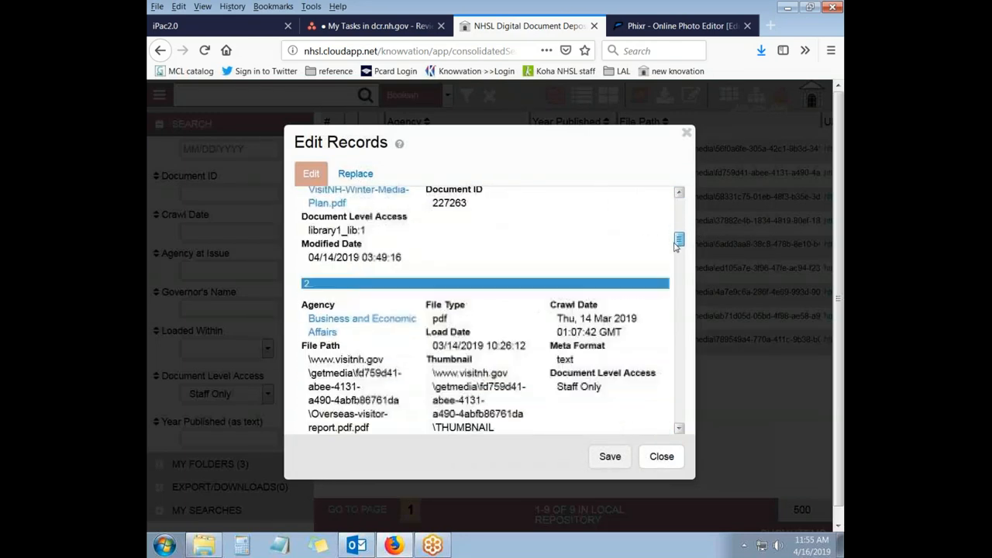
{"action": "scroll", "scroll_direction": "down", "scroll_amount": 3}
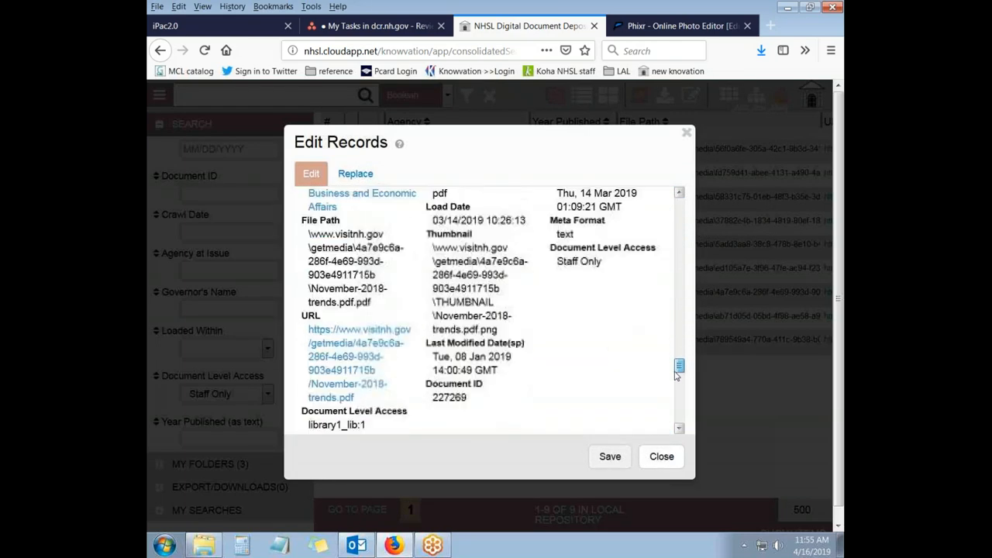
{"action": "scroll", "scroll_direction": "down", "scroll_amount": 3}
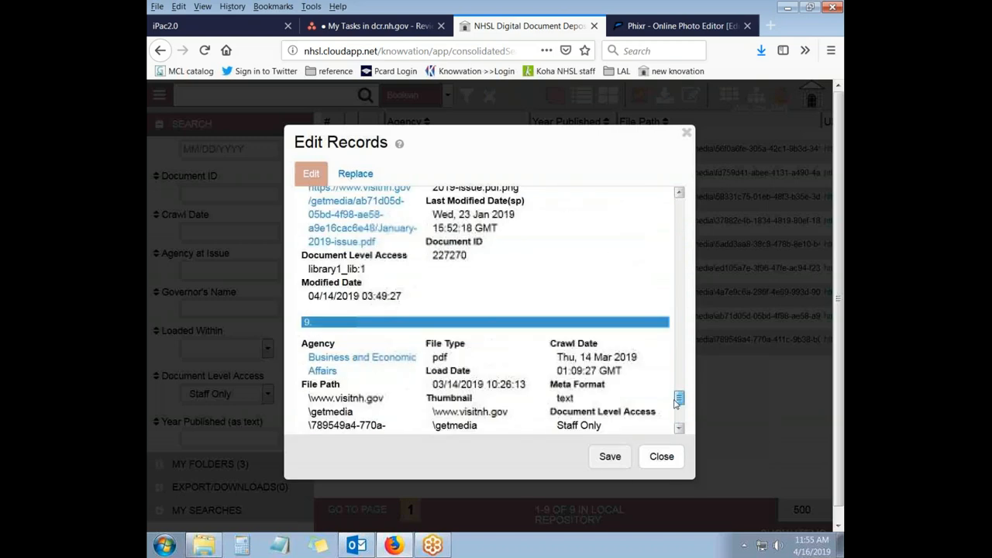
{"action": "left_click", "coordinate": [355, 173]}
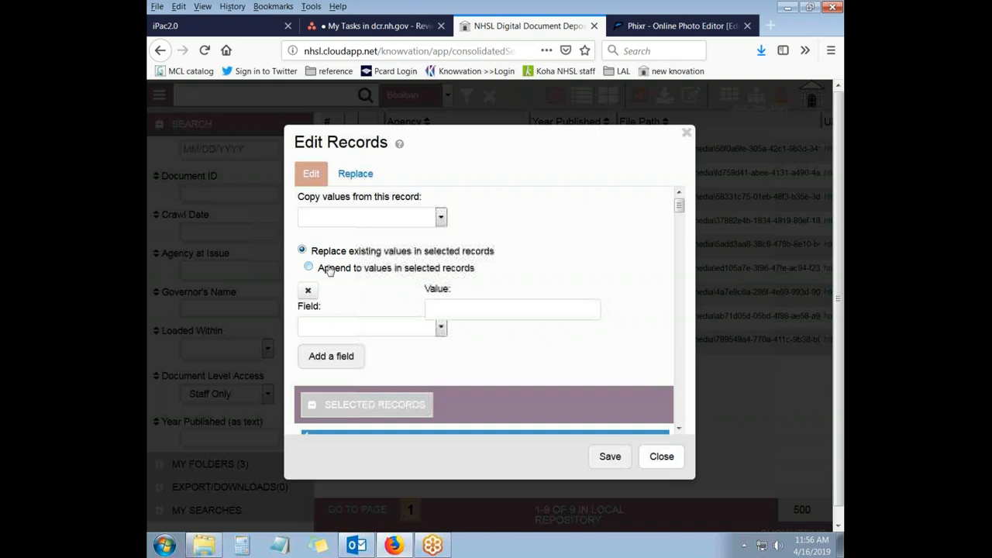
{"action": "left_click", "coordinate": [309, 267]}
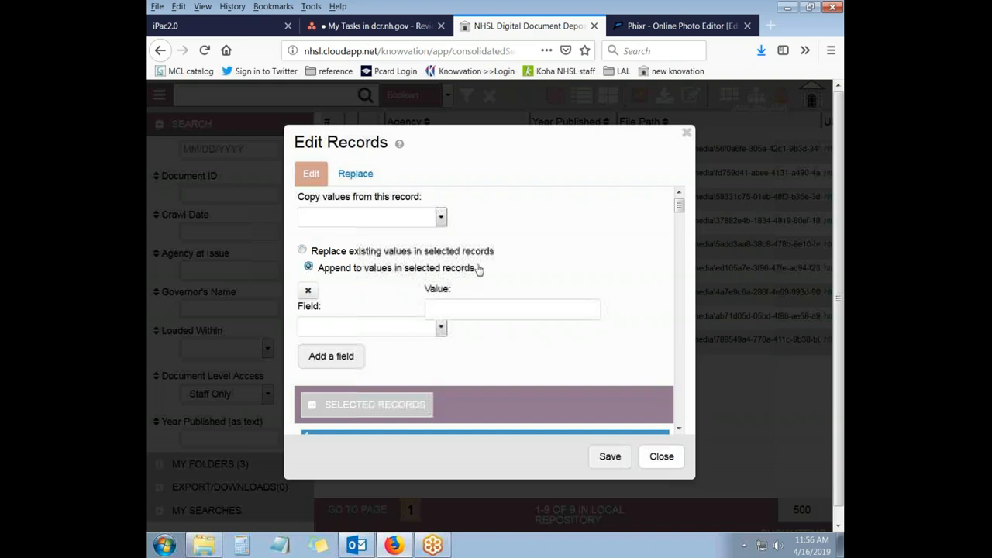
{"action": "mouse_move", "coordinate": [334, 331]}
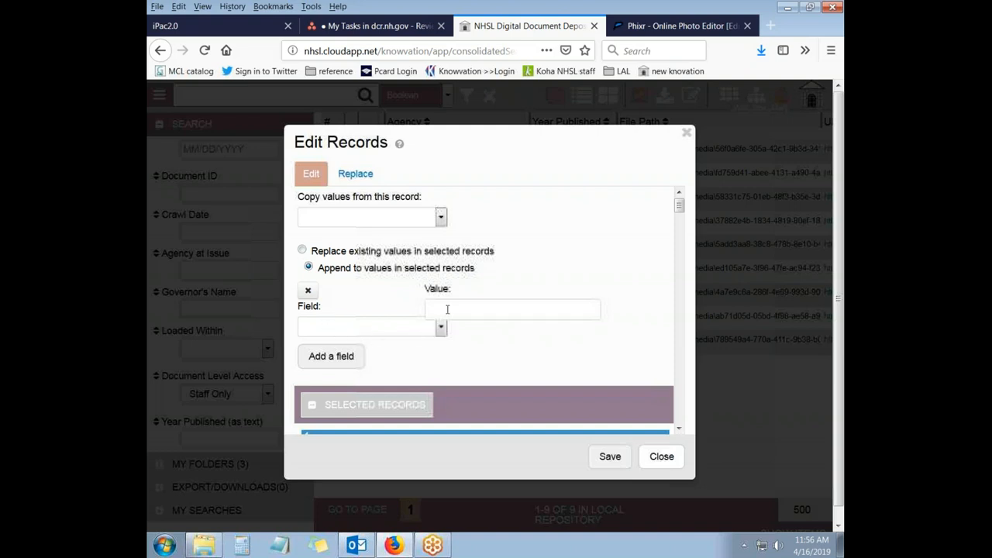
Step: Add a Division field valued 'Travel and Tourism Development [Business and Economic Affairs]'
{"action": "left_click", "coordinate": [440, 326]}
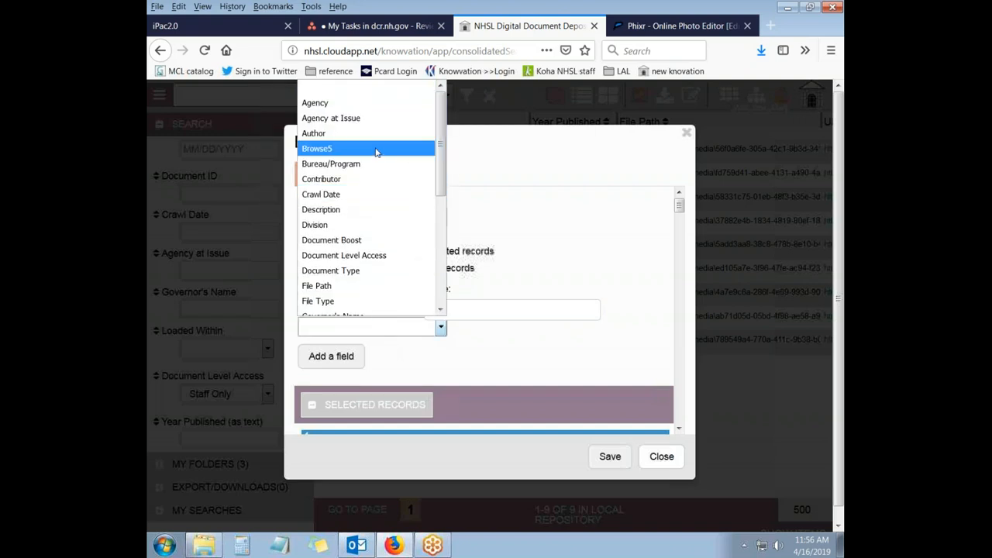
{"action": "mouse_move", "coordinate": [342, 179]}
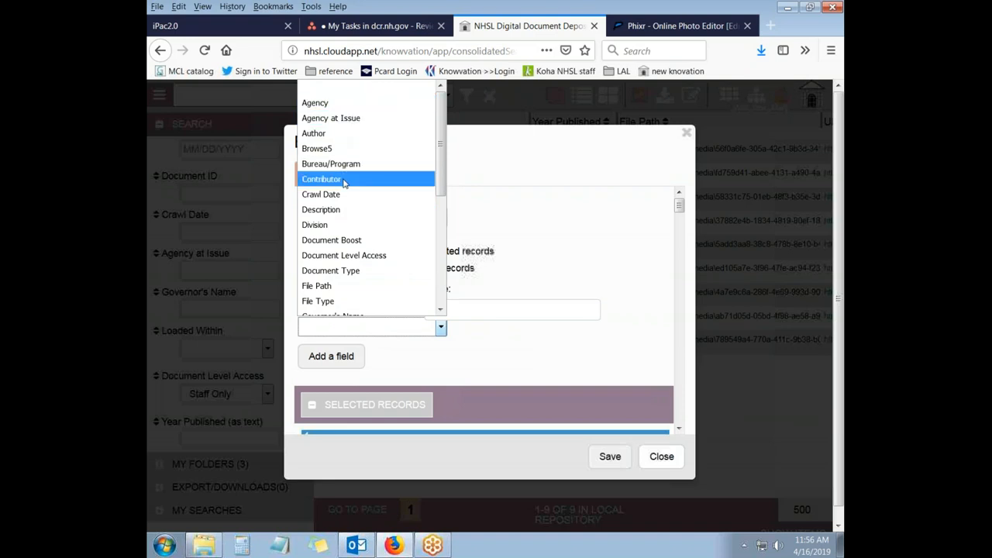
{"action": "scroll", "scroll_direction": "down", "scroll_amount": 3}
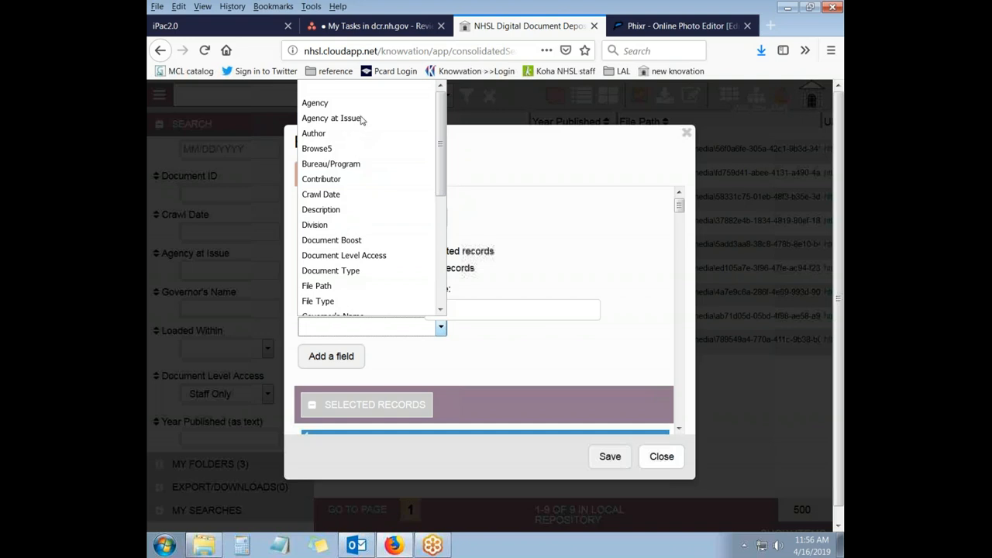
{"action": "mouse_move", "coordinate": [321, 210]}
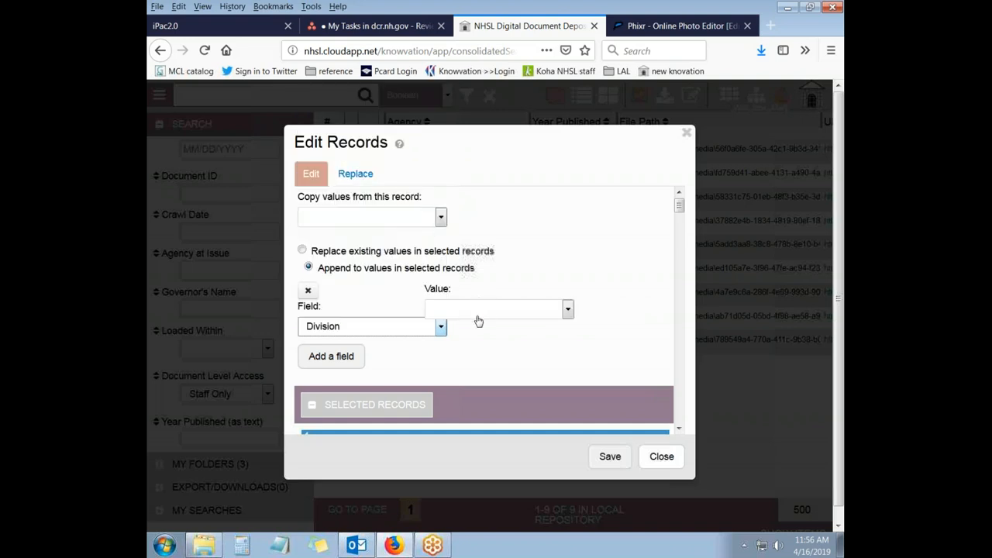
{"action": "left_click", "coordinate": [567, 309]}
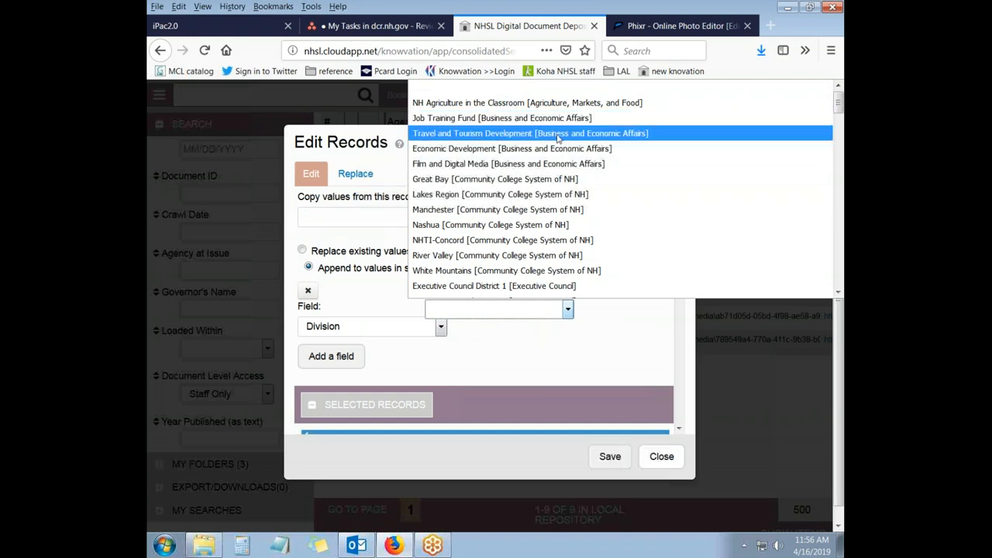
{"action": "left_click", "coordinate": [530, 133]}
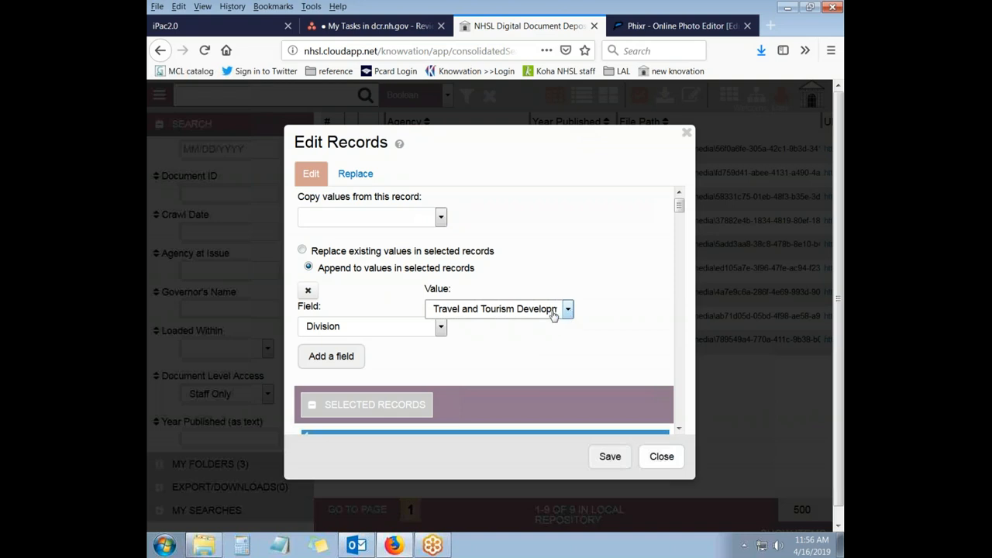
{"action": "mouse_move", "coordinate": [549, 337]}
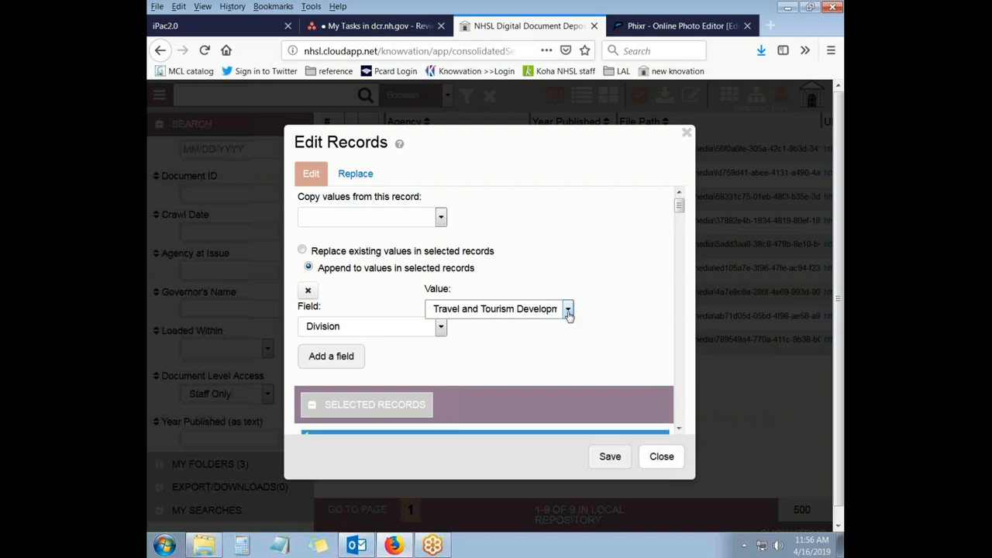
{"action": "left_click", "coordinate": [568, 308]}
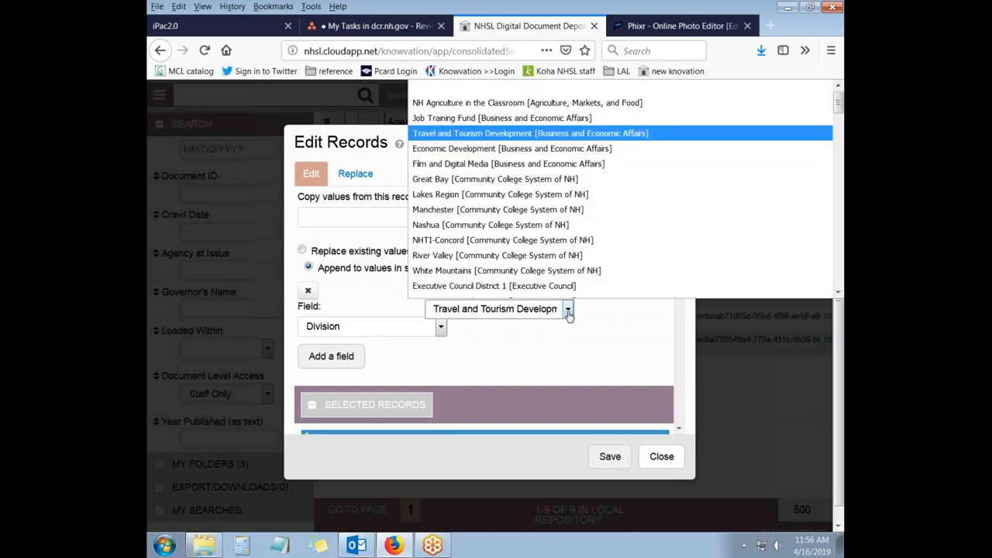
{"action": "mouse_move", "coordinate": [500, 194]}
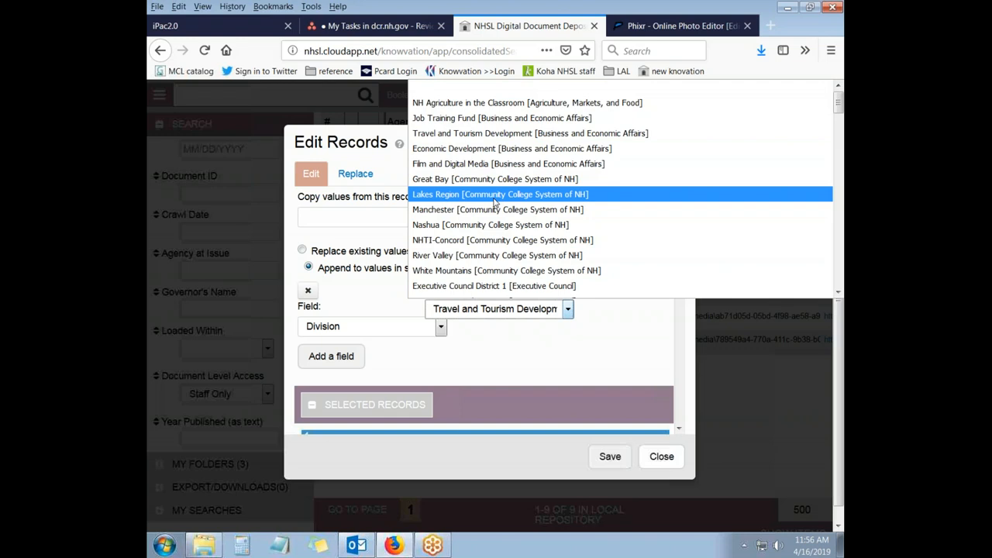
{"action": "mouse_move", "coordinate": [506, 201]}
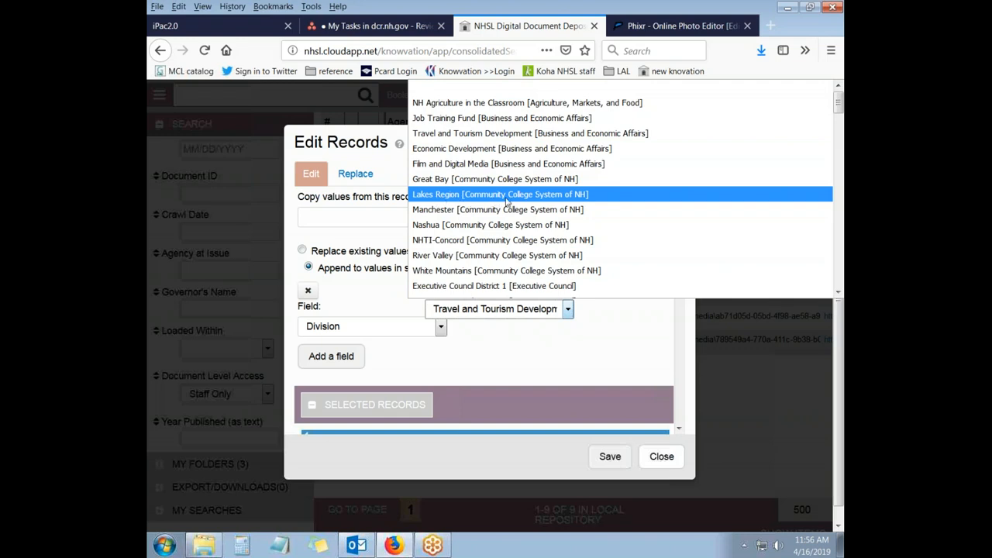
{"action": "mouse_move", "coordinate": [518, 202]}
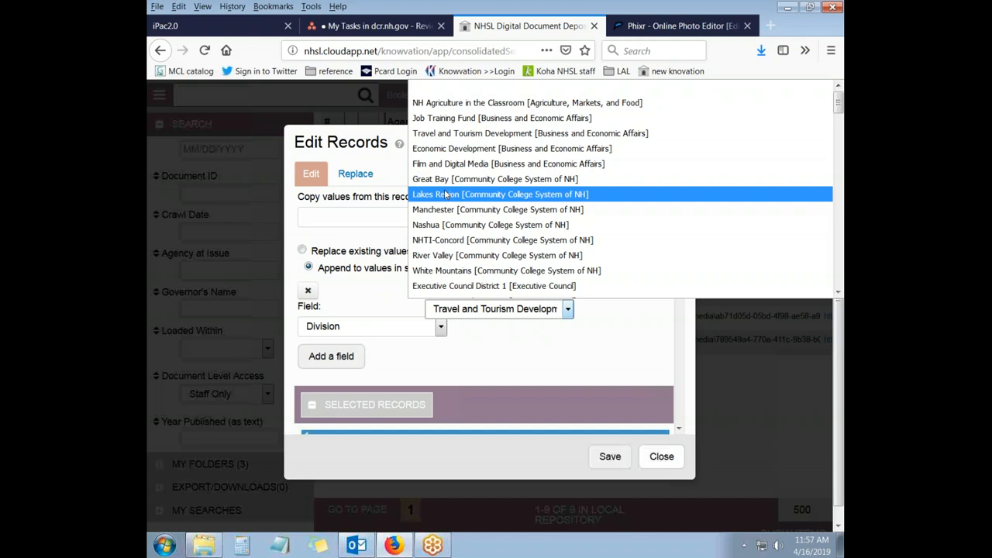
{"action": "mouse_move", "coordinate": [498, 326]}
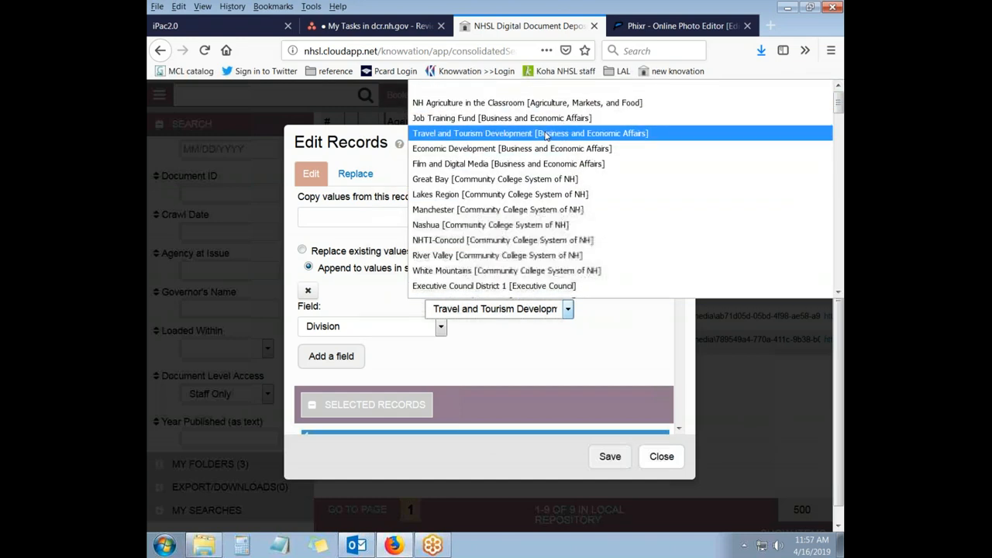
{"action": "left_click", "coordinate": [530, 133]}
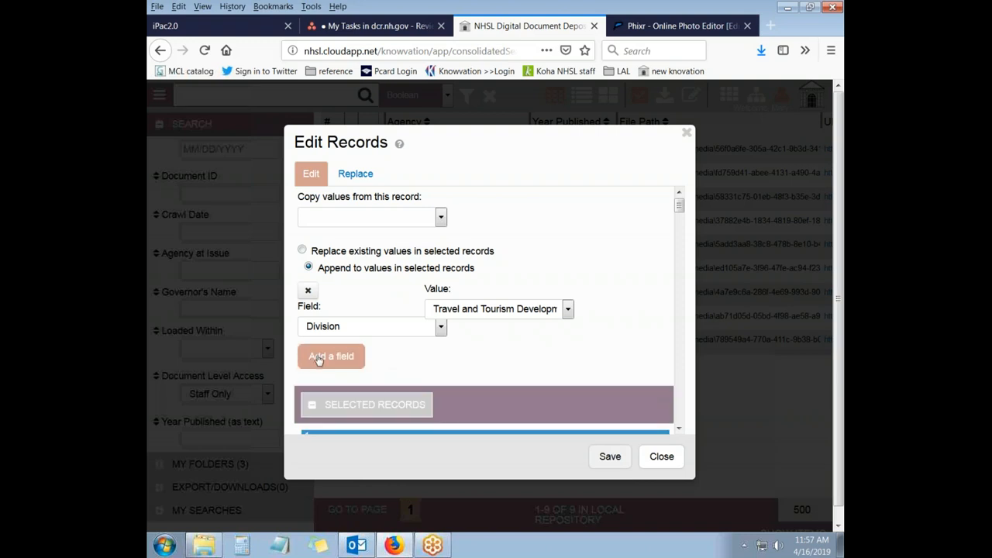
{"action": "mouse_move", "coordinate": [408, 333]}
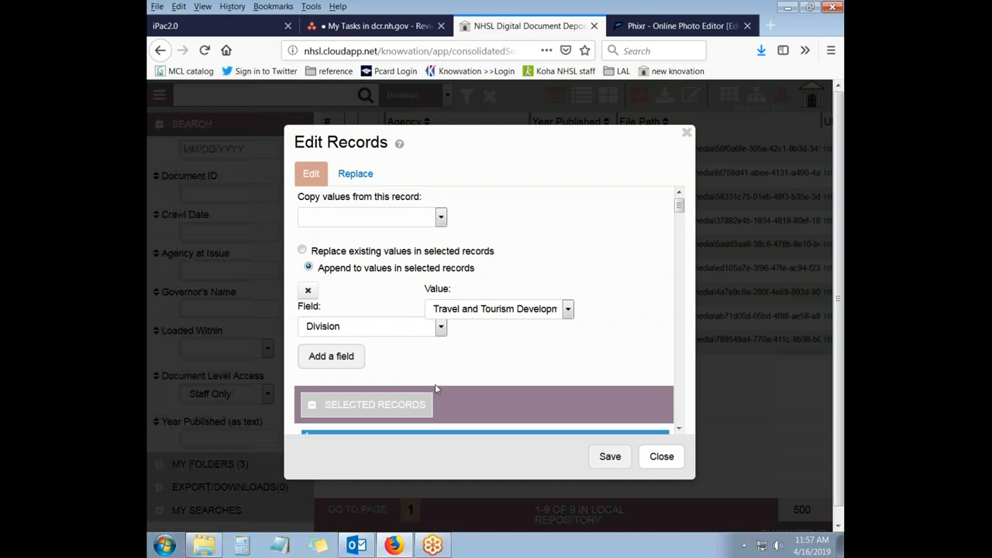
Step: Submit the Division batch edit, then briefly open and close the 2018/2019 Winter Media Plan record
{"action": "left_click", "coordinate": [610, 456]}
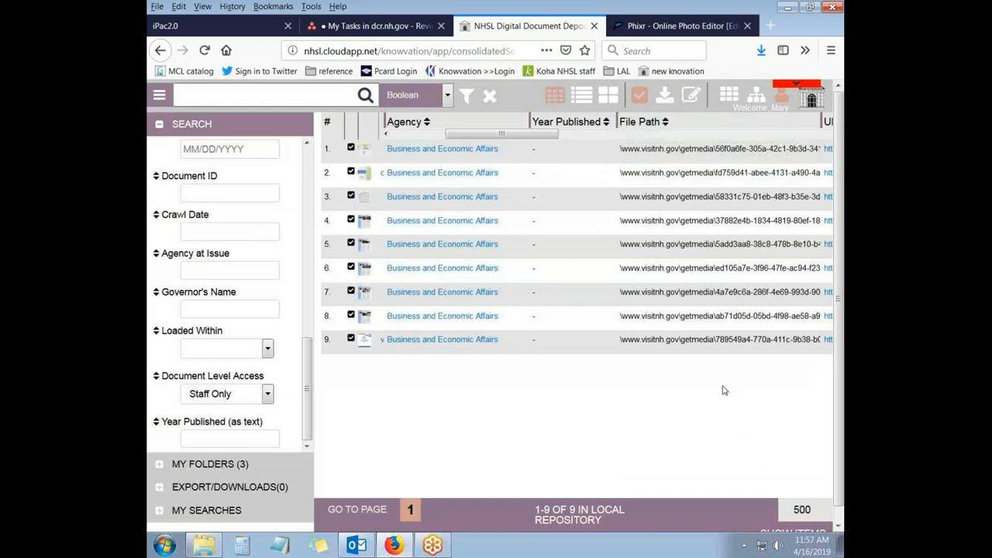
{"action": "mouse_move", "coordinate": [490, 276]}
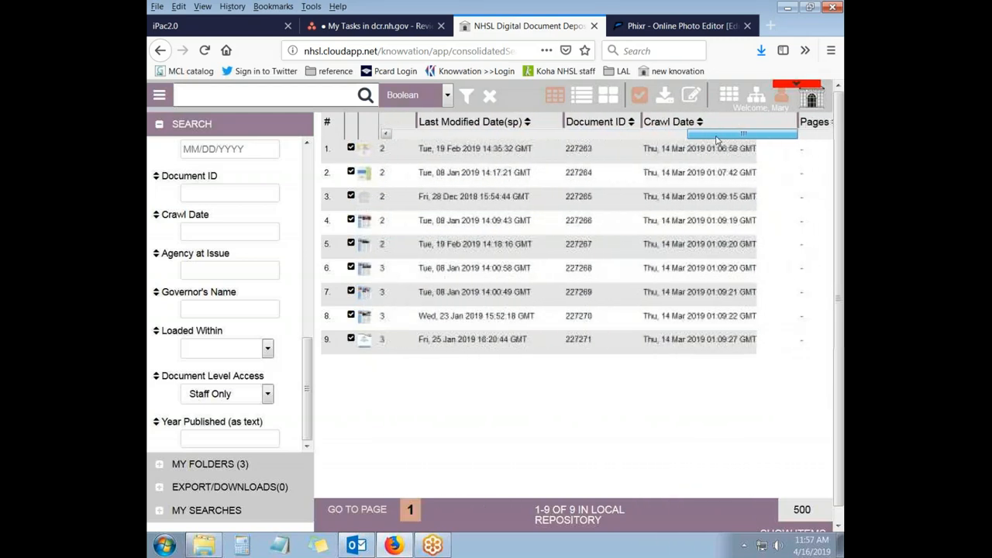
{"action": "scroll", "scroll_direction": "left", "scroll_amount": 3}
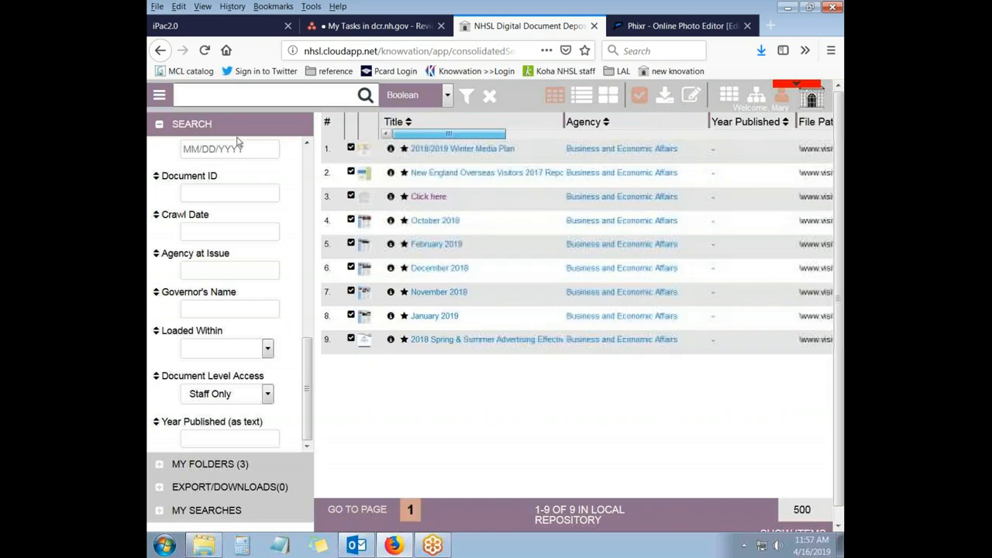
{"action": "left_click", "coordinate": [462, 148]}
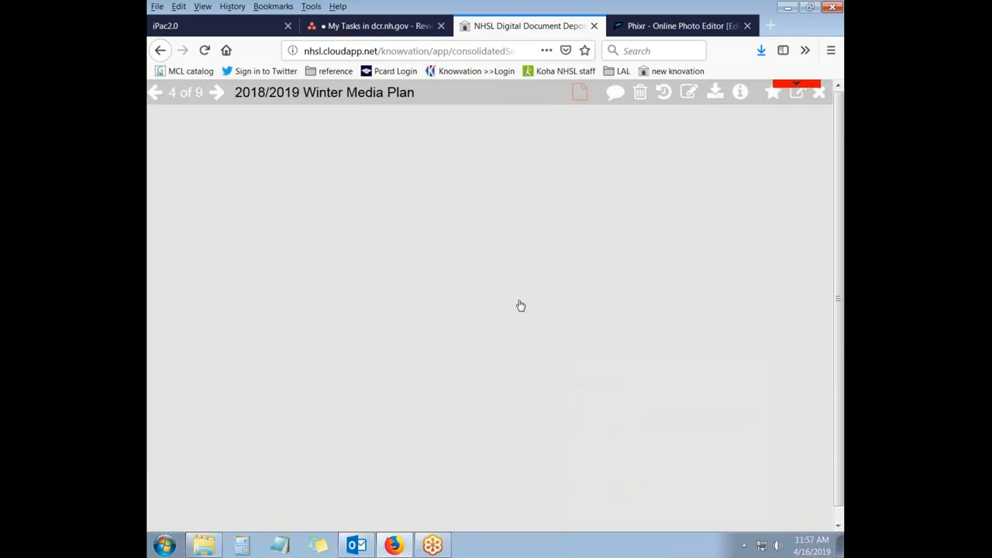
{"action": "left_click", "coordinate": [688, 91]}
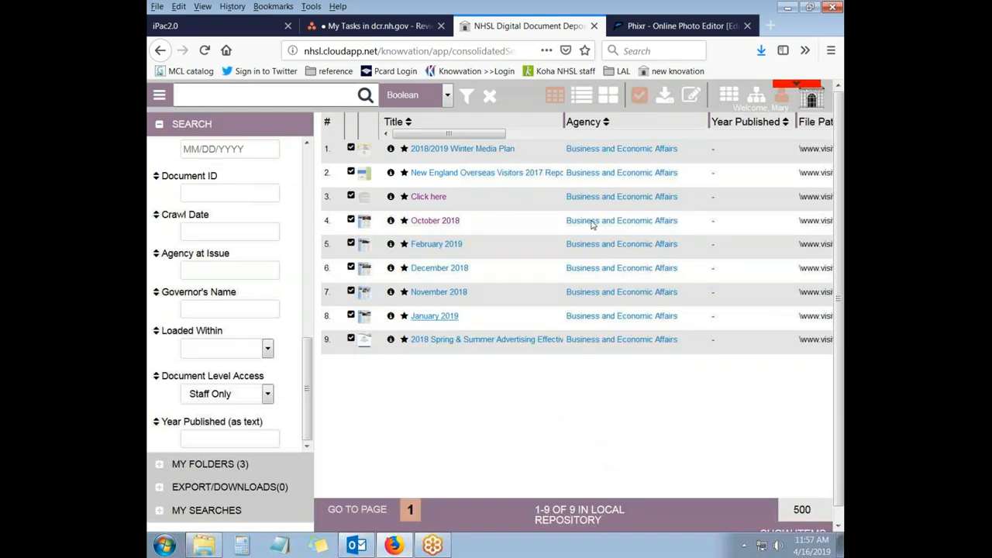
{"action": "mouse_move", "coordinate": [701, 249]}
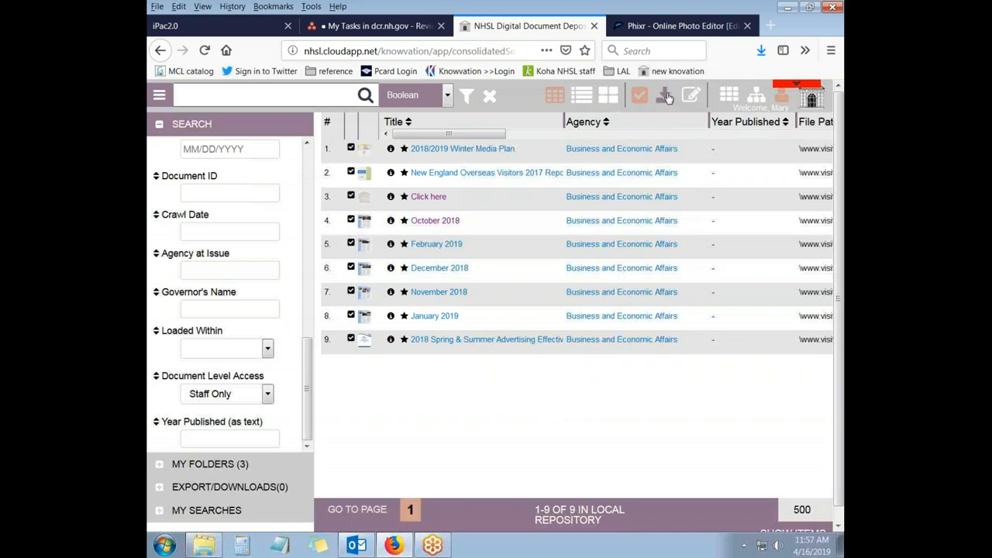
Step: Reselect all nine records and start a new Batch Edit
{"action": "left_click", "coordinate": [638, 95]}
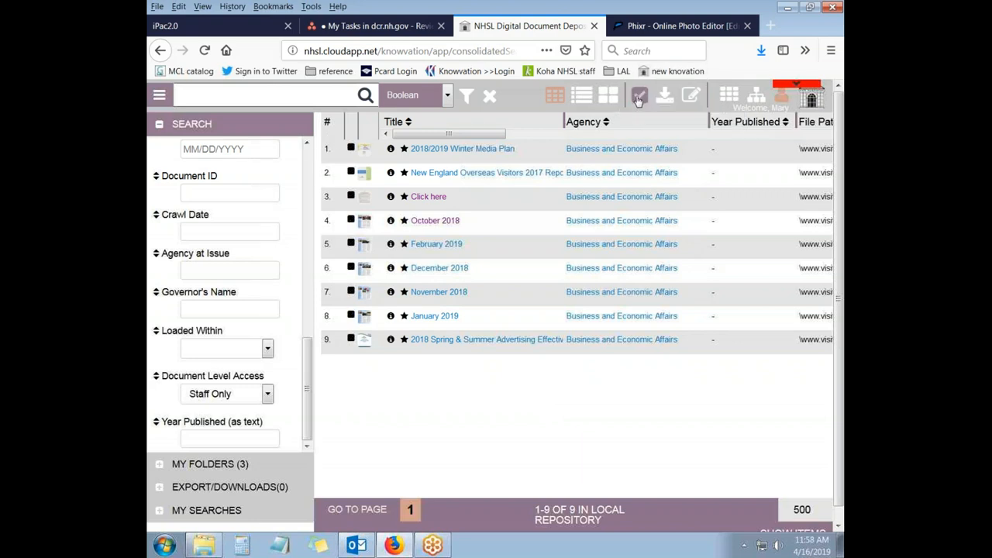
{"action": "left_click", "coordinate": [638, 95]}
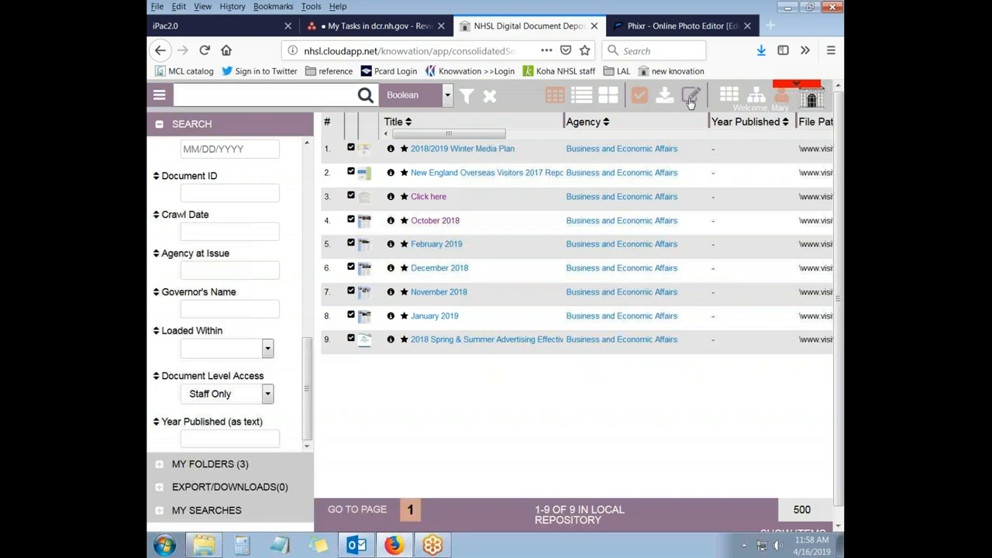
{"action": "left_click", "coordinate": [690, 94]}
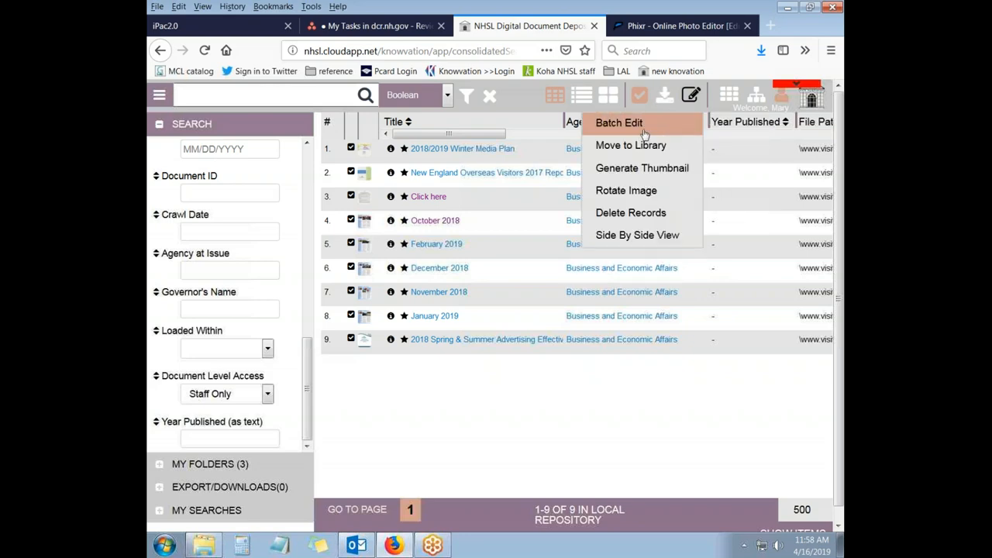
{"action": "left_click", "coordinate": [619, 122]}
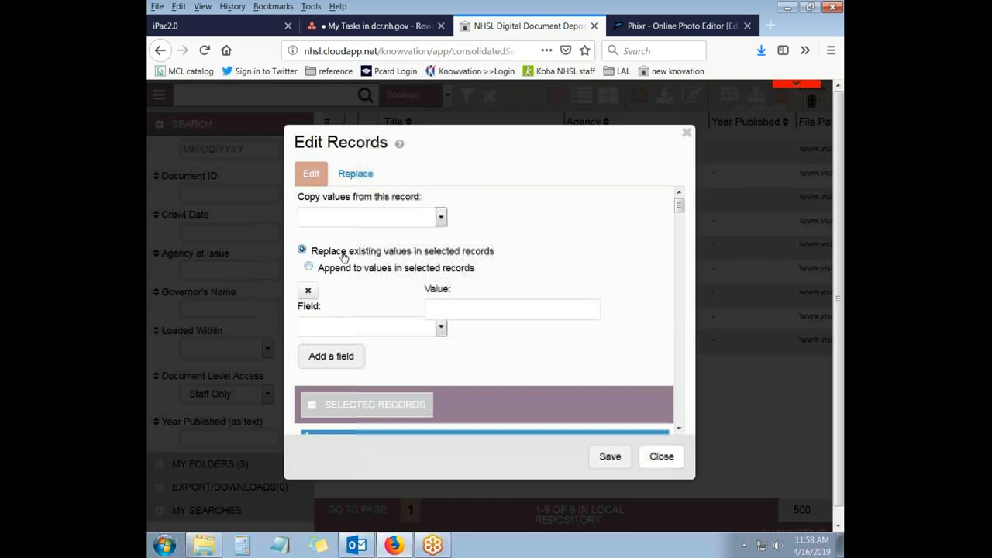
{"action": "mouse_move", "coordinate": [424, 256]}
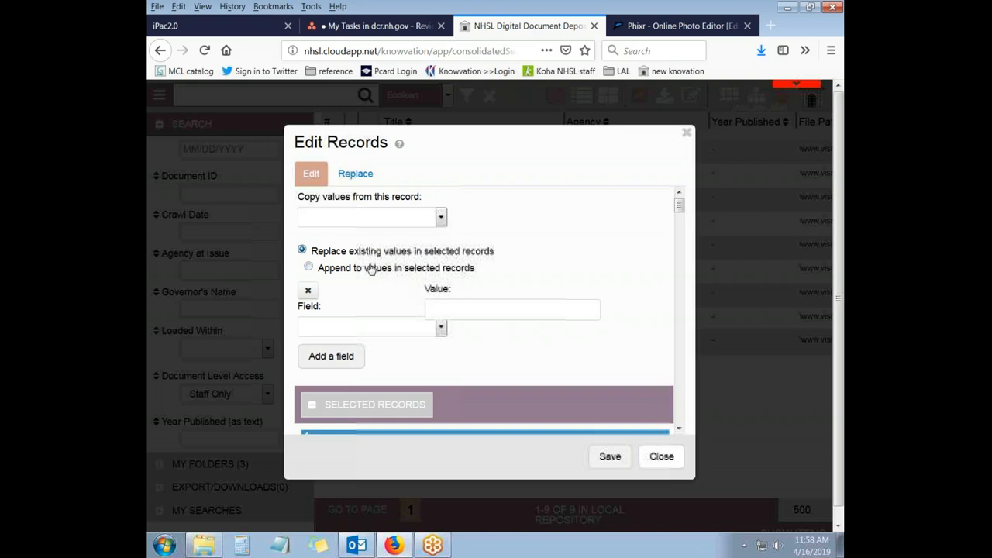
{"action": "mouse_move", "coordinate": [390, 325]}
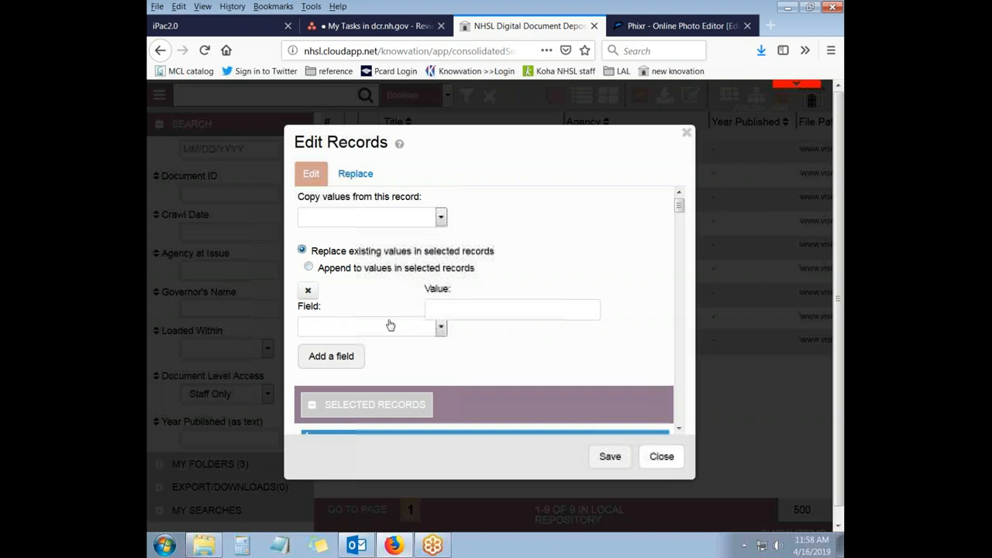
Step: Set Document Level Access to NH Digital Library and save for all records
{"action": "left_click", "coordinate": [440, 327]}
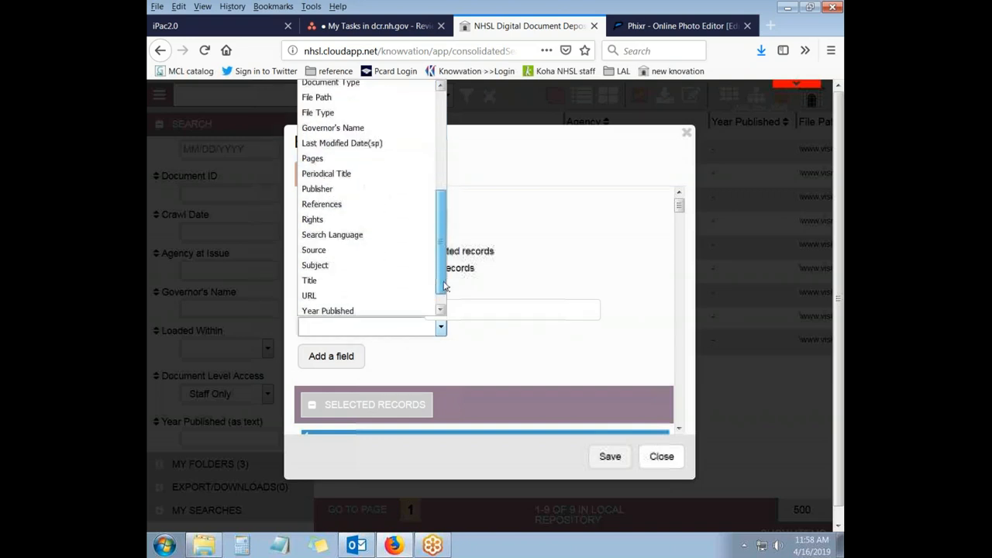
{"action": "scroll", "scroll_direction": "down", "scroll_amount": 3}
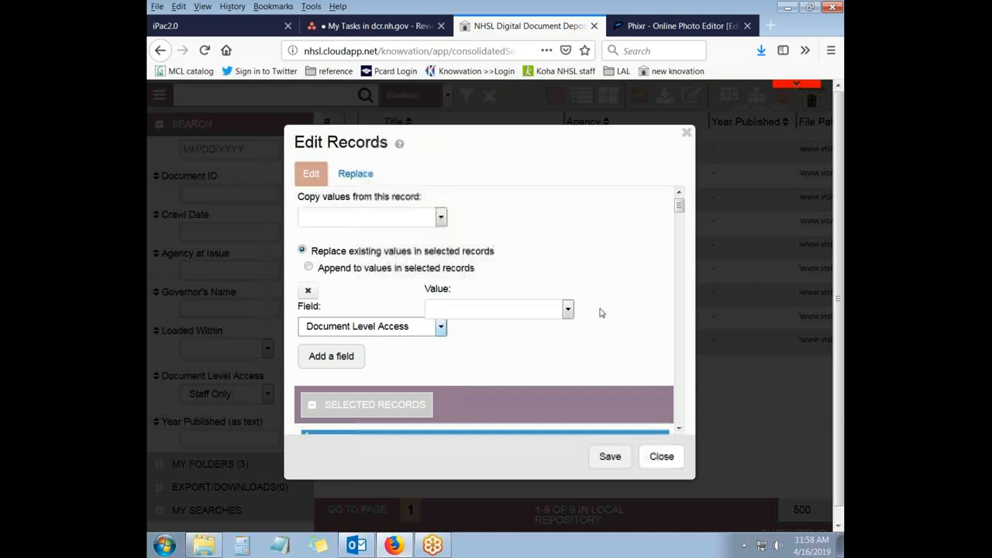
{"action": "left_click", "coordinate": [567, 309]}
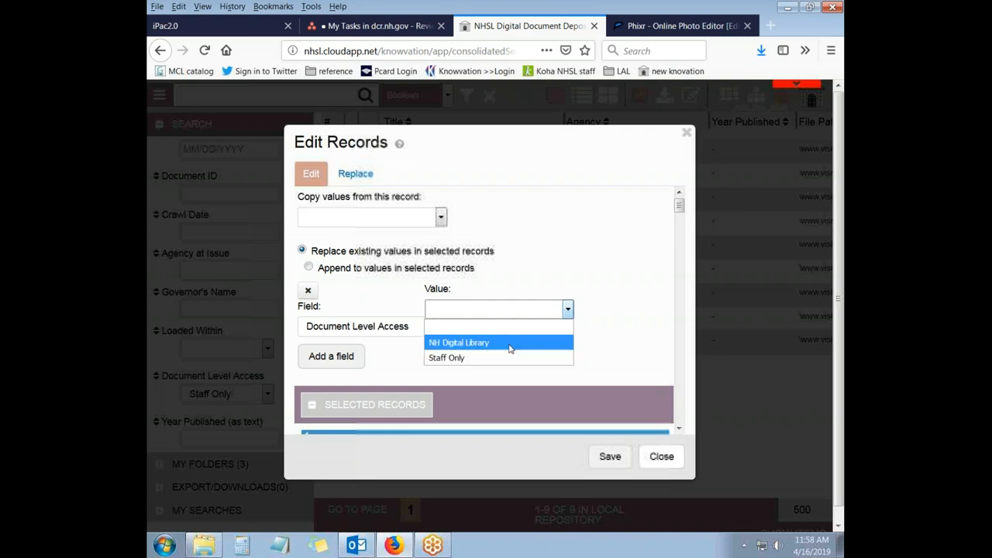
{"action": "left_click", "coordinate": [459, 342]}
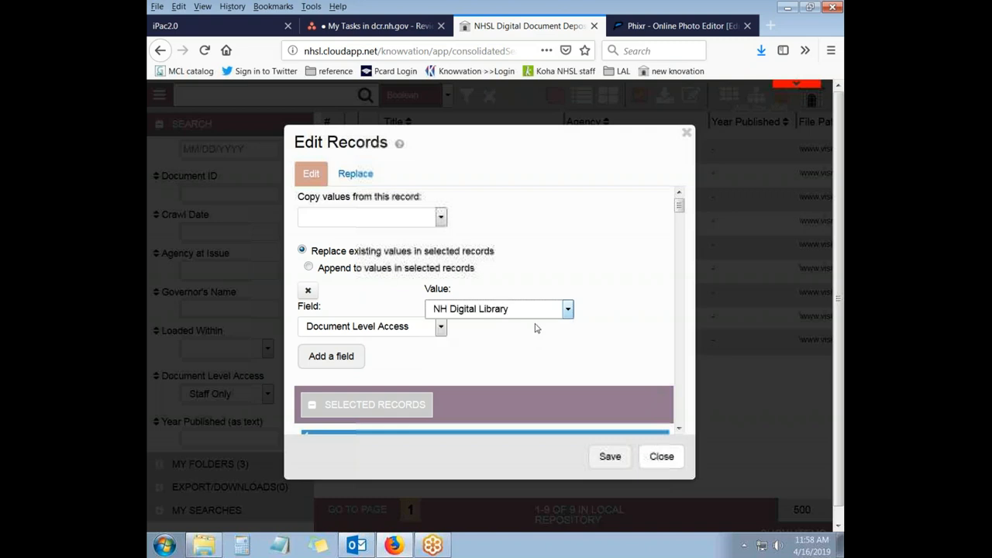
{"action": "mouse_move", "coordinate": [525, 318]}
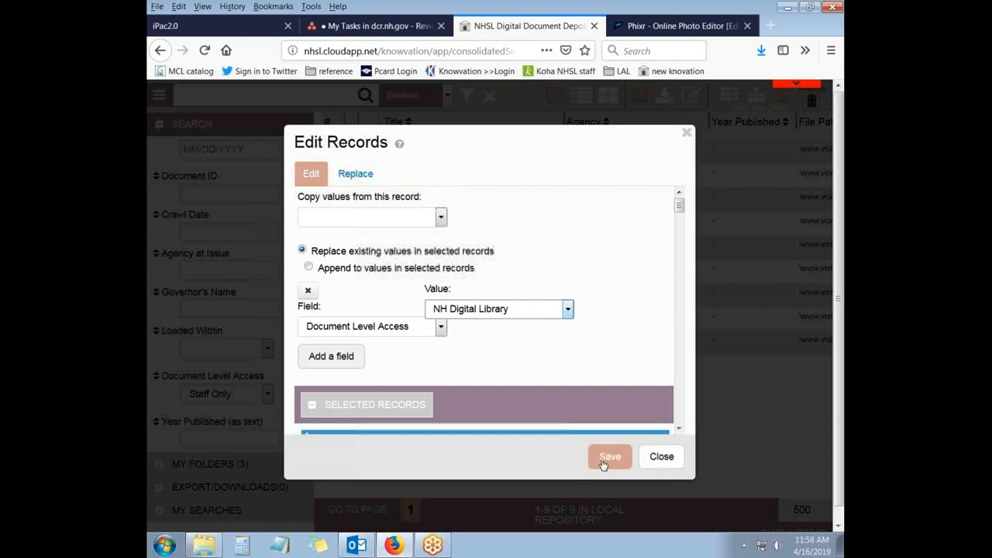
{"action": "left_click", "coordinate": [610, 457]}
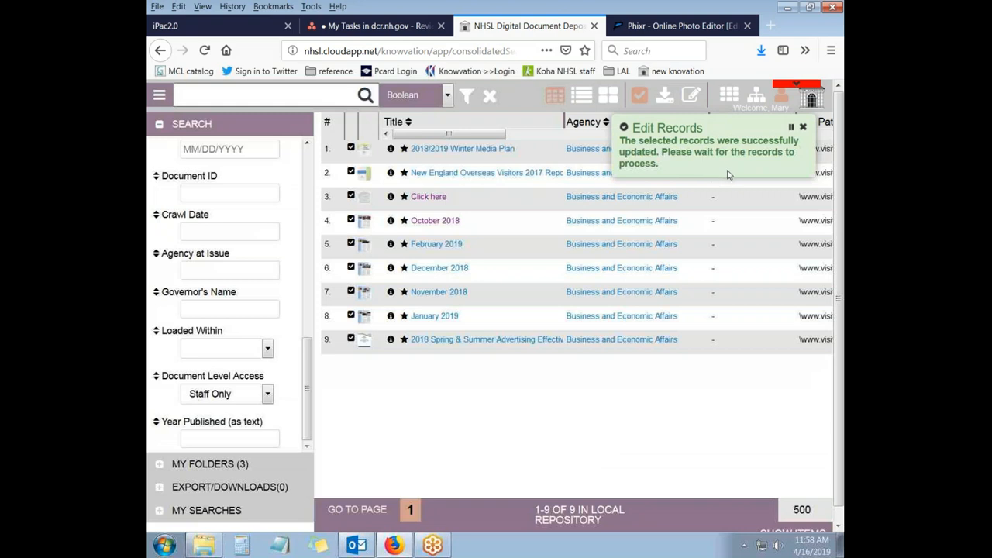
{"action": "mouse_move", "coordinate": [728, 176]}
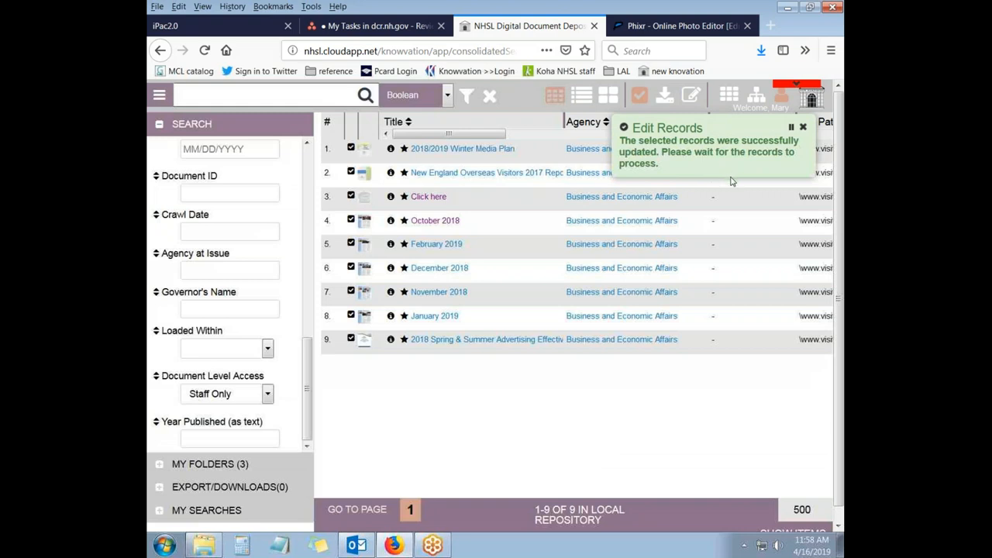
{"action": "mouse_move", "coordinate": [706, 364]}
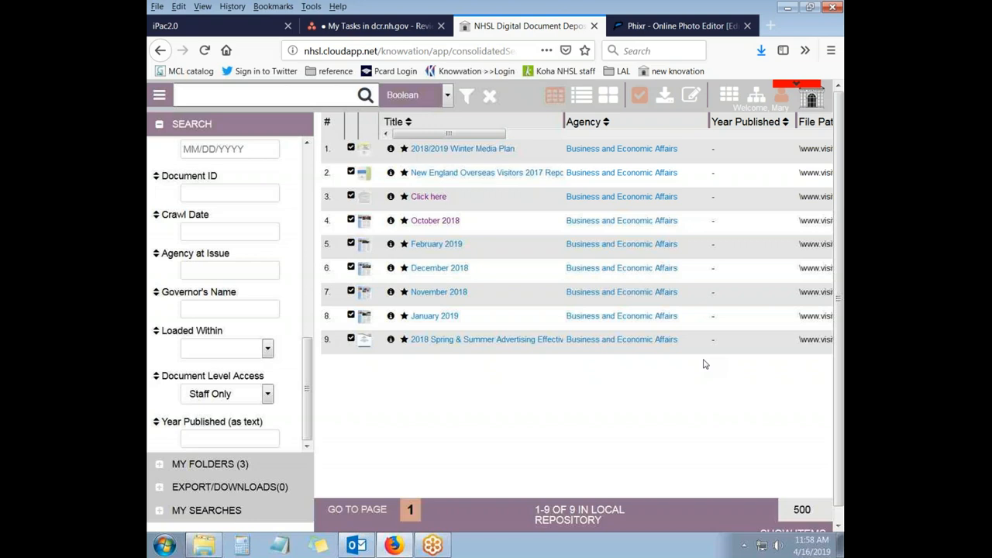
{"action": "mouse_move", "coordinate": [487, 417]}
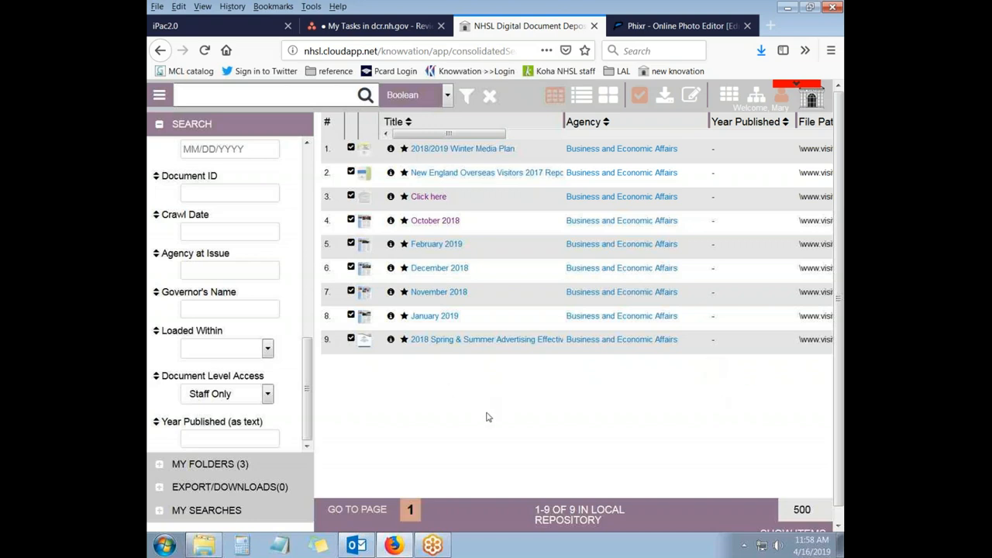
{"action": "mouse_move", "coordinate": [484, 398]}
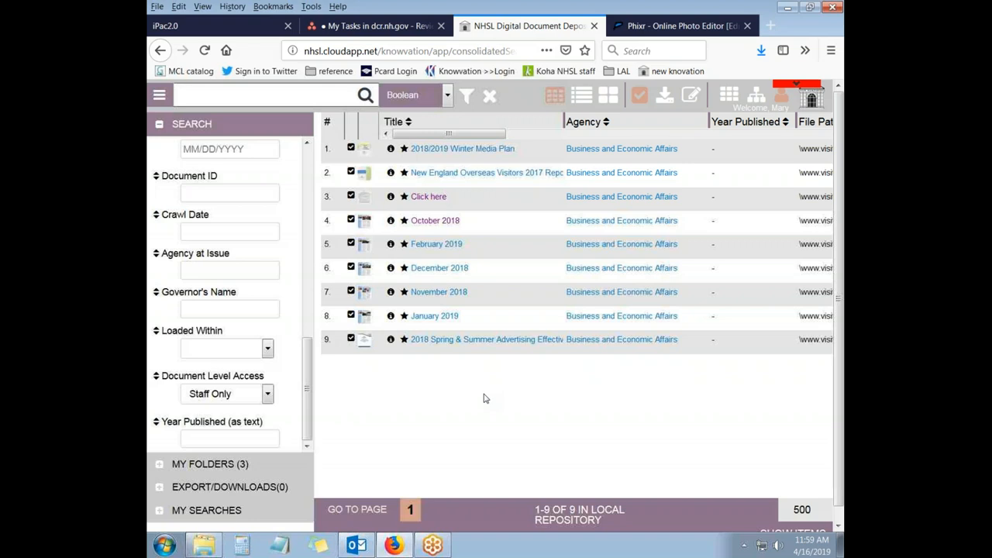
{"action": "mouse_move", "coordinate": [472, 370]}
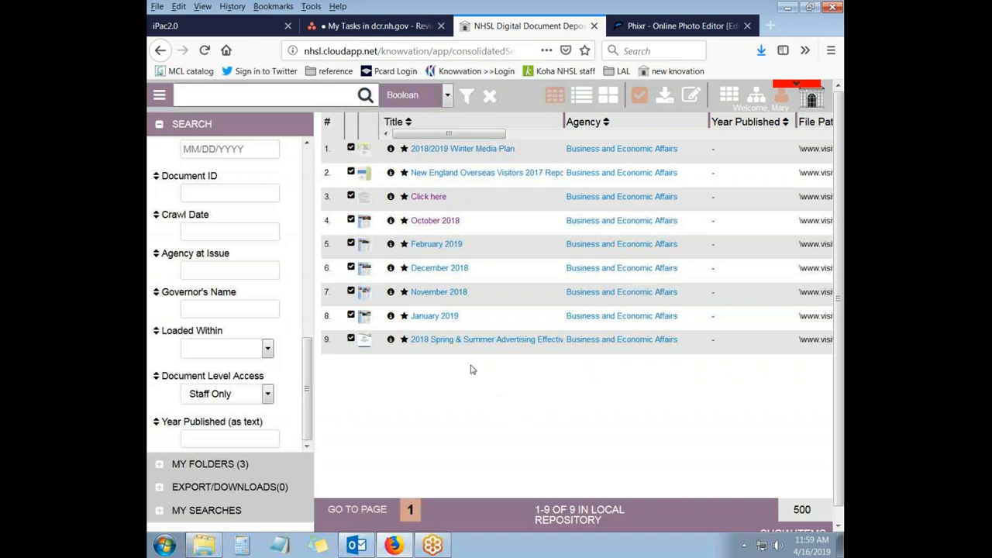
{"action": "mouse_move", "coordinate": [525, 438]}
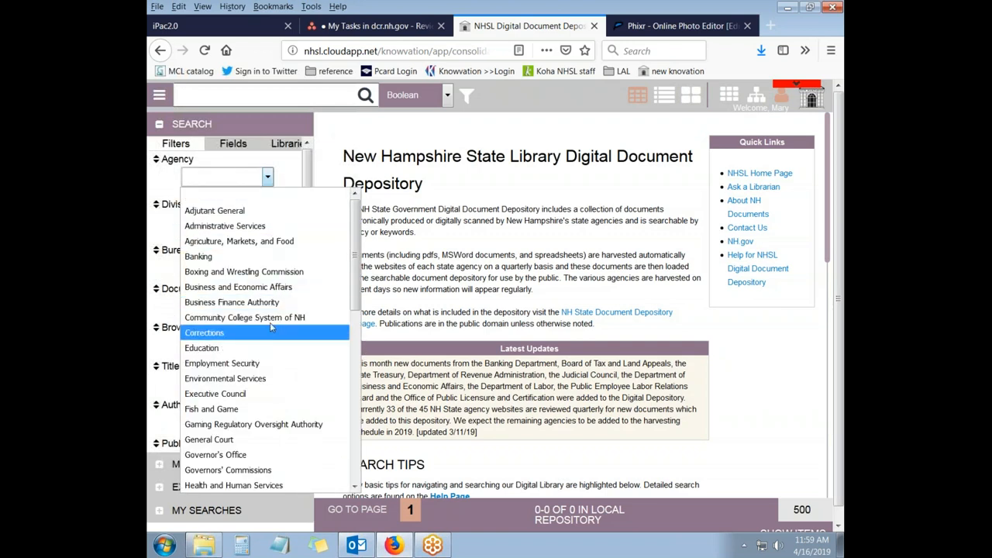
Step: Filter by Business and Economic Affairs, view the 2018/2019 Winter Media Plan record, then cancel and close
{"action": "left_click", "coordinate": [238, 287]}
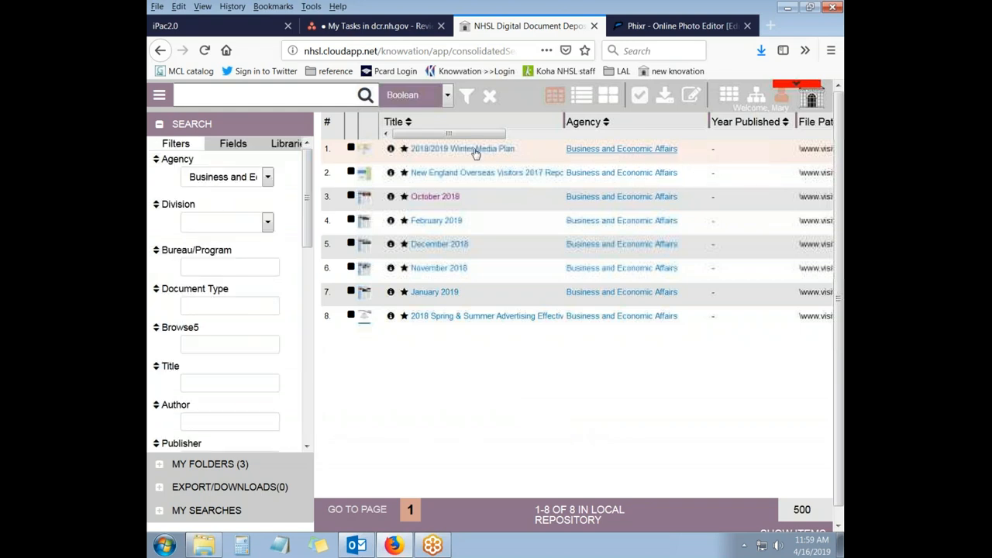
{"action": "left_click", "coordinate": [461, 148]}
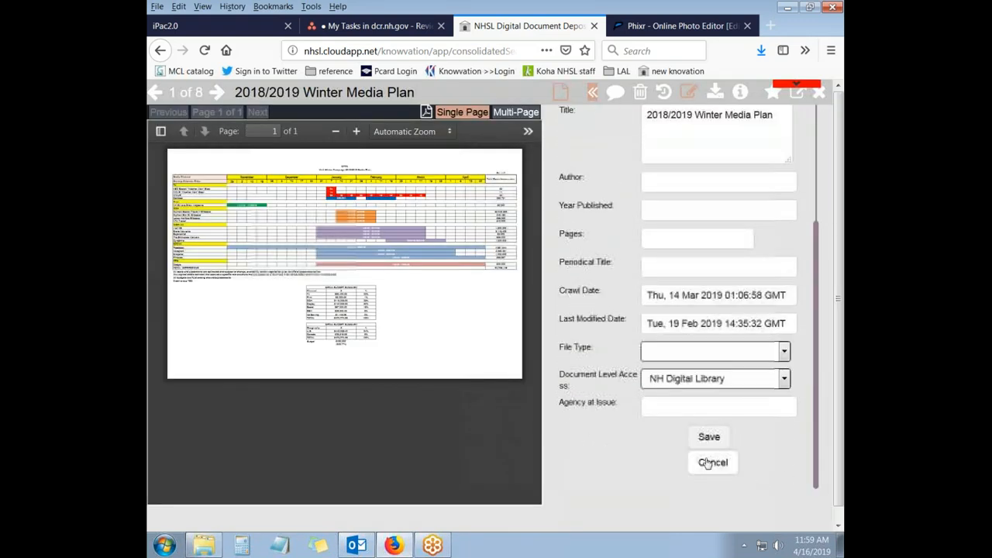
{"action": "mouse_move", "coordinate": [708, 436]}
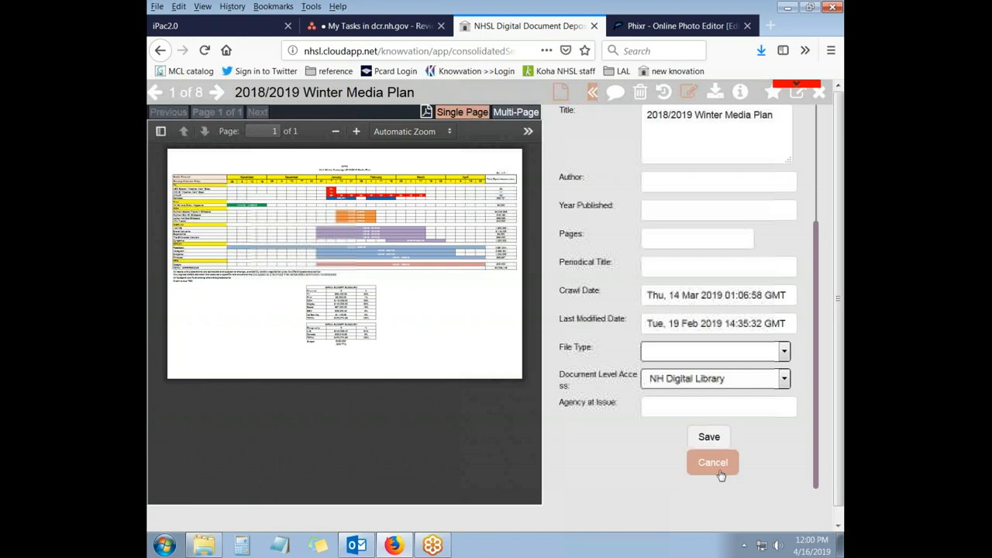
{"action": "left_click", "coordinate": [712, 462]}
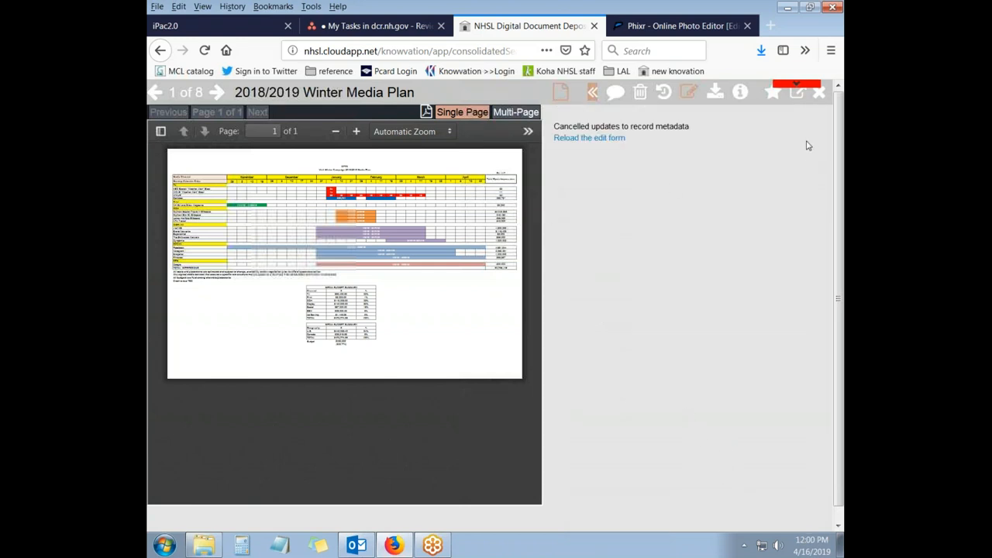
{"action": "mouse_move", "coordinate": [819, 93]}
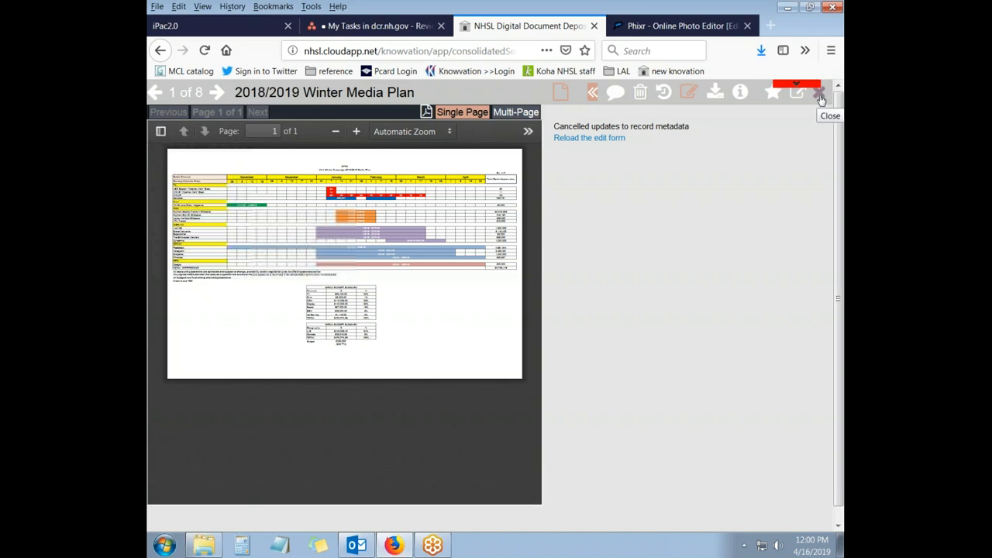
{"action": "left_click", "coordinate": [830, 97]}
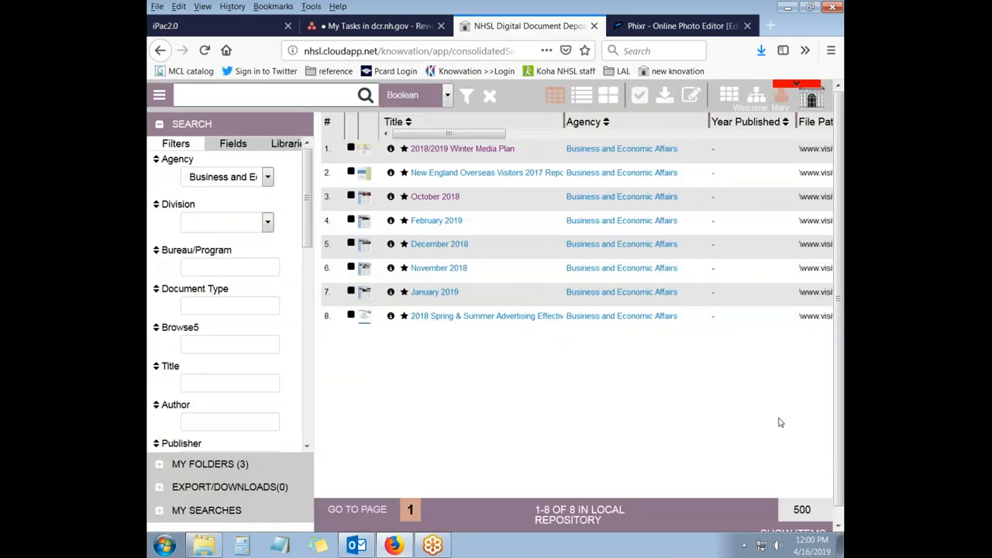